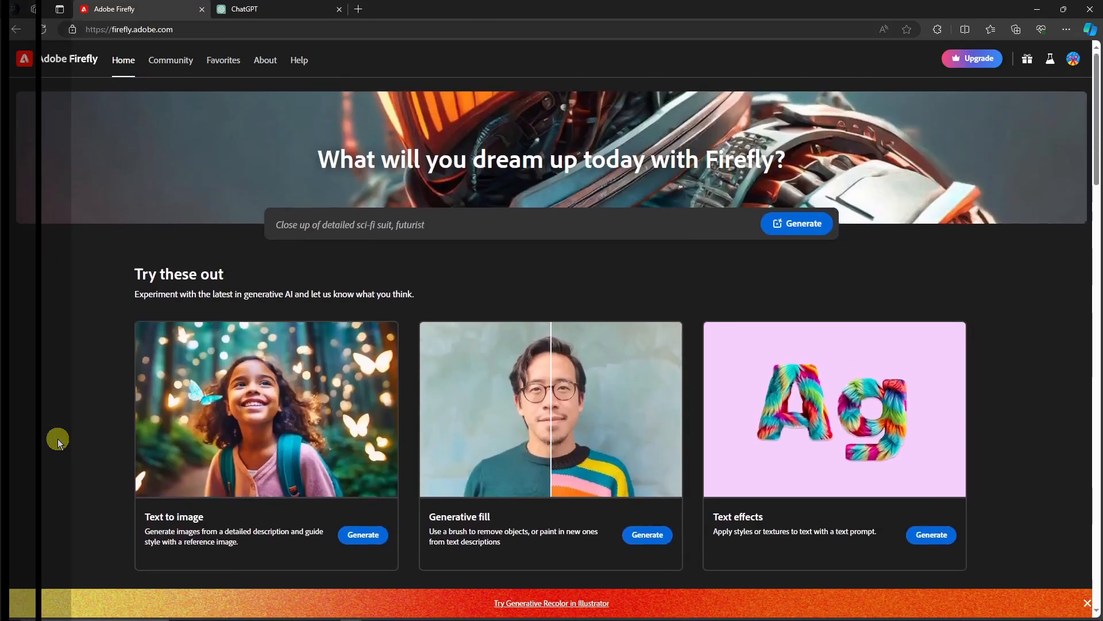
# Step: Browse the Firefly home page and go to the Text to image generator
pyautogui.scroll(-3)
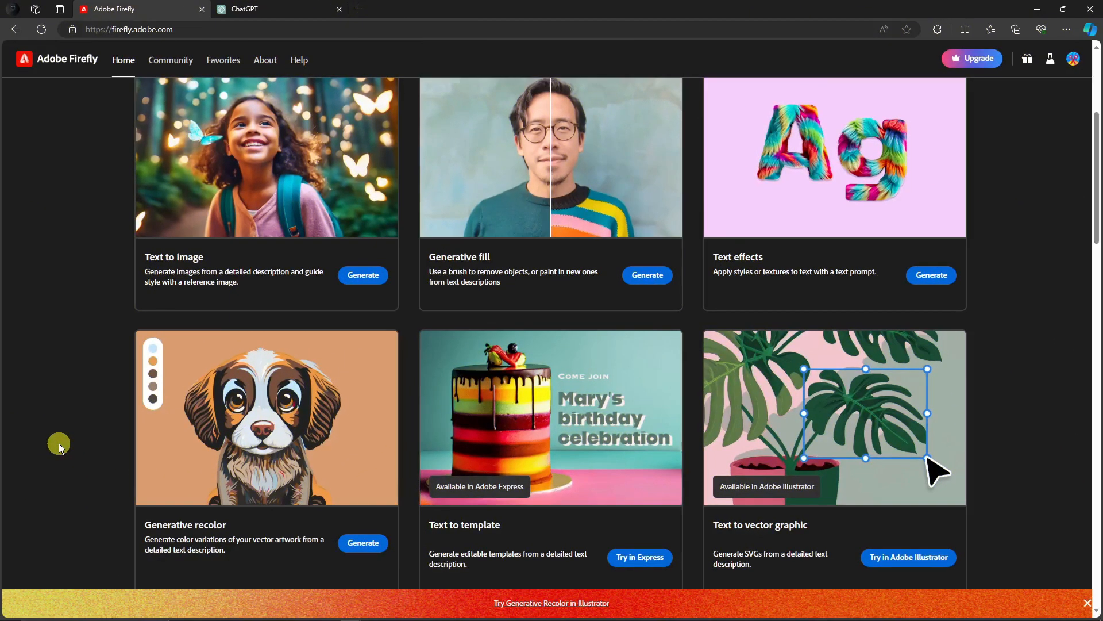
pyautogui.scroll(3)
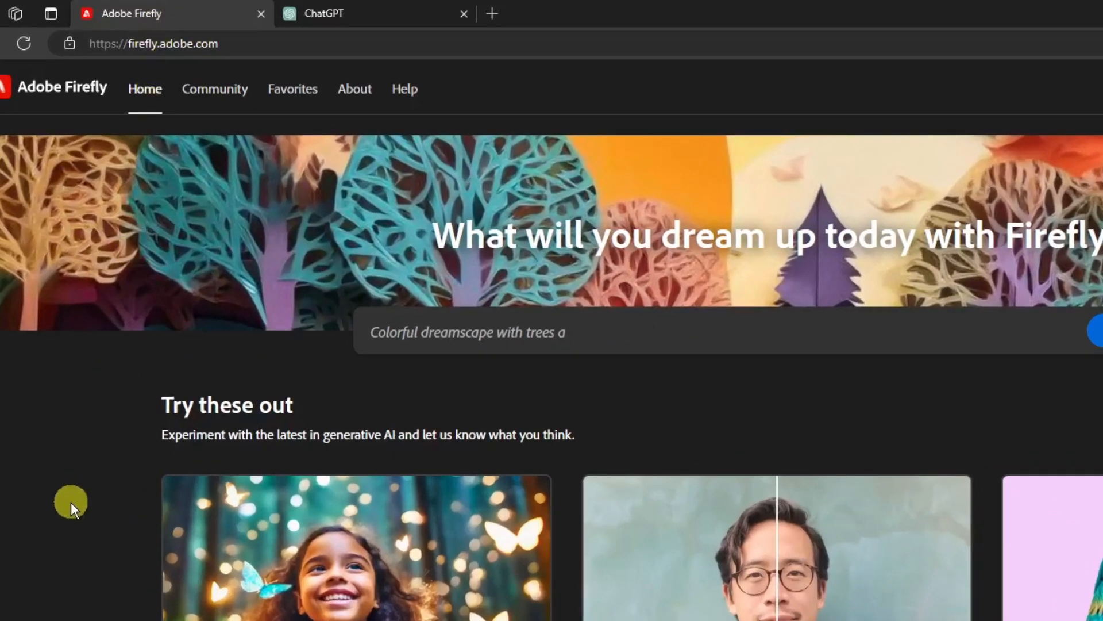
pyautogui.scroll(-3)
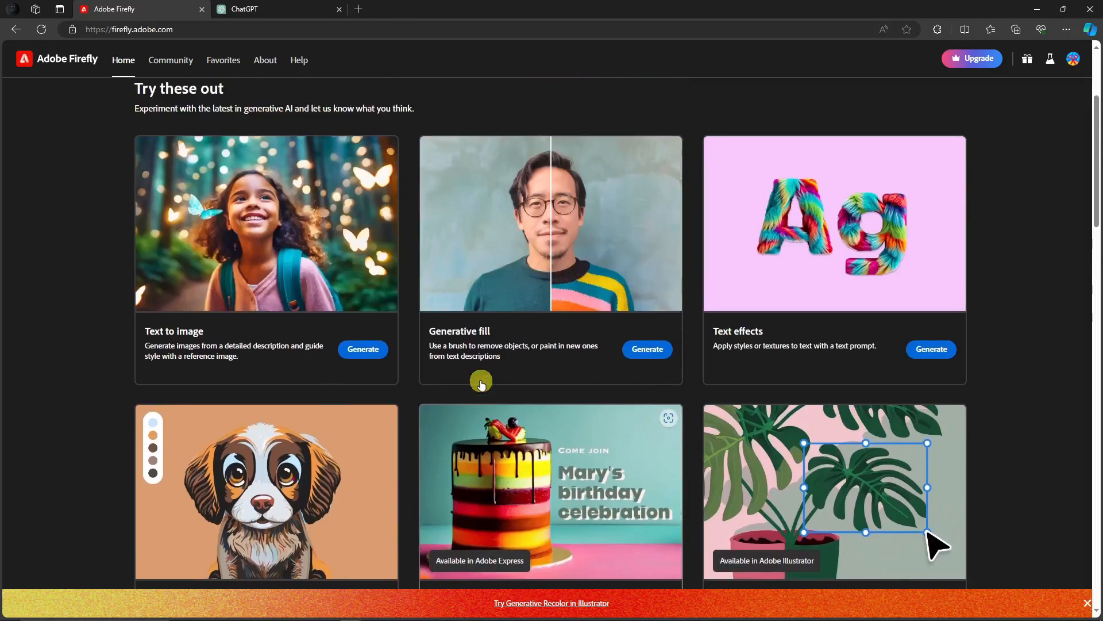
pyautogui.scroll(3)
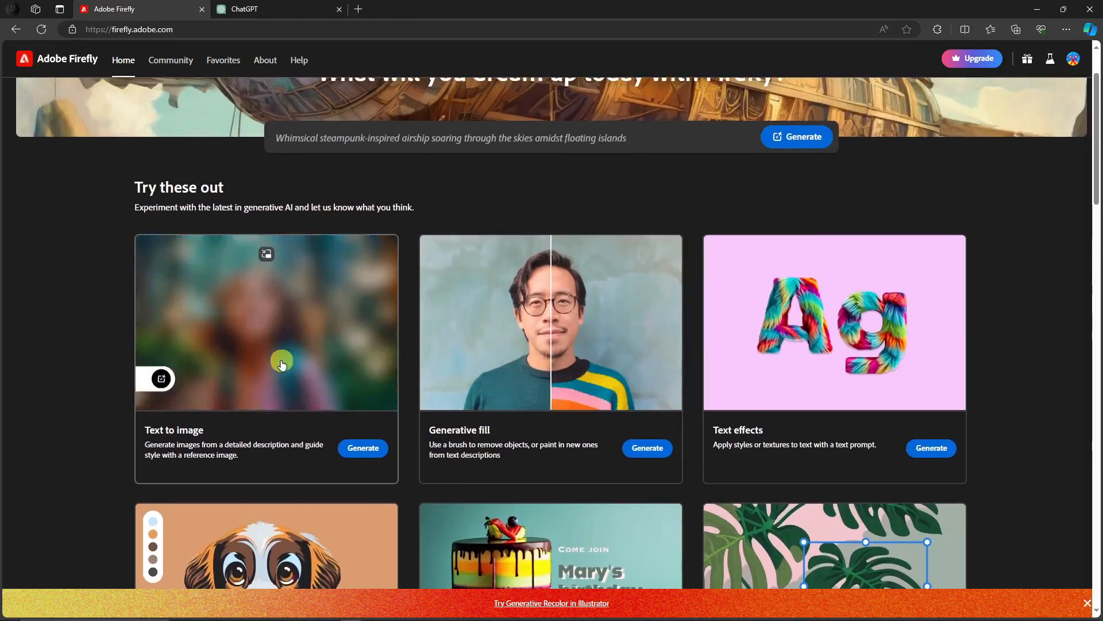
pyautogui.click(362, 447)
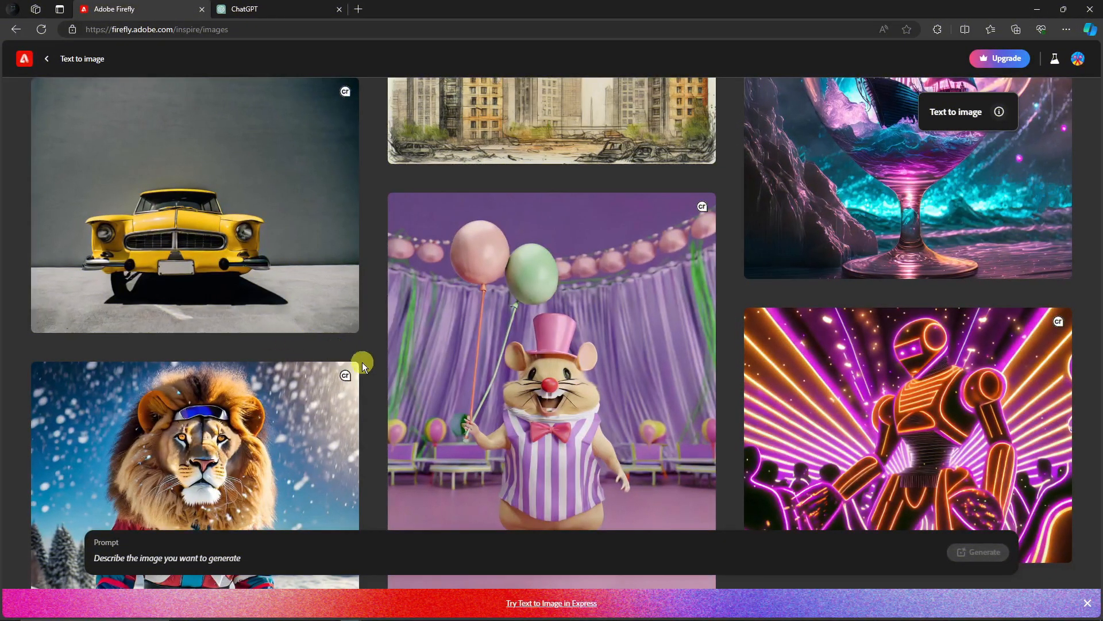
# Step: Scroll down through the gallery of sample generated images and their prompts
pyautogui.scroll(-3)
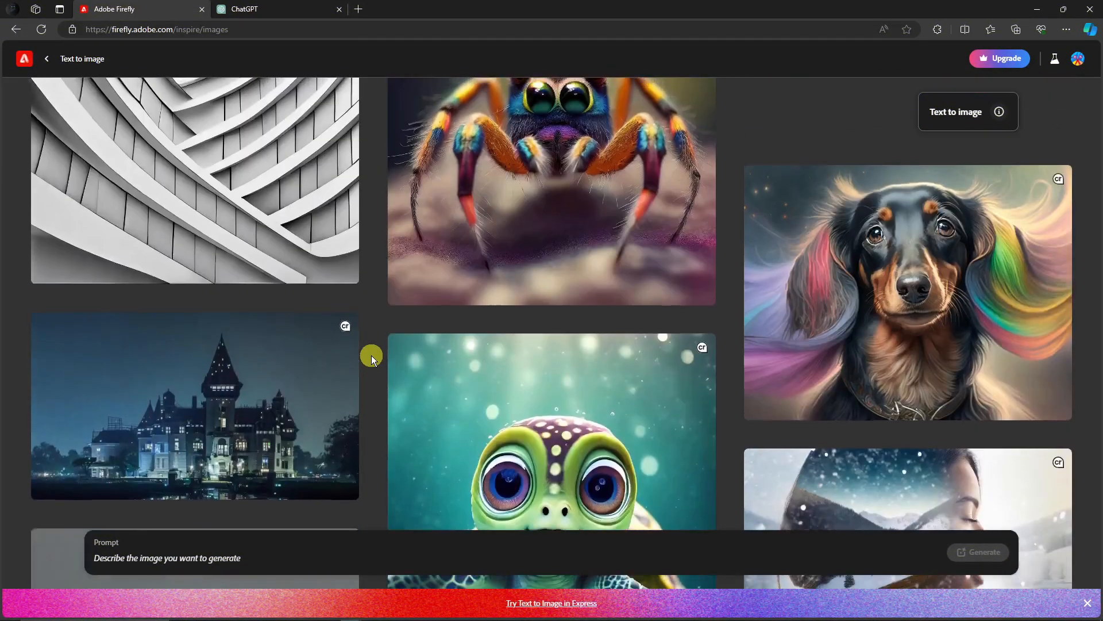
pyautogui.scroll(-3)
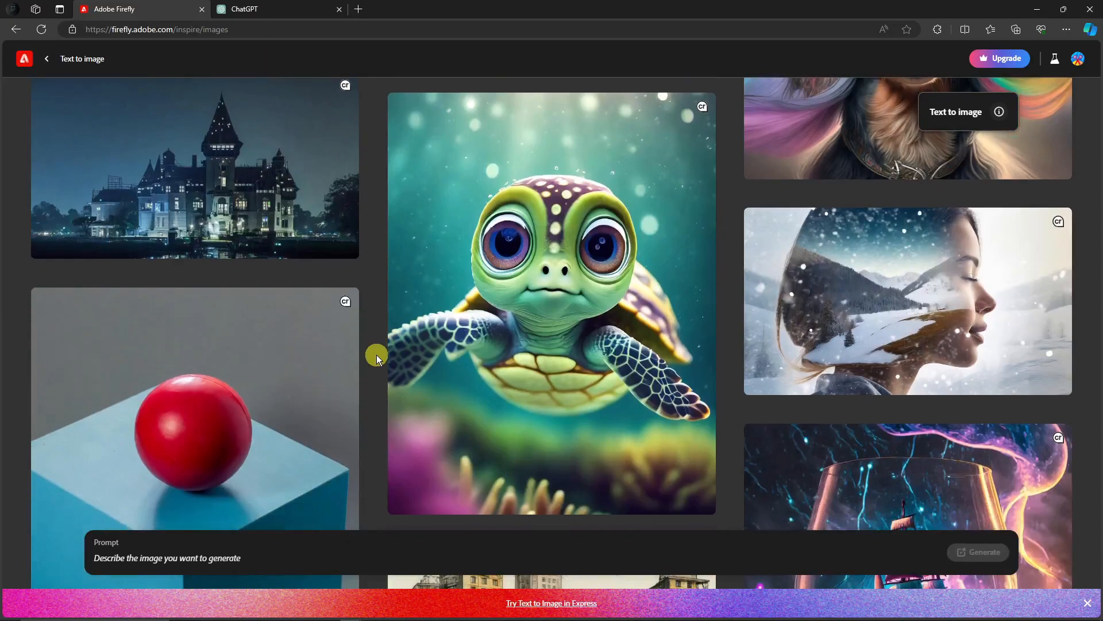
pyautogui.scroll(-3)
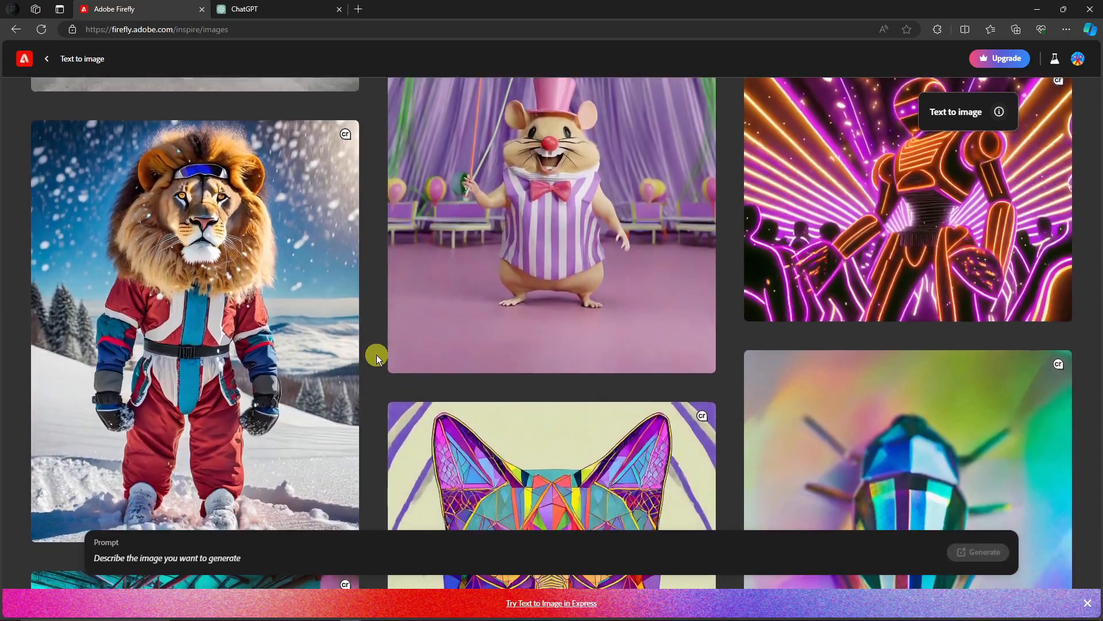
pyautogui.moveTo(291, 304)
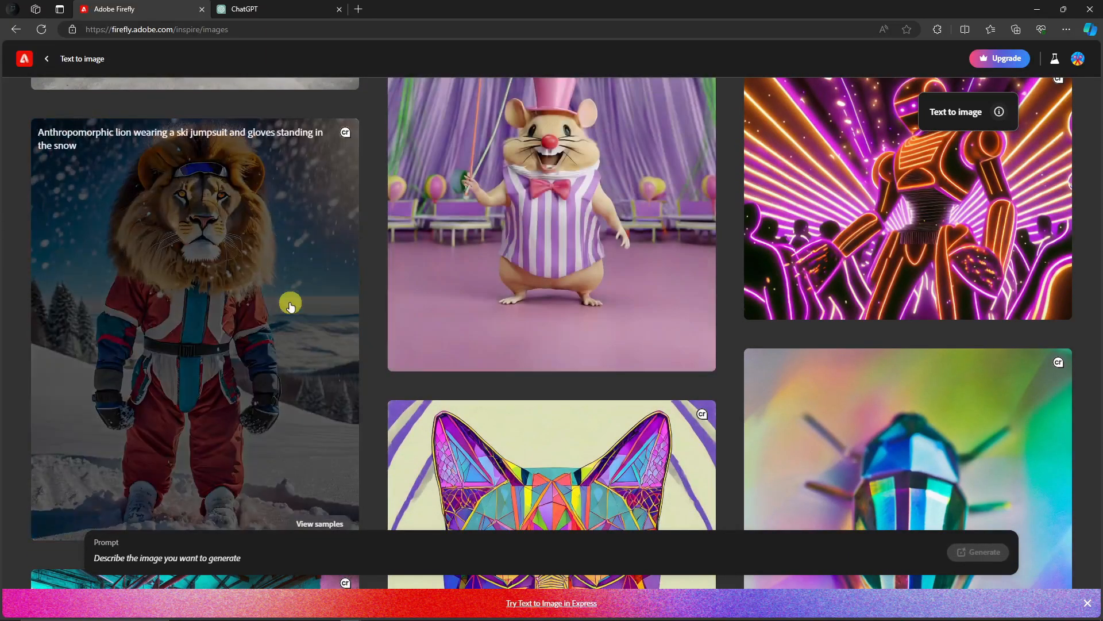
pyautogui.scroll(-3)
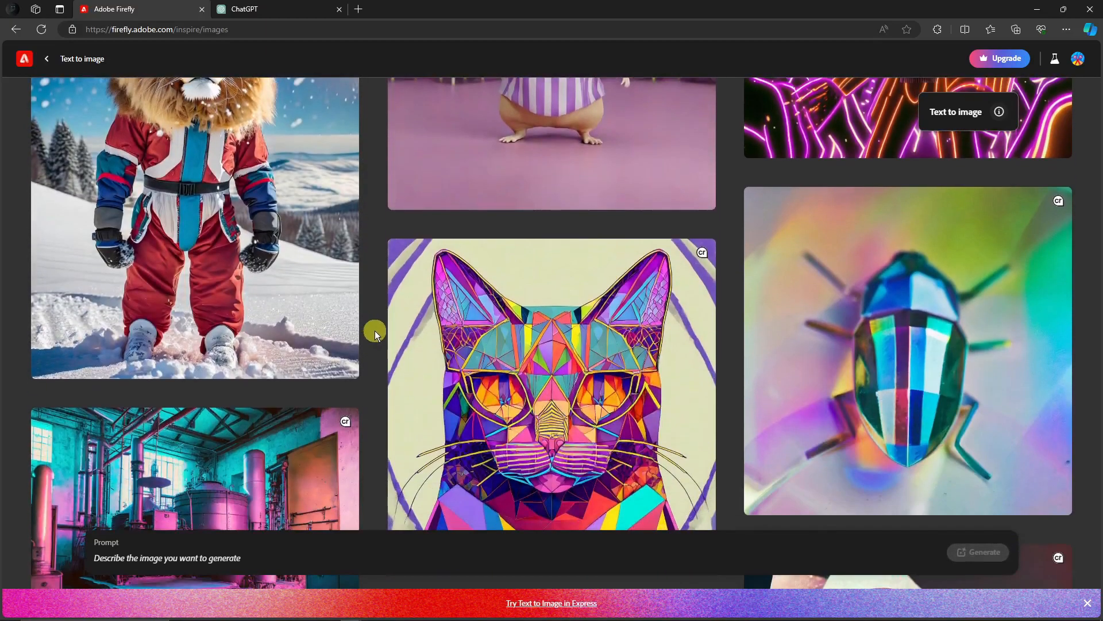
pyautogui.moveTo(464, 306)
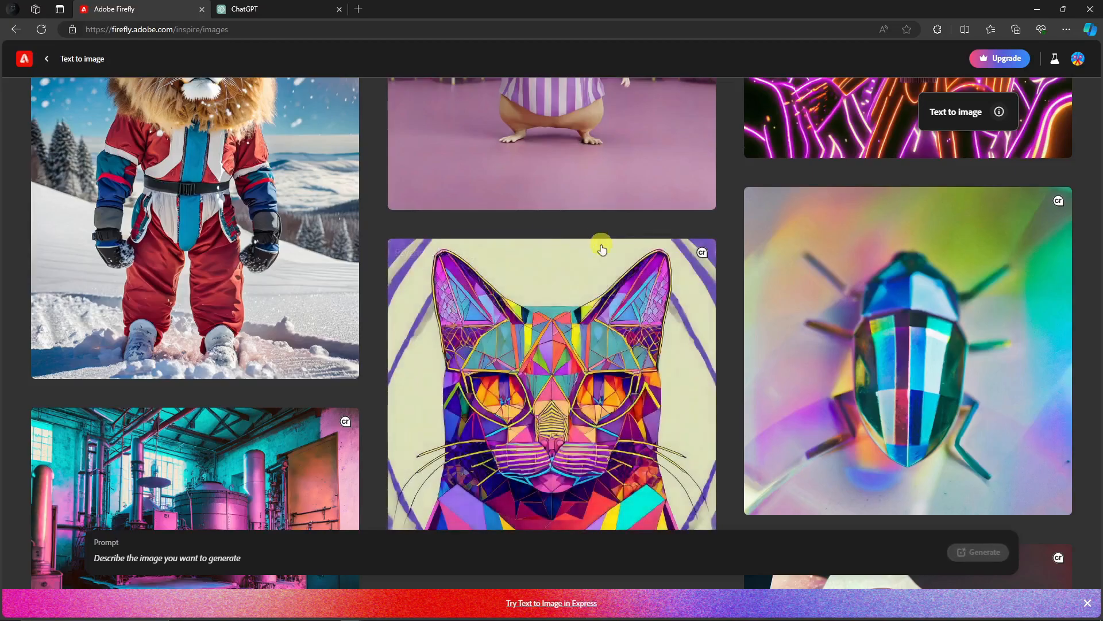
pyautogui.moveTo(612, 259)
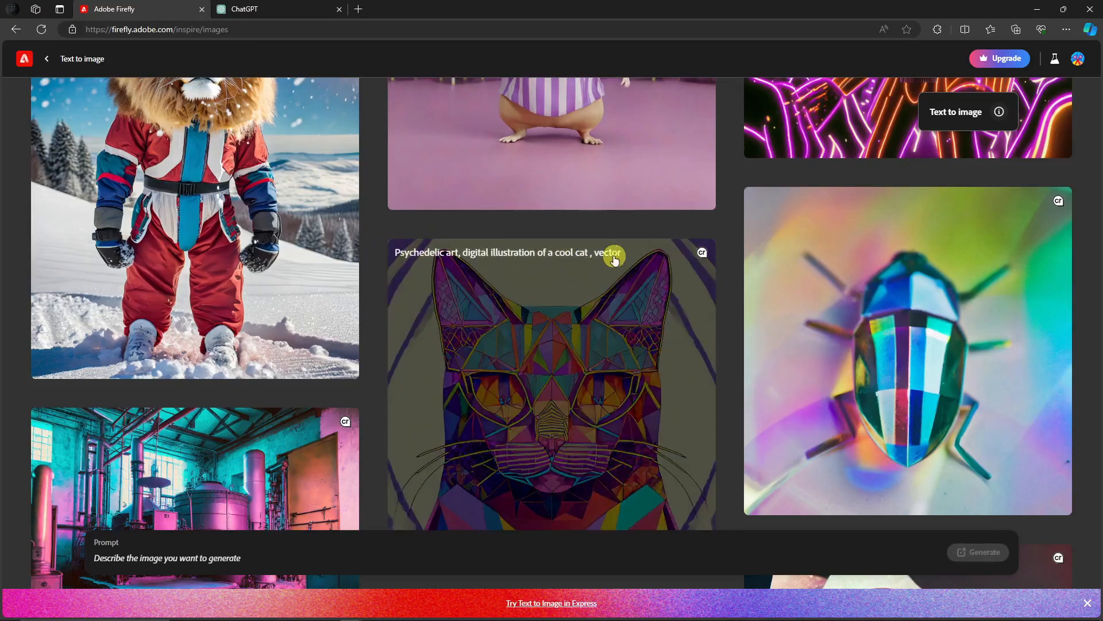
pyautogui.scroll(-3)
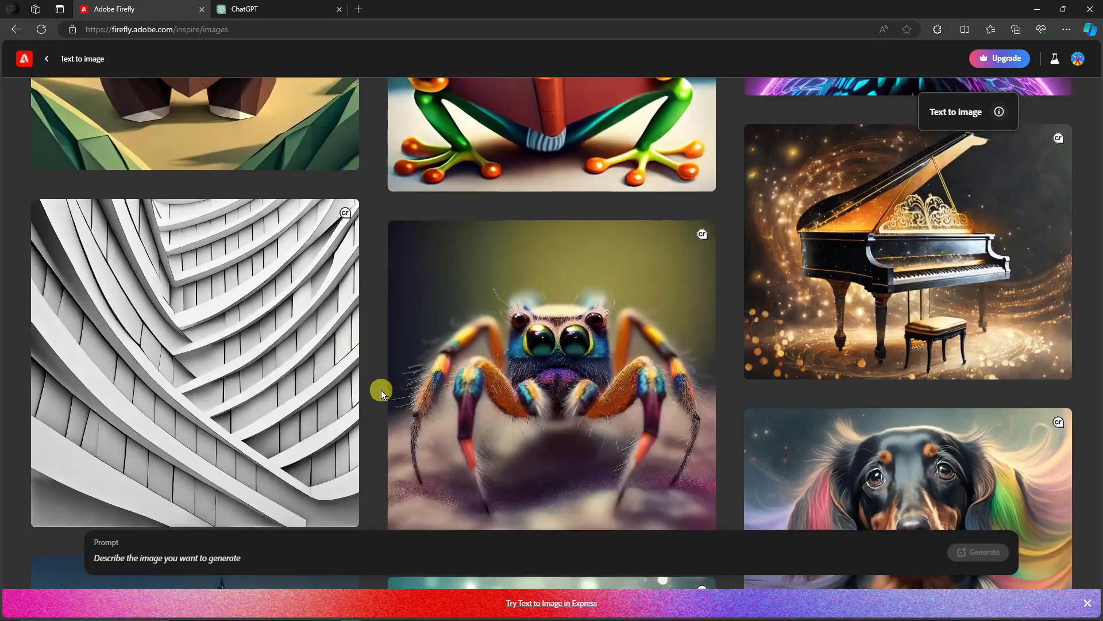
pyautogui.scroll(-3)
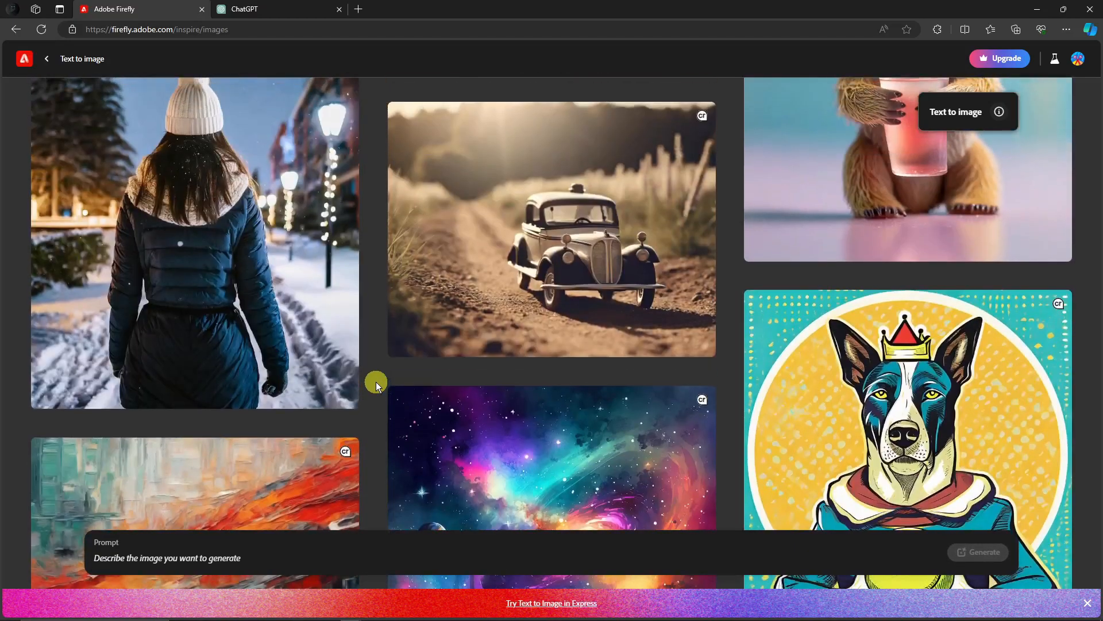
pyautogui.moveTo(327, 556)
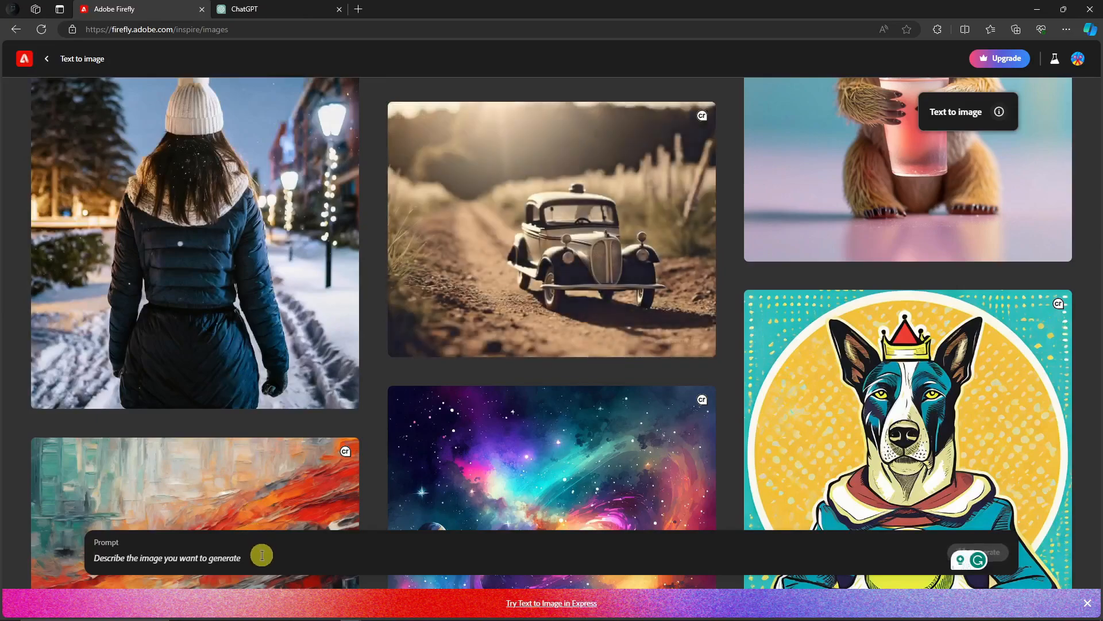
# Step: Enter the prompt 'a girl in a forest' and start generating images
pyautogui.write('a girl in a')
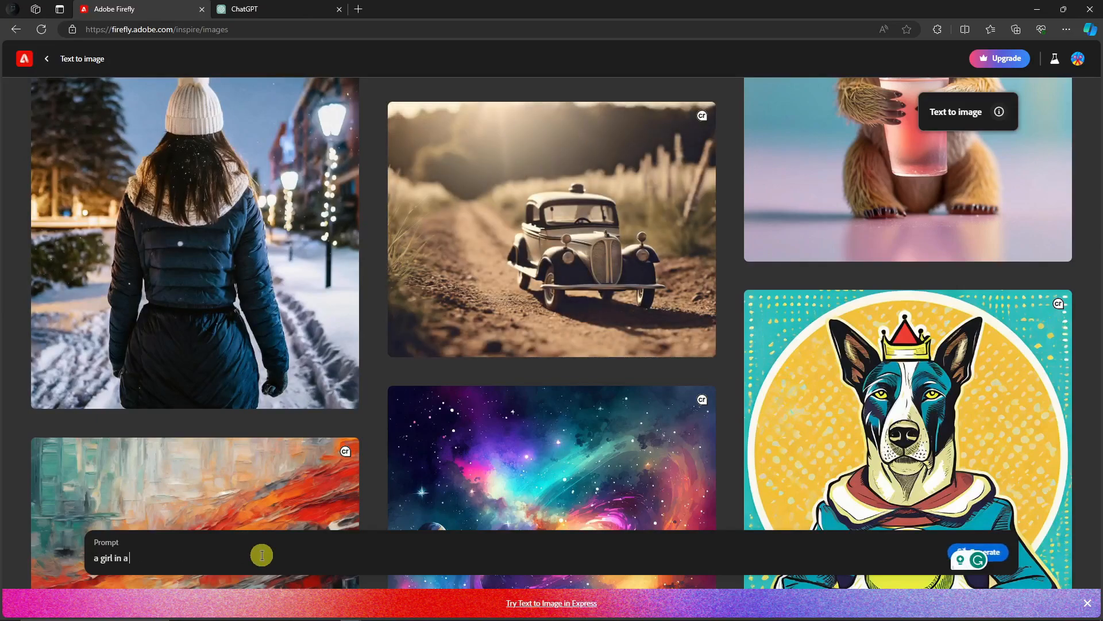
pyautogui.click(977, 552)
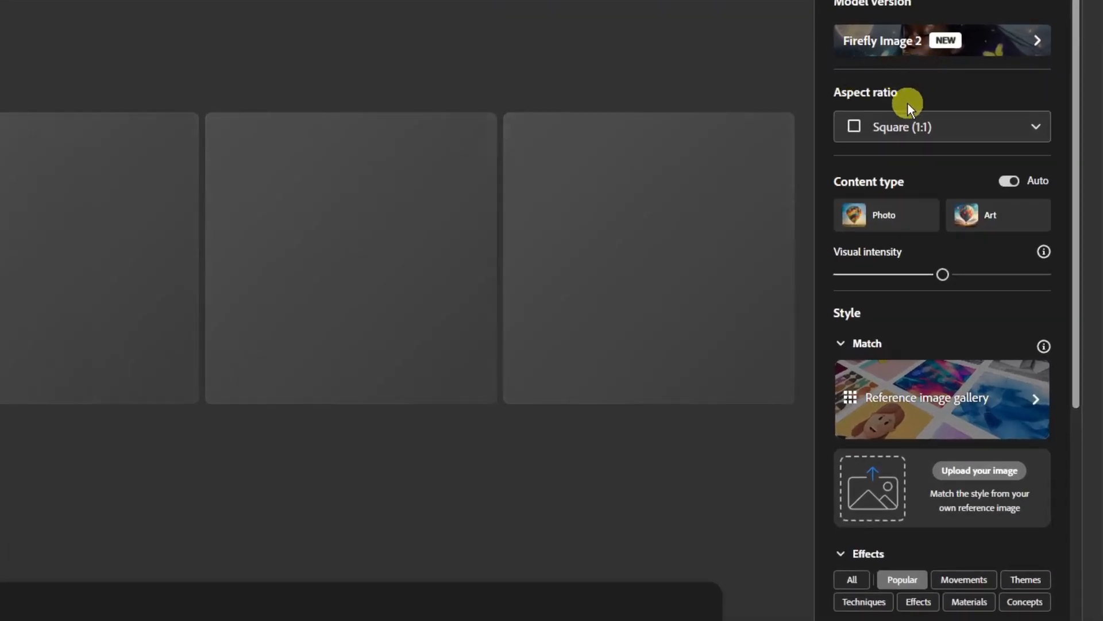
pyautogui.moveTo(895, 40)
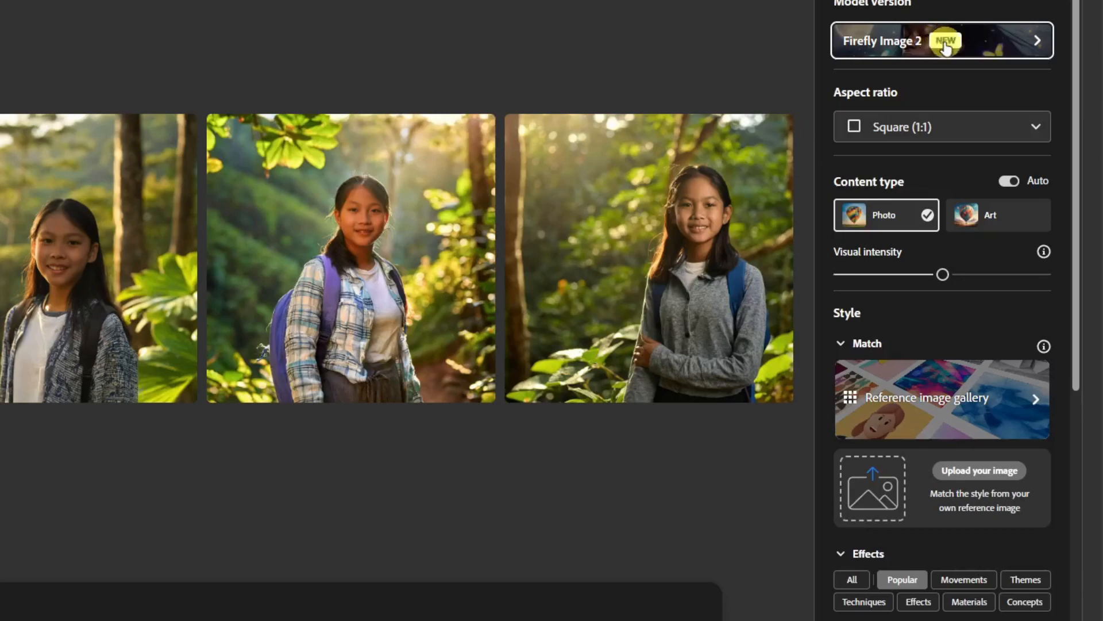
pyautogui.moveTo(946, 46)
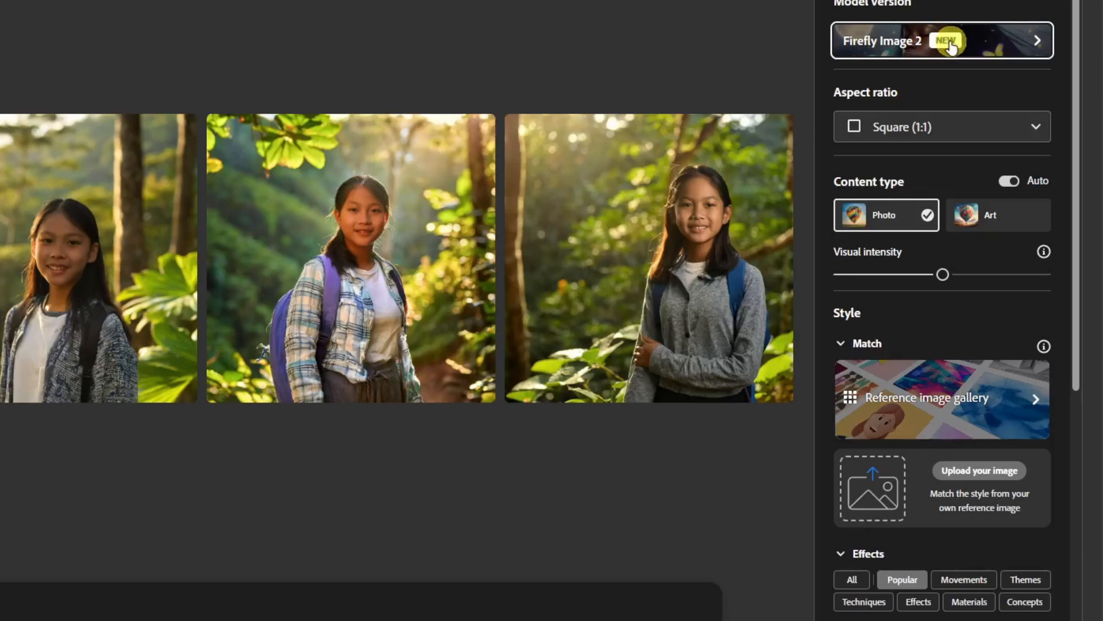
pyautogui.moveTo(1009, 93)
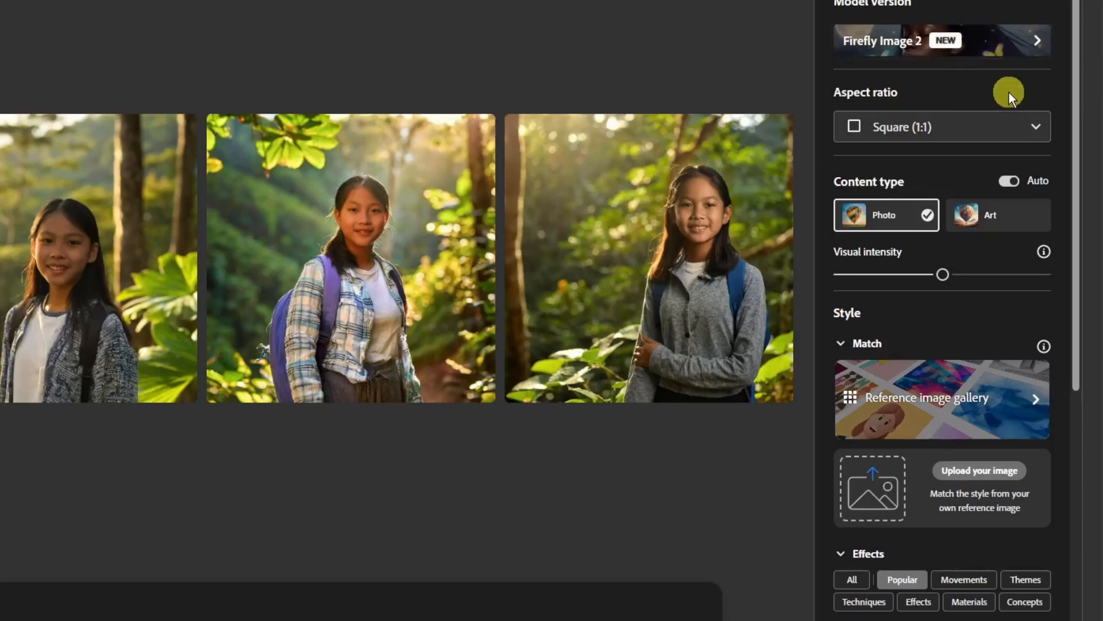
pyautogui.moveTo(1031, 120)
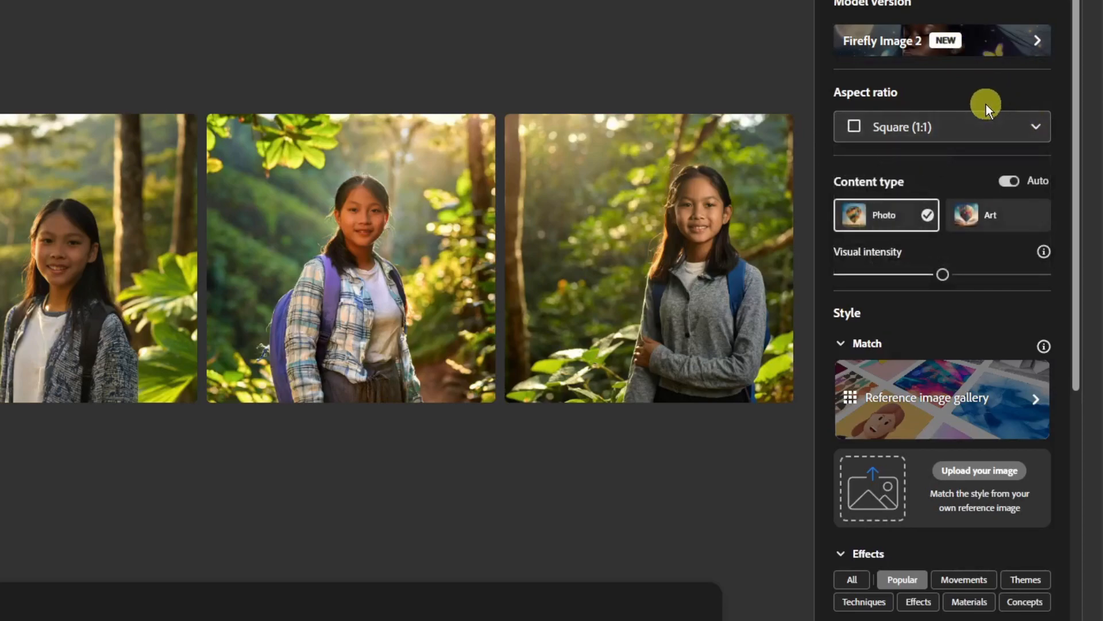
pyautogui.moveTo(1008, 181)
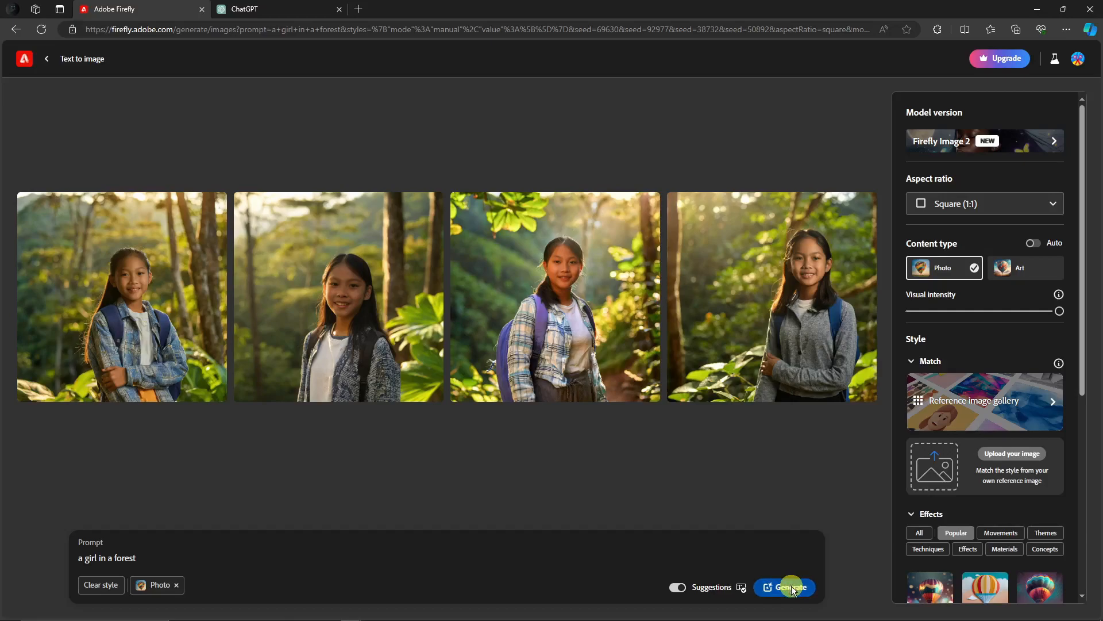
# Step: Regenerate 'a girl in a forest' in Photo style and review the four white-dress results
pyautogui.click(790, 588)
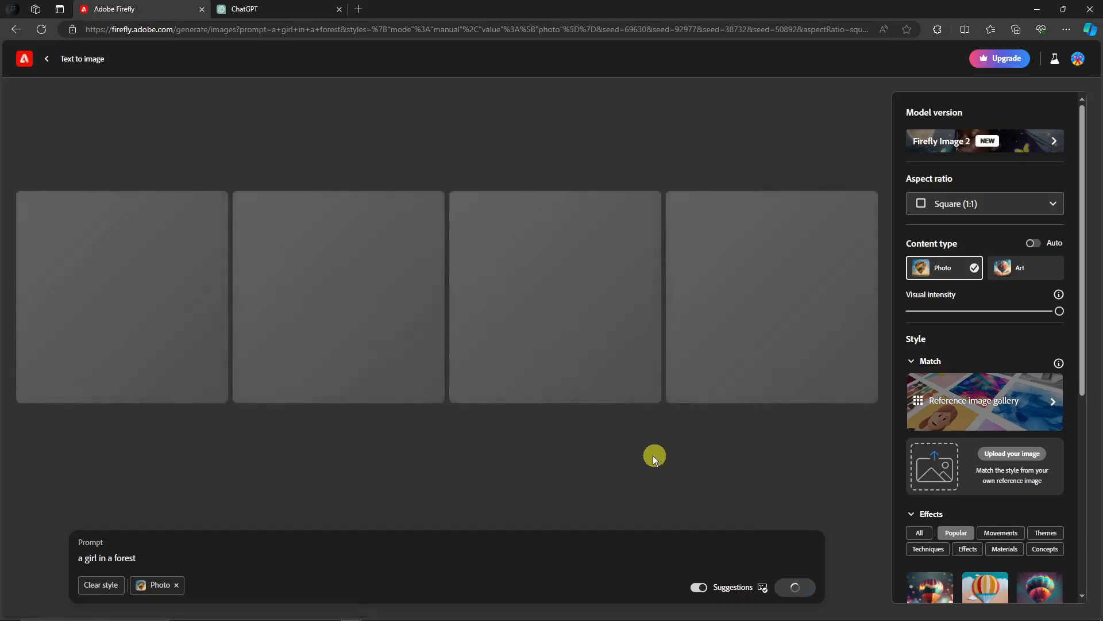
pyautogui.moveTo(984, 350)
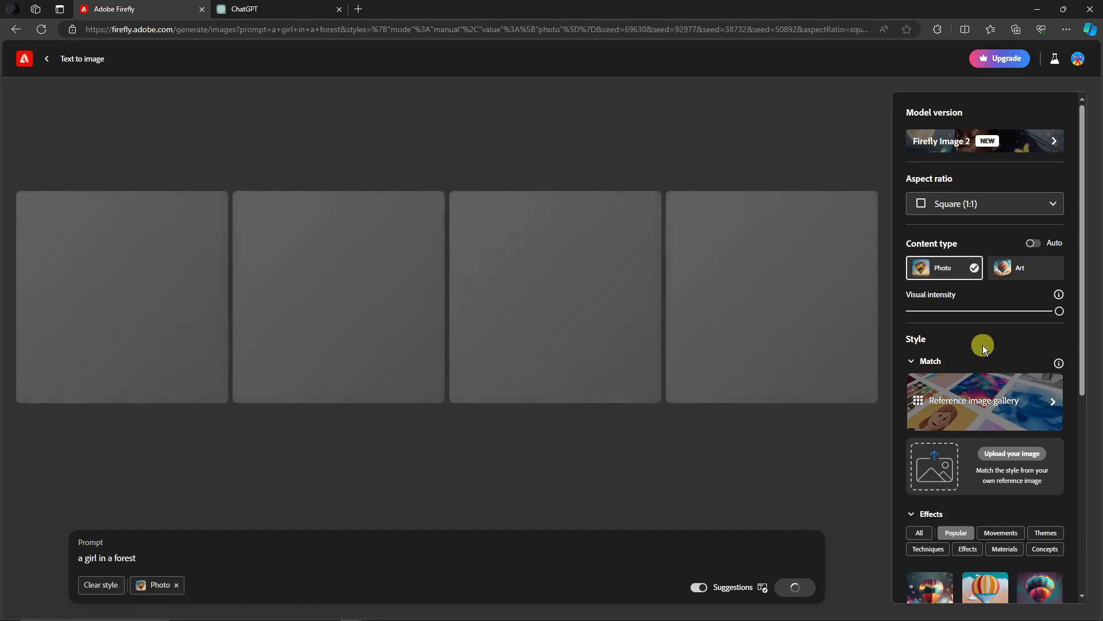
pyautogui.scroll(-3)
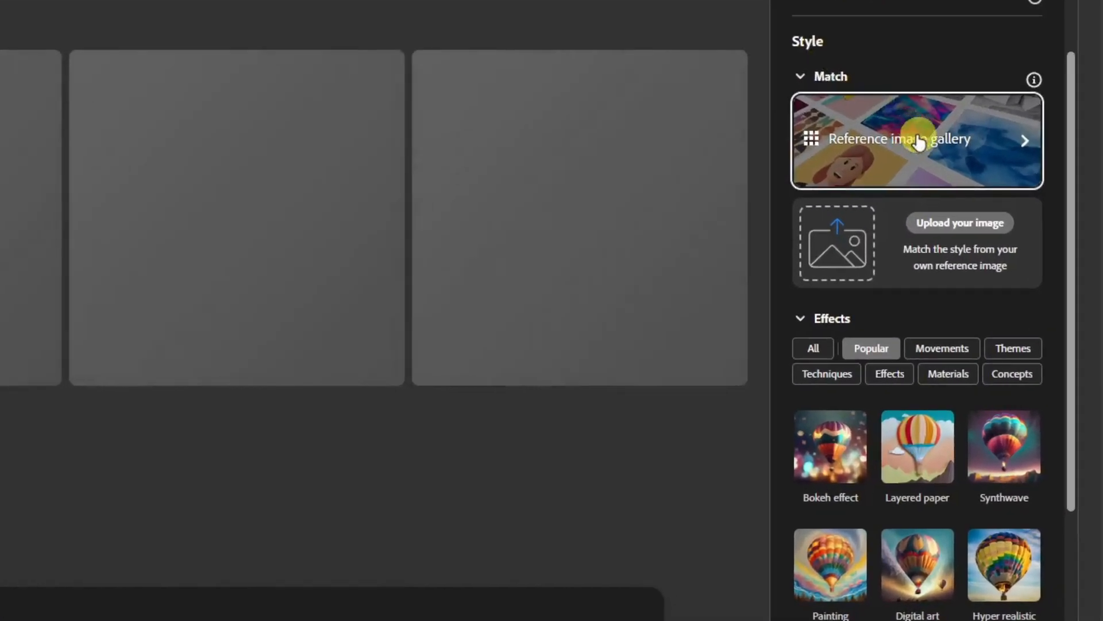
pyautogui.scroll(3)
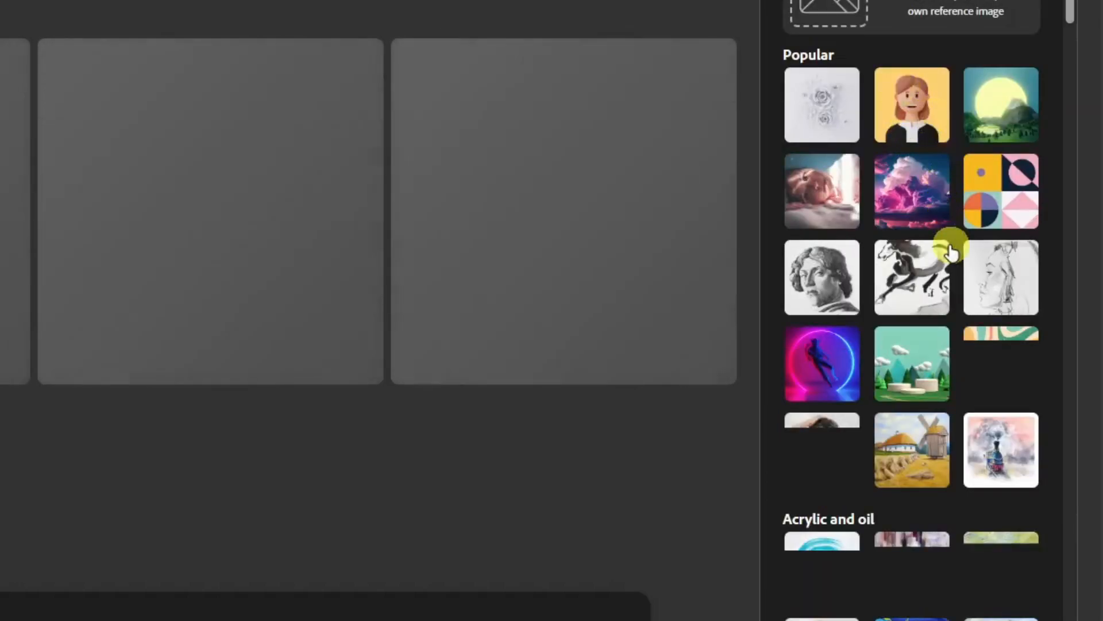
pyautogui.scroll(-3)
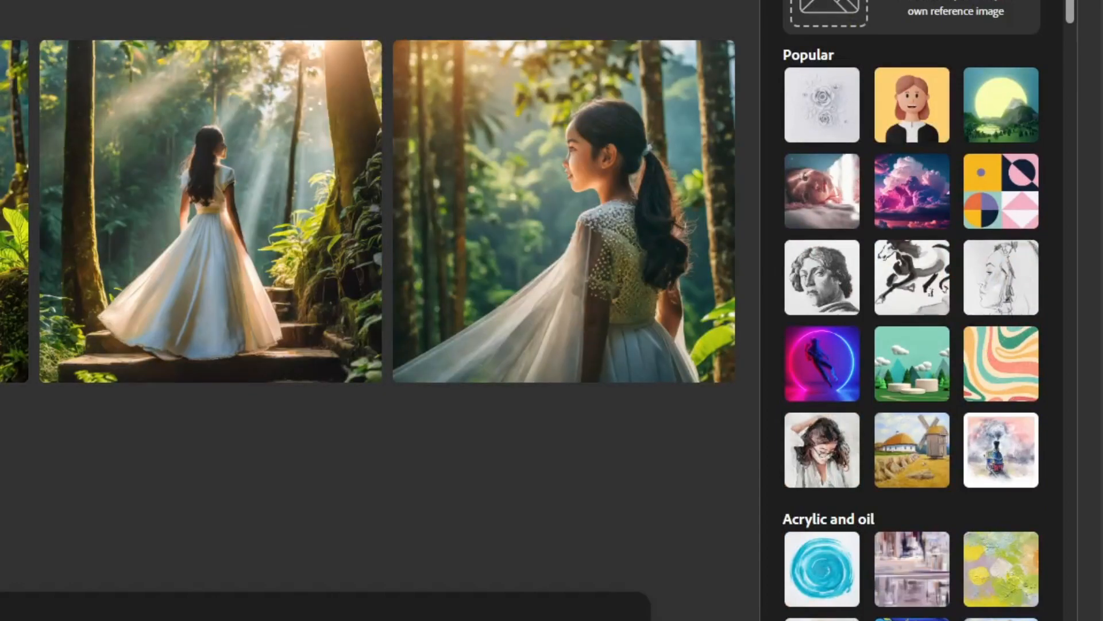
pyautogui.scroll(3)
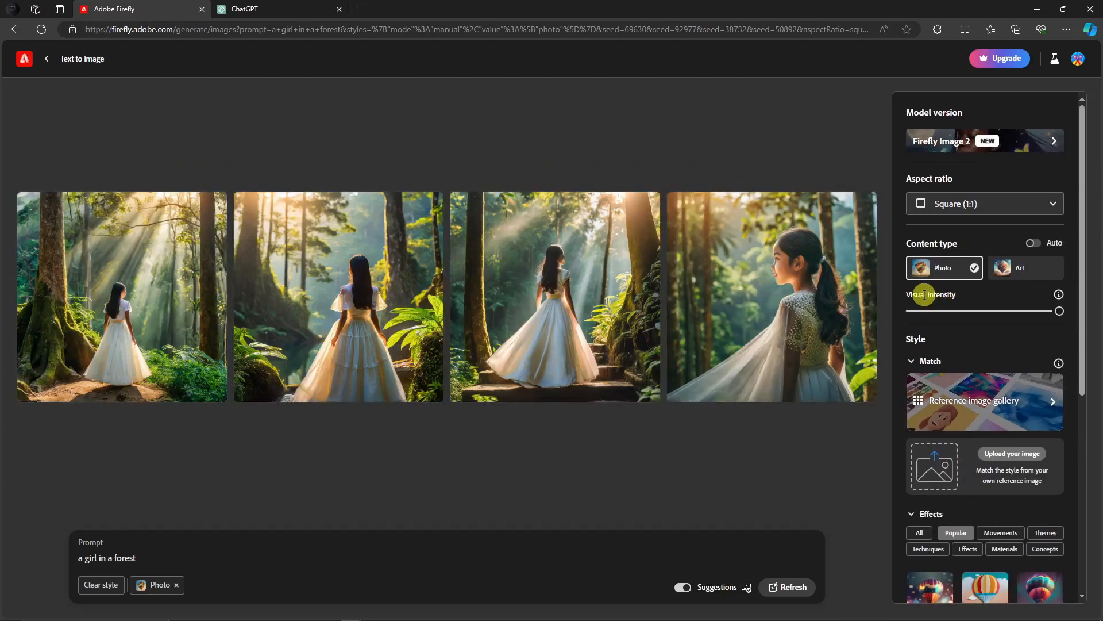
pyautogui.moveTo(939, 293)
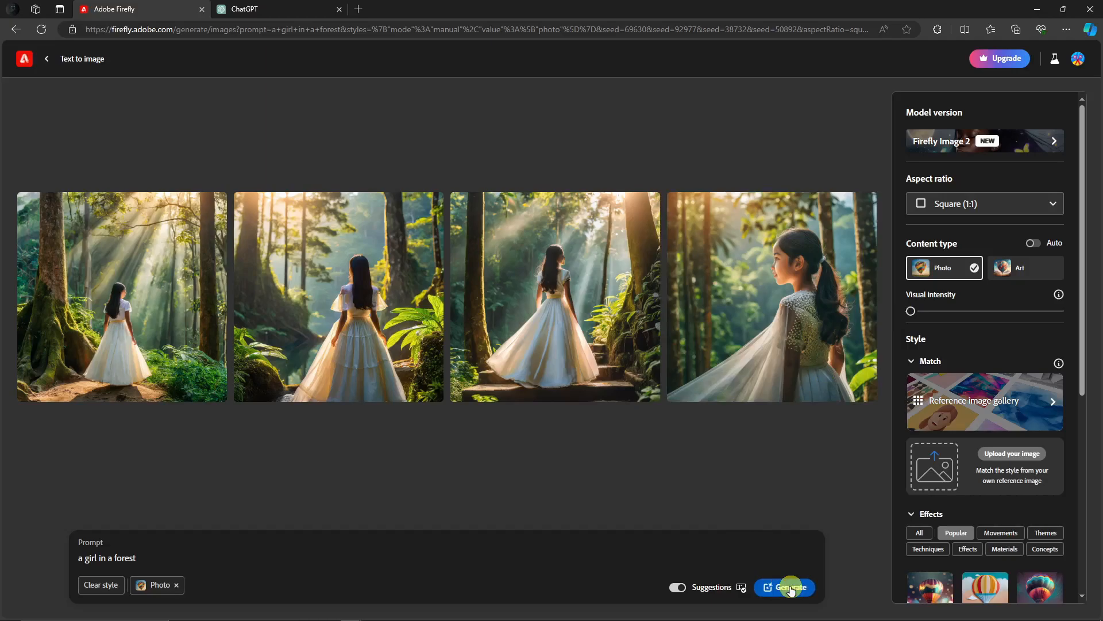
# Step: Generate a fresh set of forest-girl images and start uploading a style reference image
pyautogui.click(784, 587)
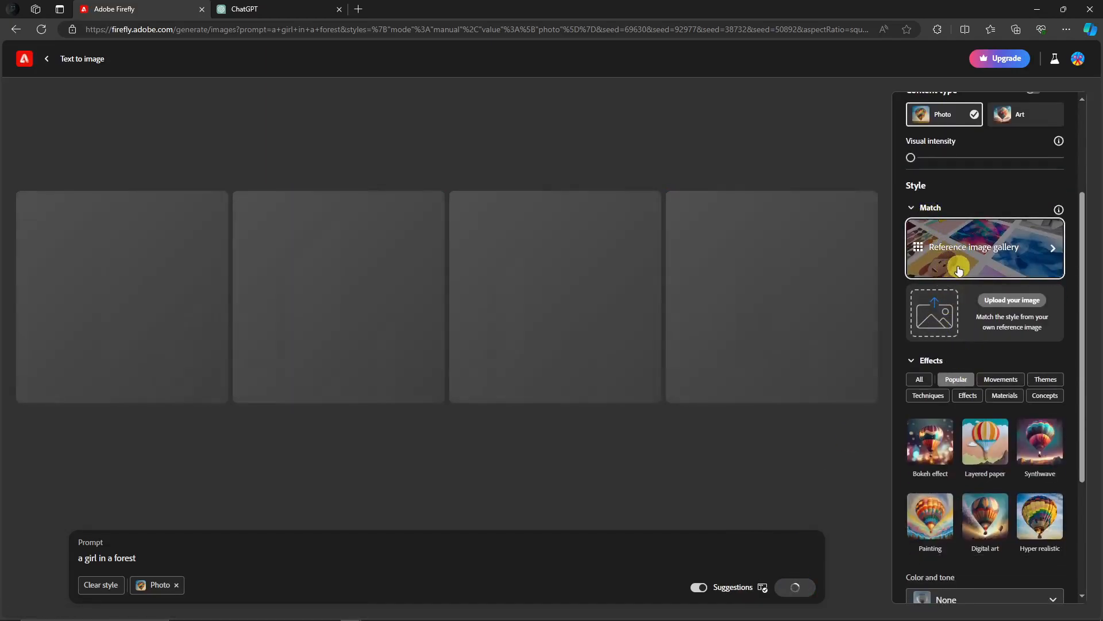
pyautogui.moveTo(976, 266)
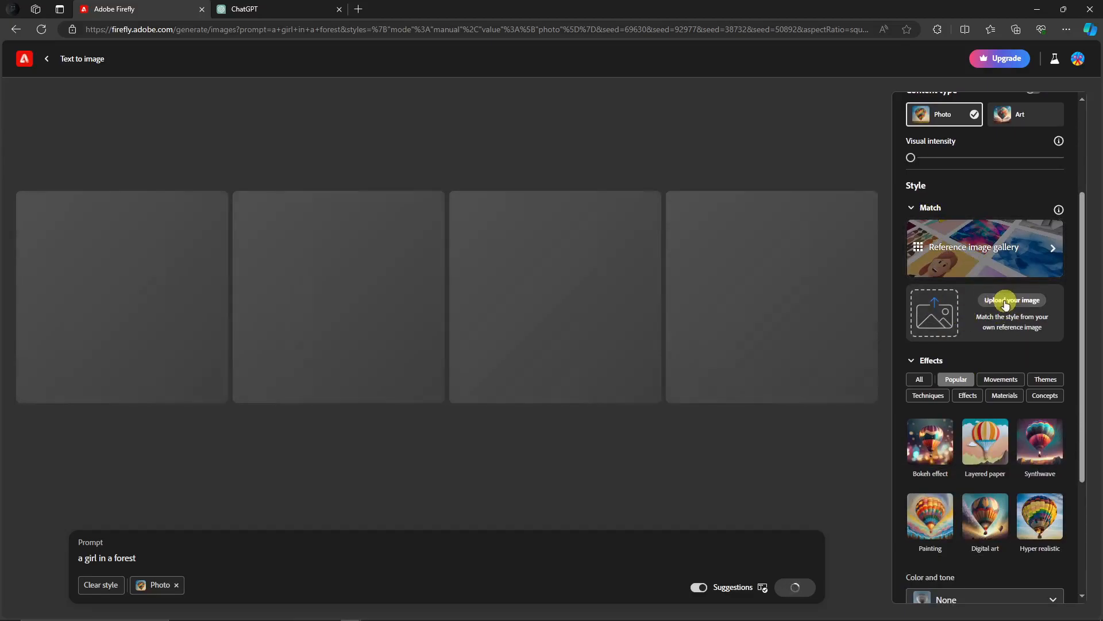
pyautogui.click(1012, 300)
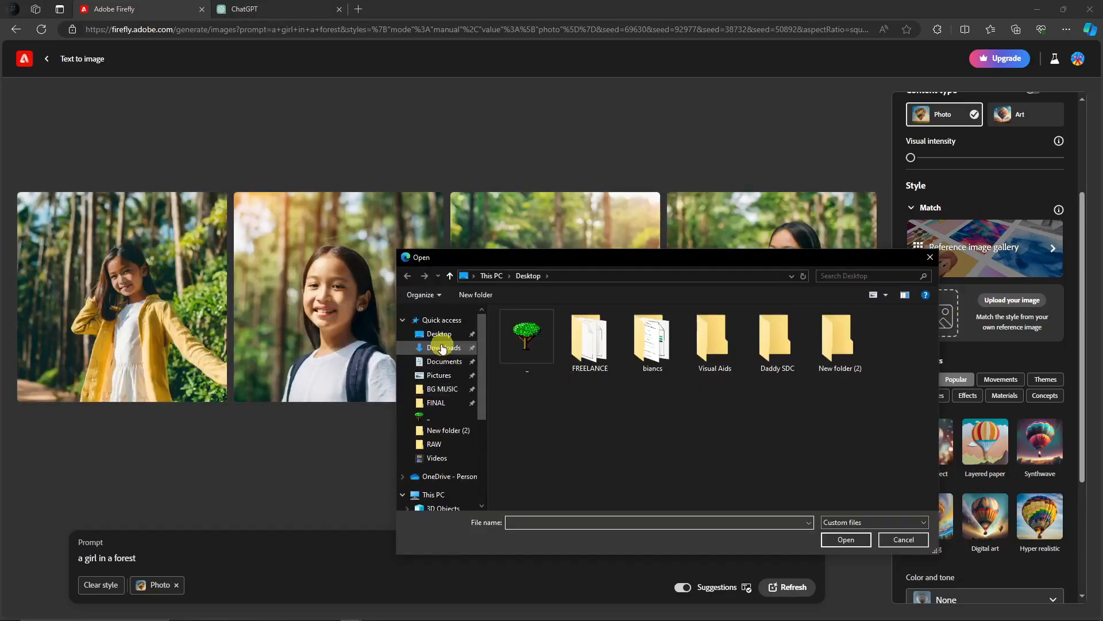
# Step: Pick a portrait from Downloads as the style reference and accept the upload notice
pyautogui.click(444, 347)
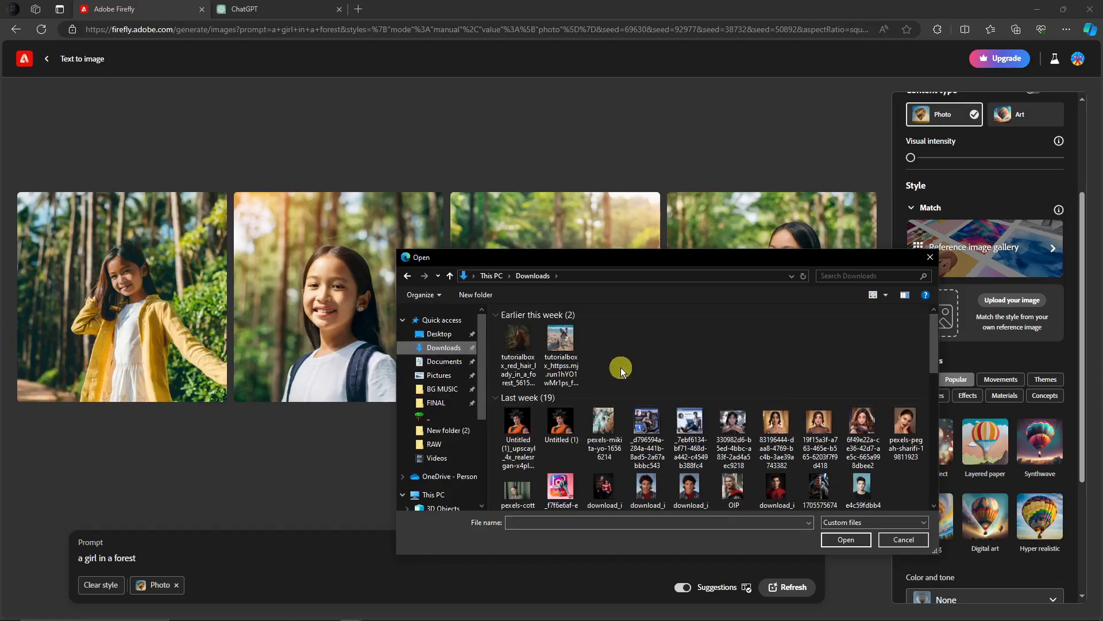
pyautogui.click(904, 539)
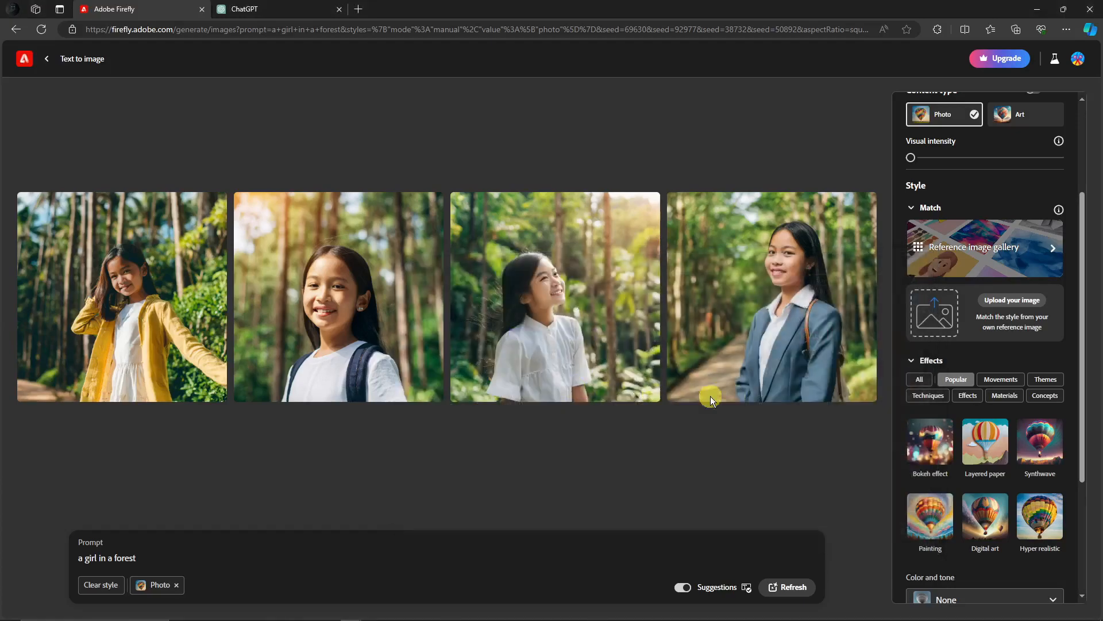
pyautogui.click(1011, 300)
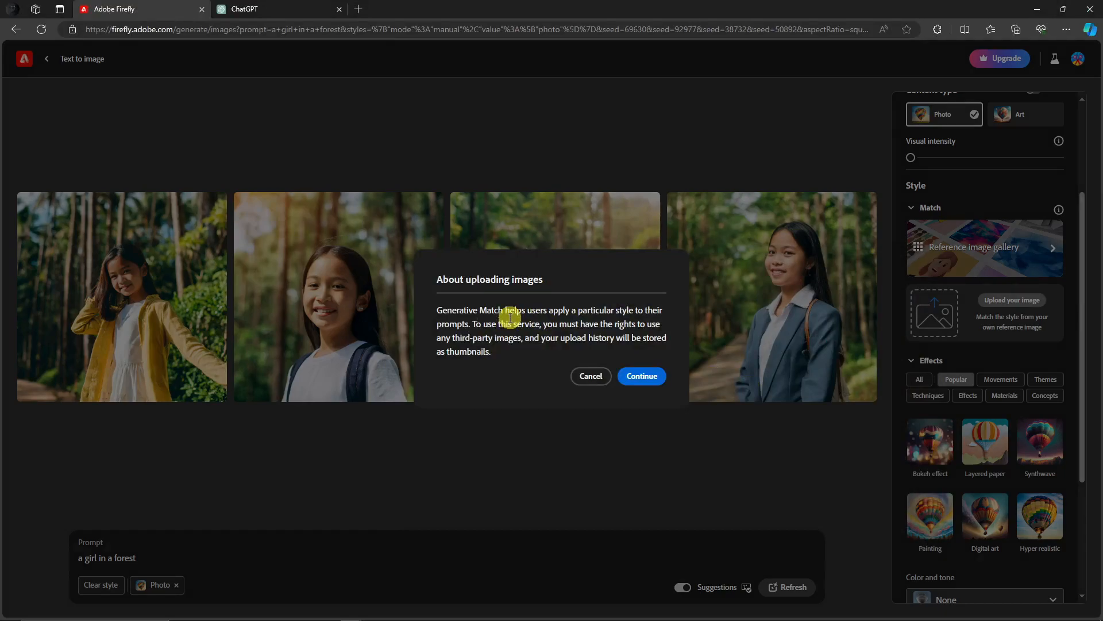
pyautogui.click(641, 376)
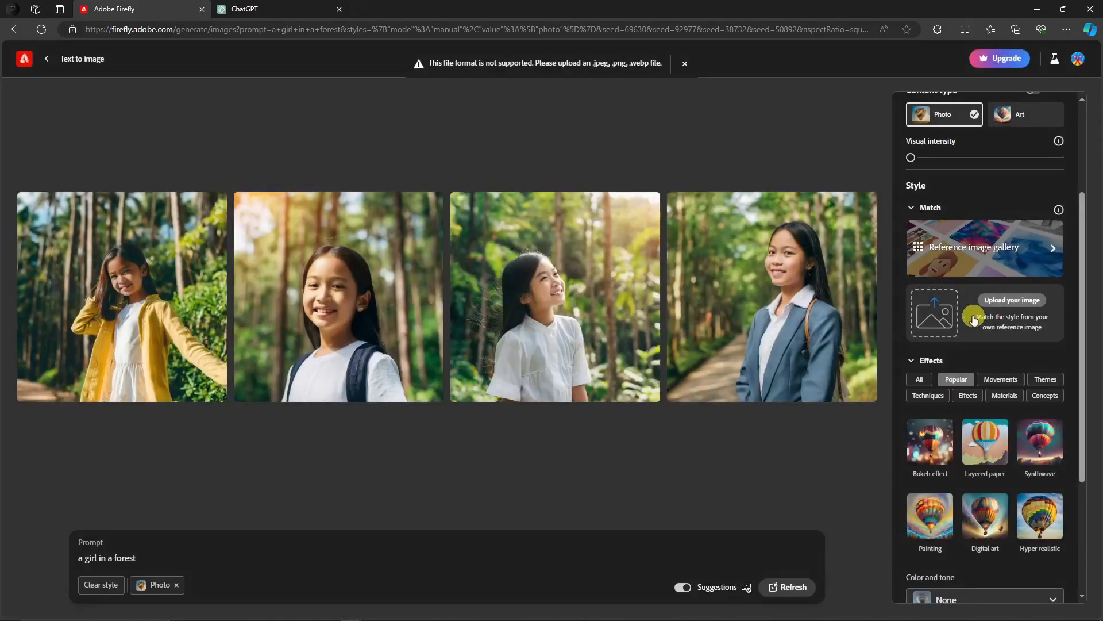
pyautogui.moveTo(978, 343)
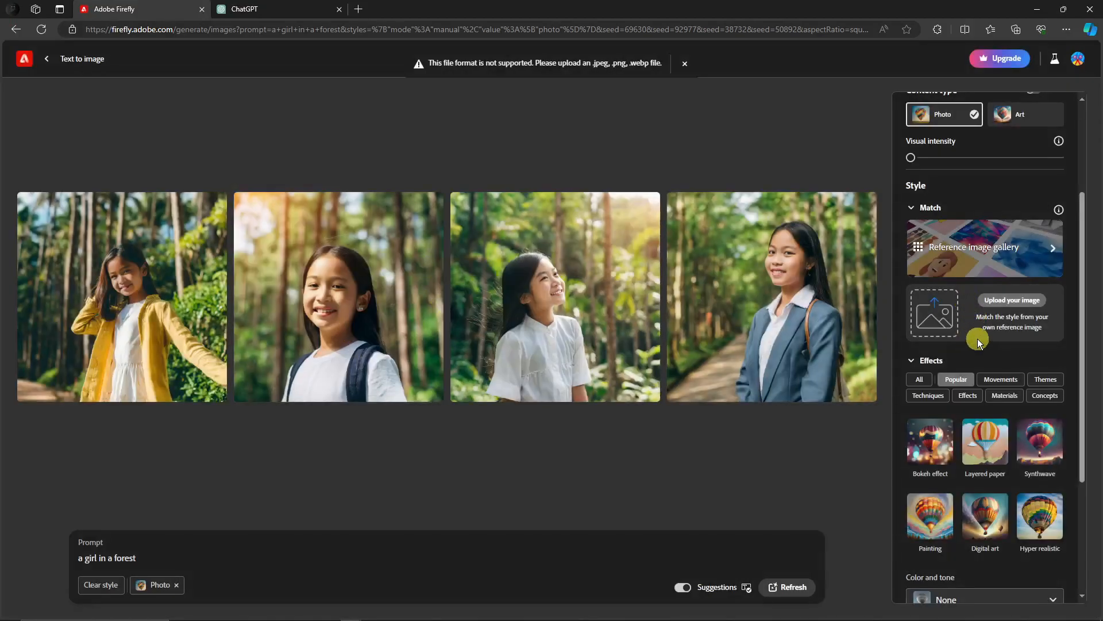
# Step: Retry after the unsupported-format error and bring up the Reference image gallery
pyautogui.click(684, 63)
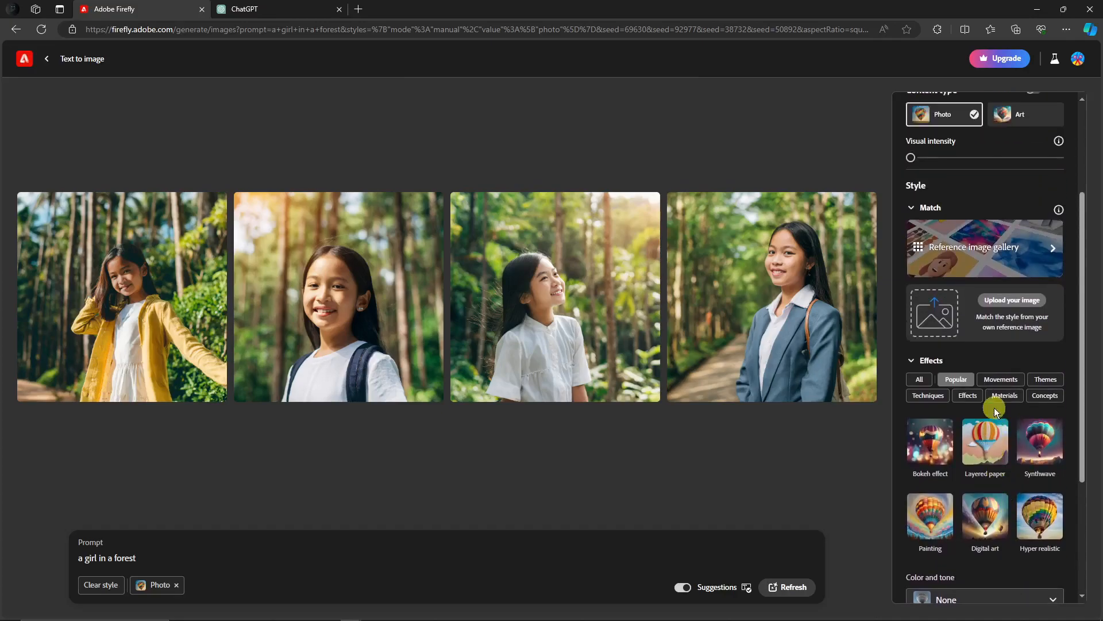
pyautogui.click(985, 248)
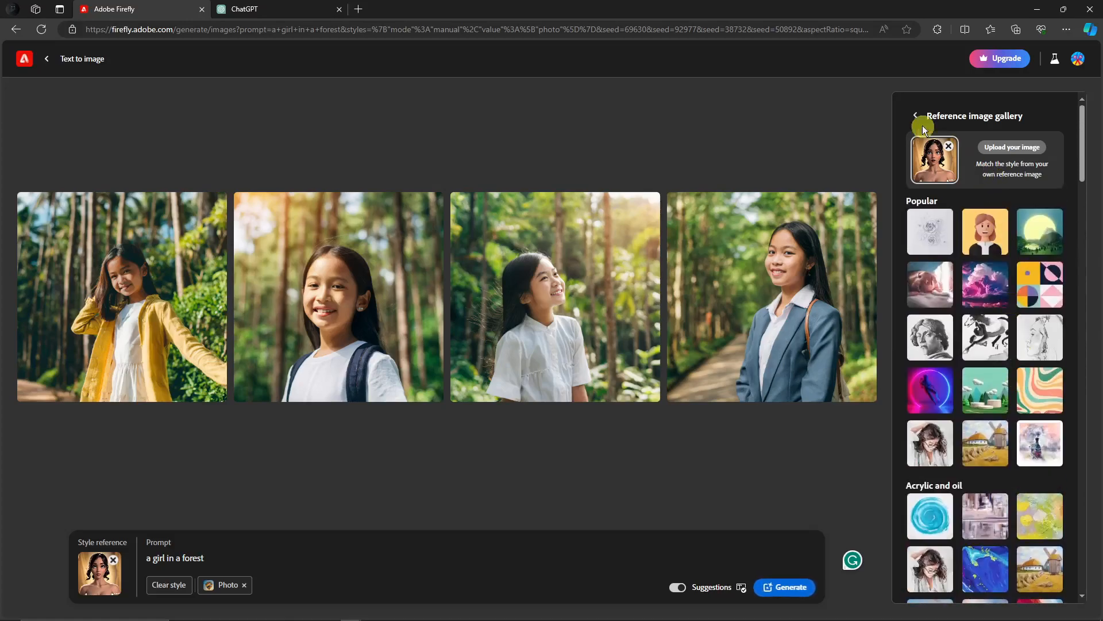
# Step: Return from the reference gallery to the settings panel, keeping the portrait as reference
pyautogui.click(916, 115)
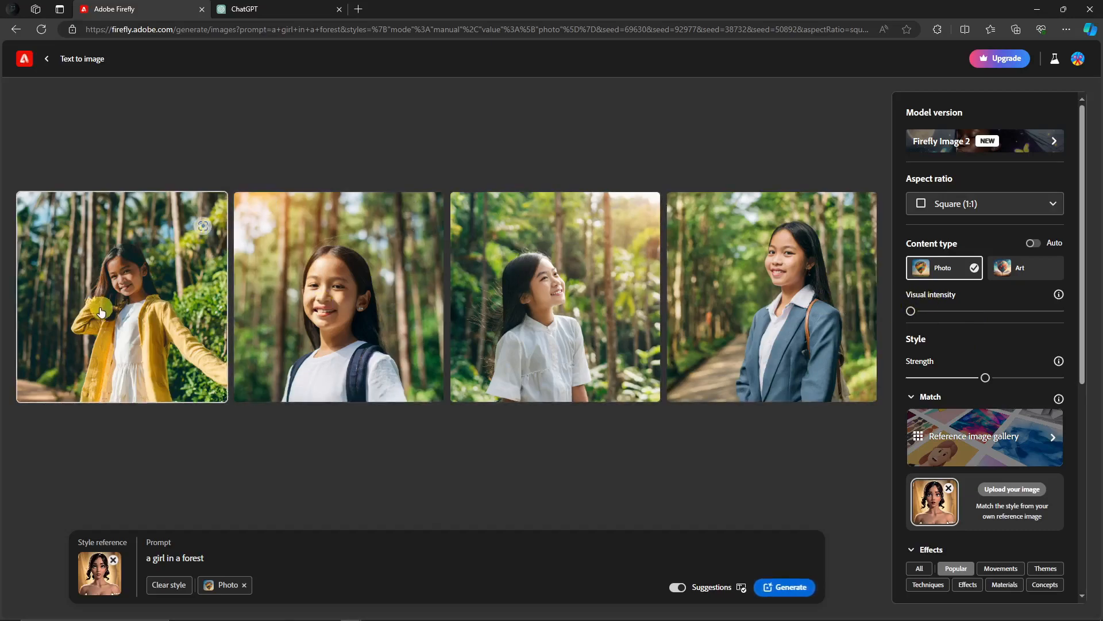
pyautogui.moveTo(786, 318)
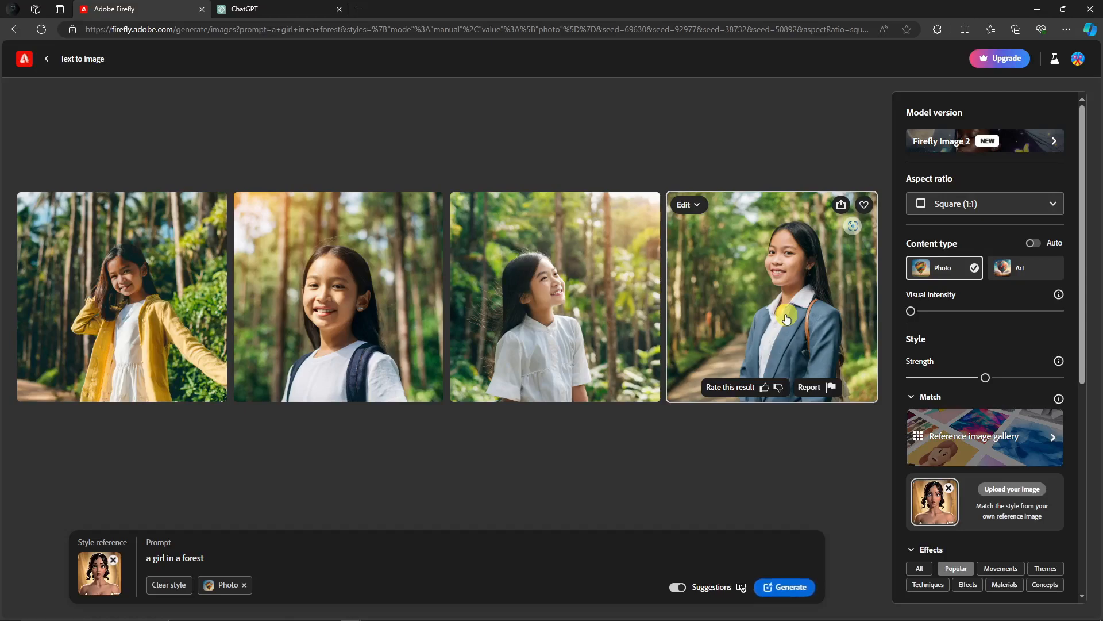
pyautogui.moveTo(332, 255)
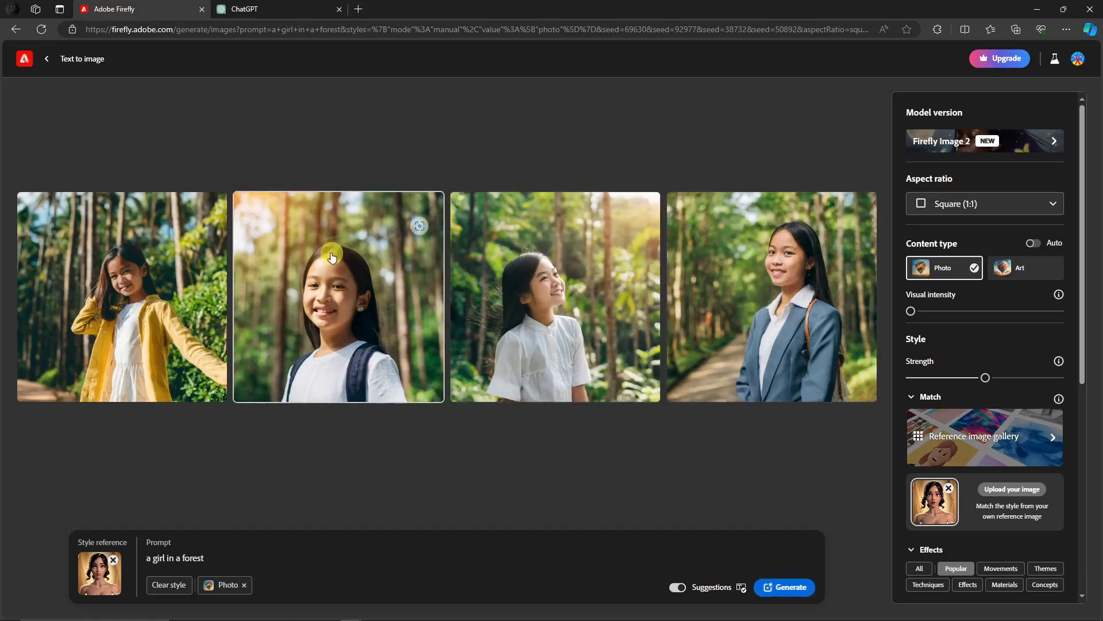
pyautogui.moveTo(331, 255)
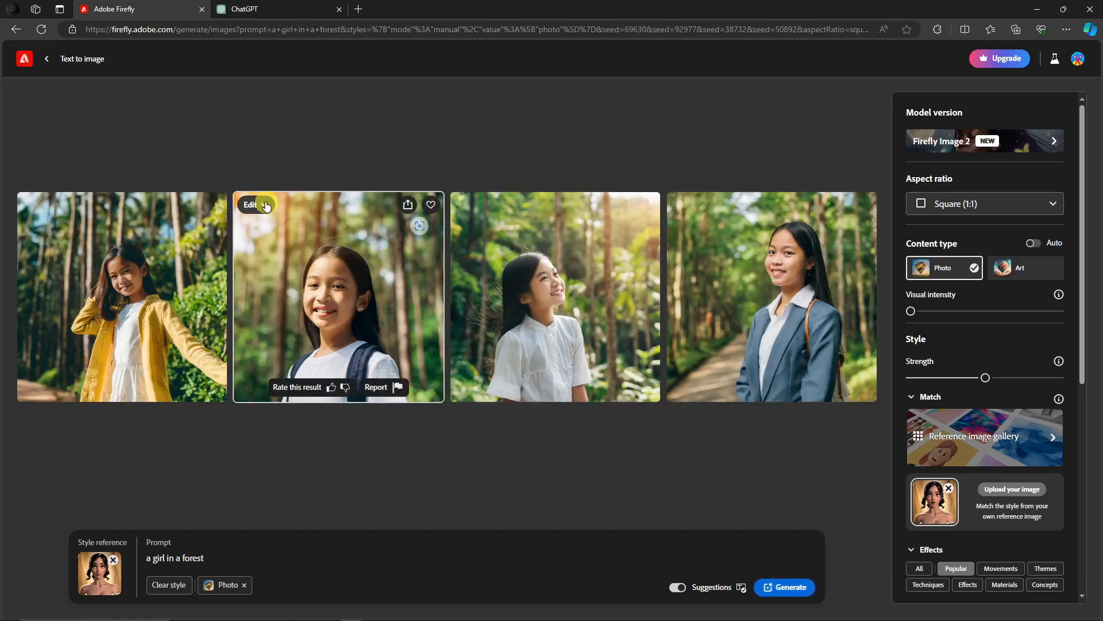
# Step: Try to use the backpack-girl result as style reference from its Edit menu
pyautogui.click(252, 204)
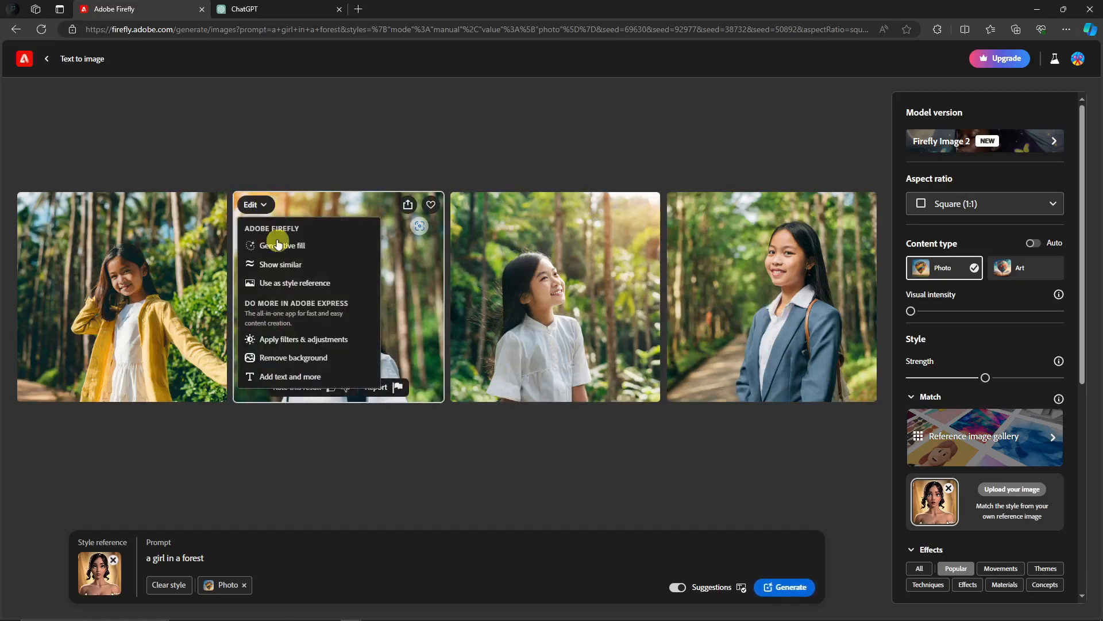
pyautogui.moveTo(282, 269)
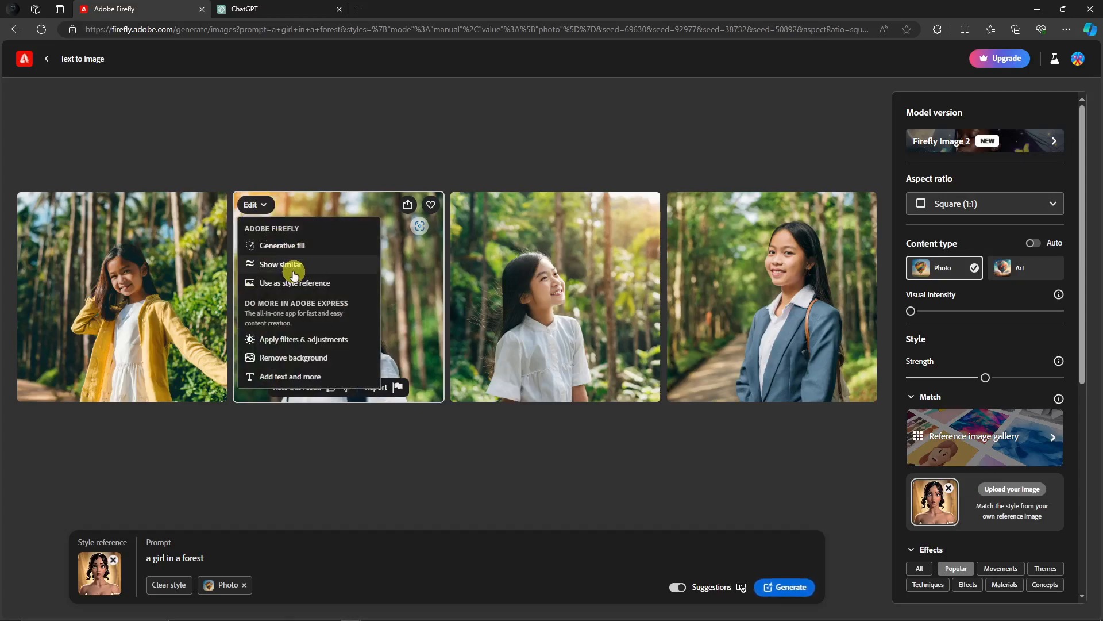
pyautogui.moveTo(281, 269)
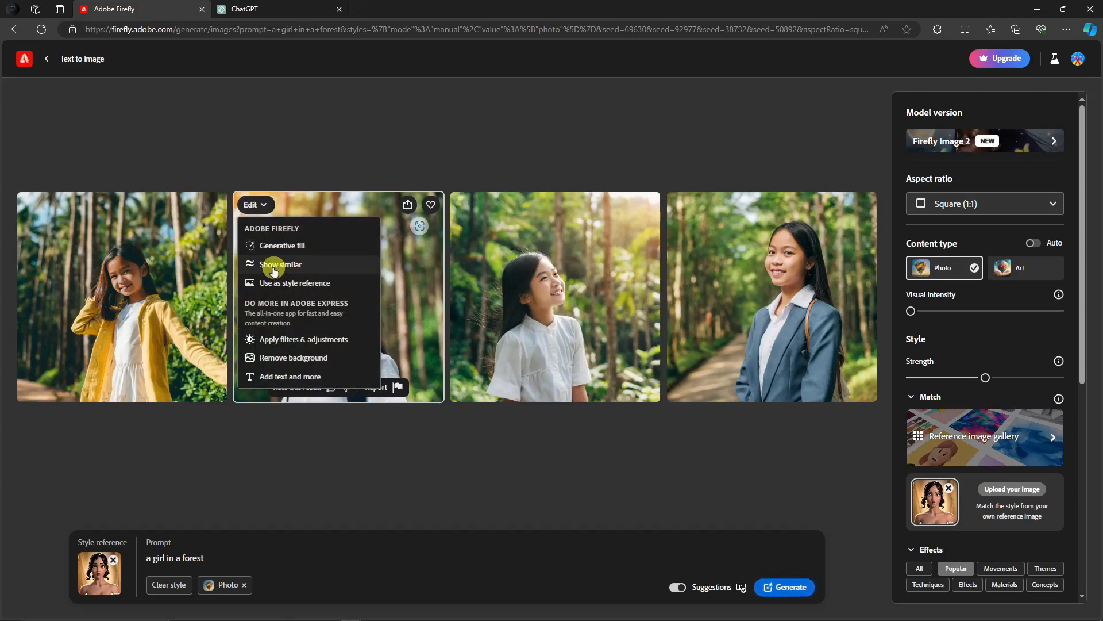
pyautogui.moveTo(295, 283)
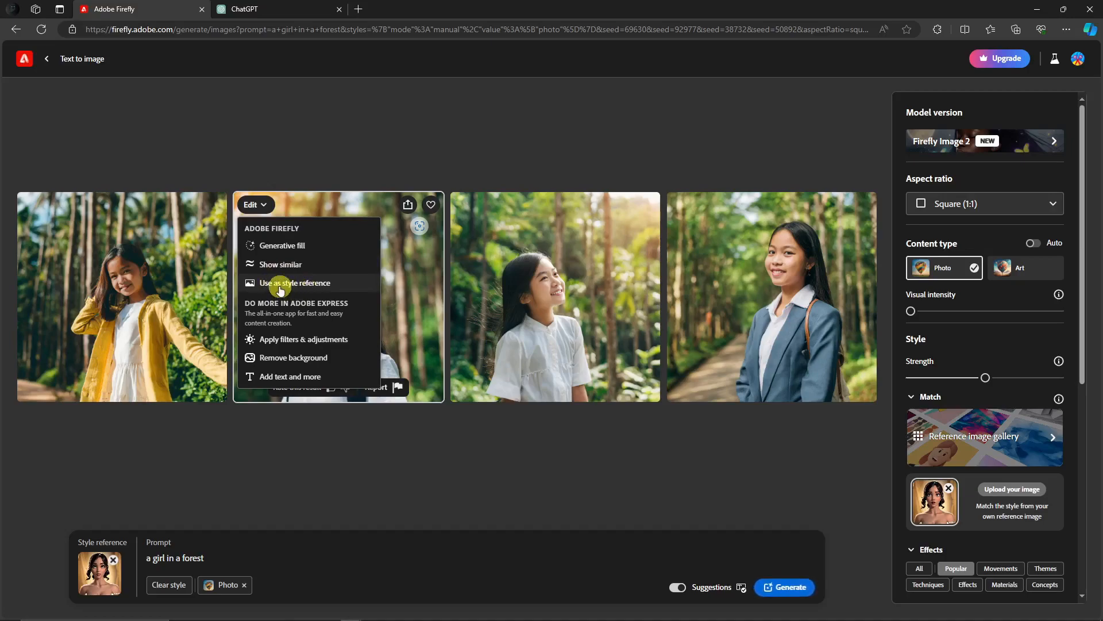
pyautogui.click(326, 262)
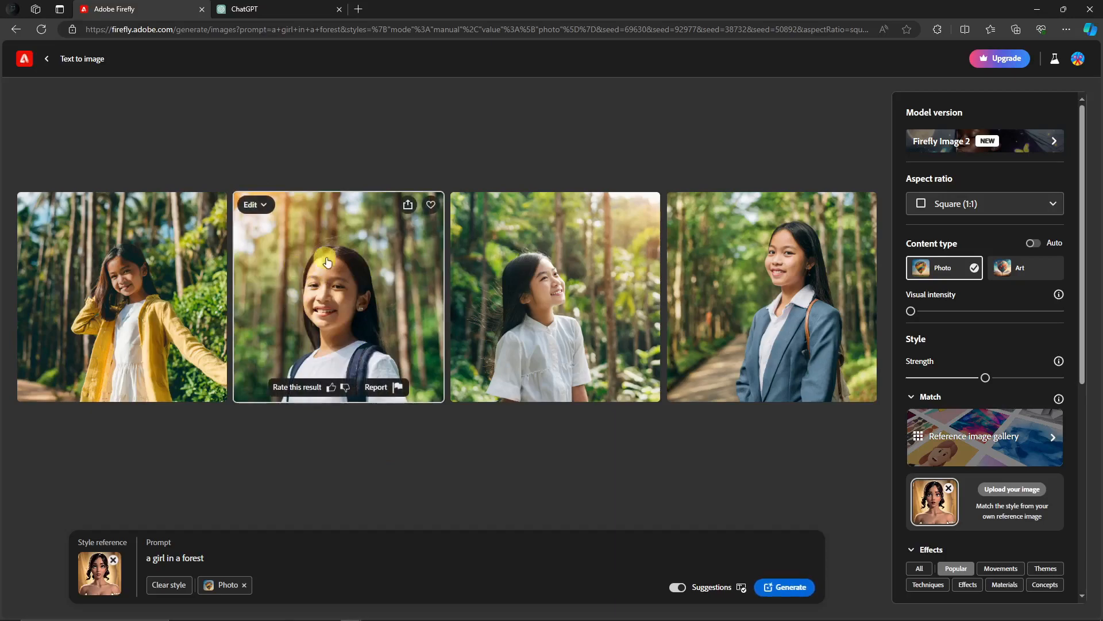
pyautogui.click(251, 205)
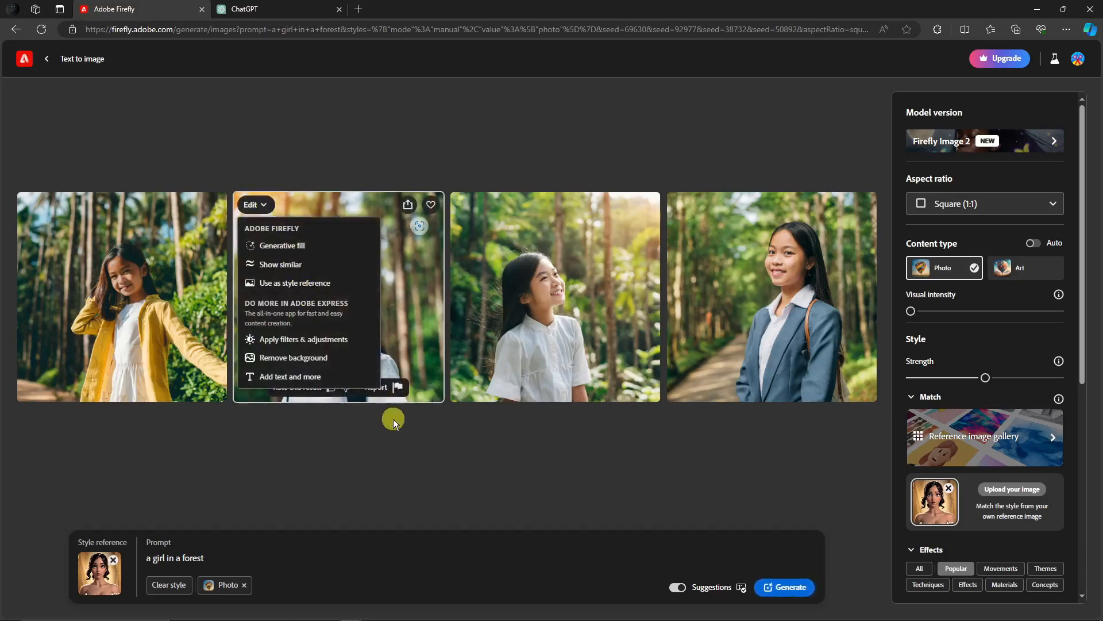
pyautogui.click(416, 434)
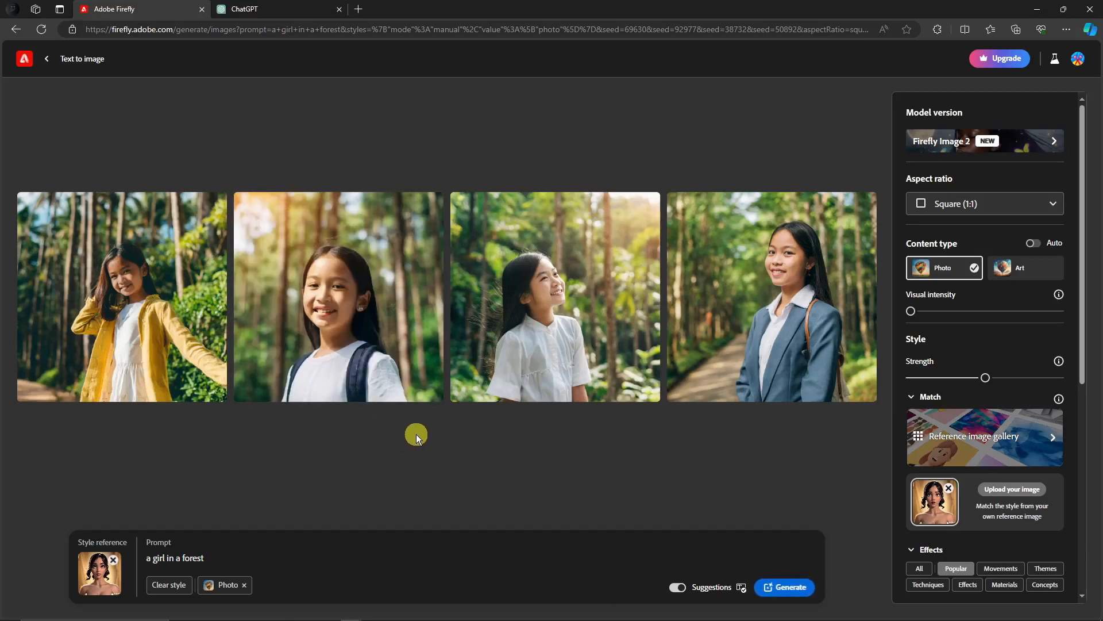
pyautogui.moveTo(939, 493)
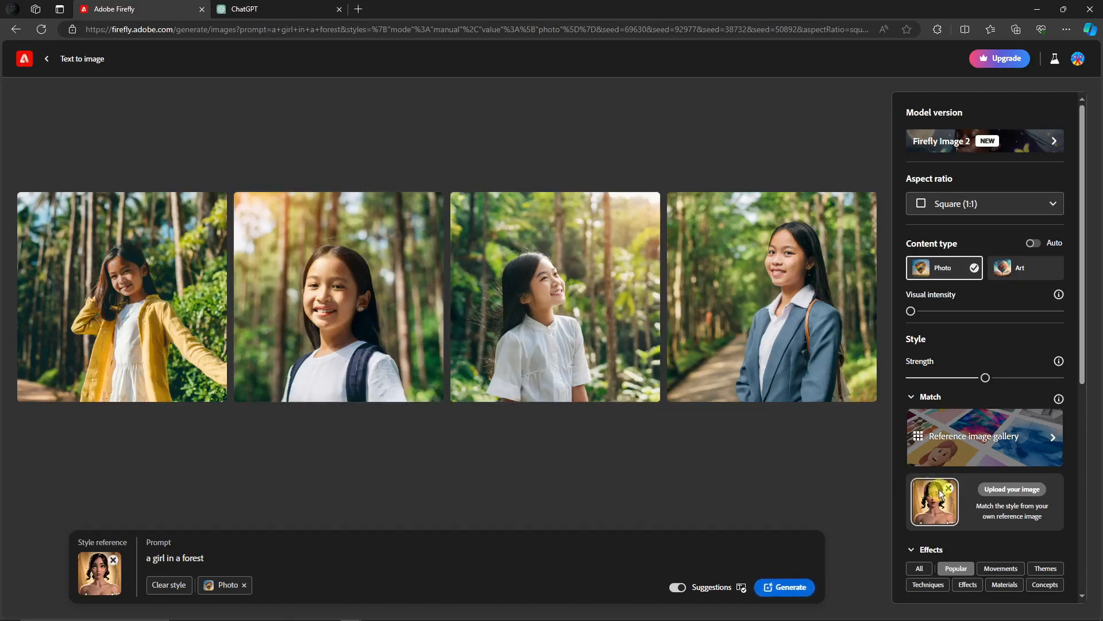
# Step: Remove the portrait reference, set the backpack-girl image as style reference and raise visual intensity to halfway
pyautogui.click(948, 488)
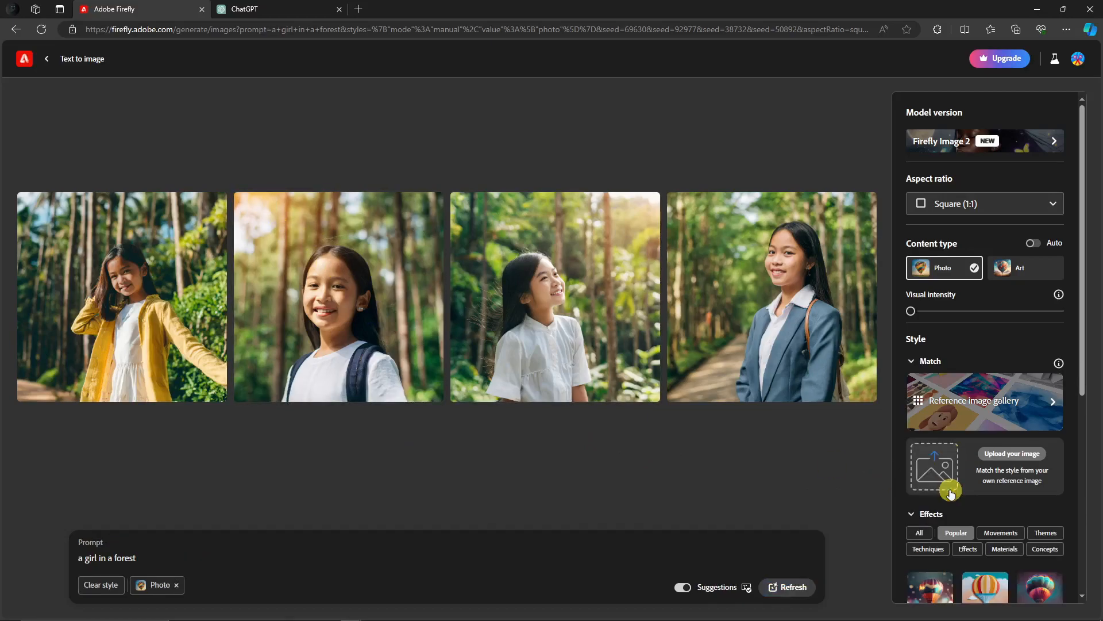
pyautogui.click(252, 204)
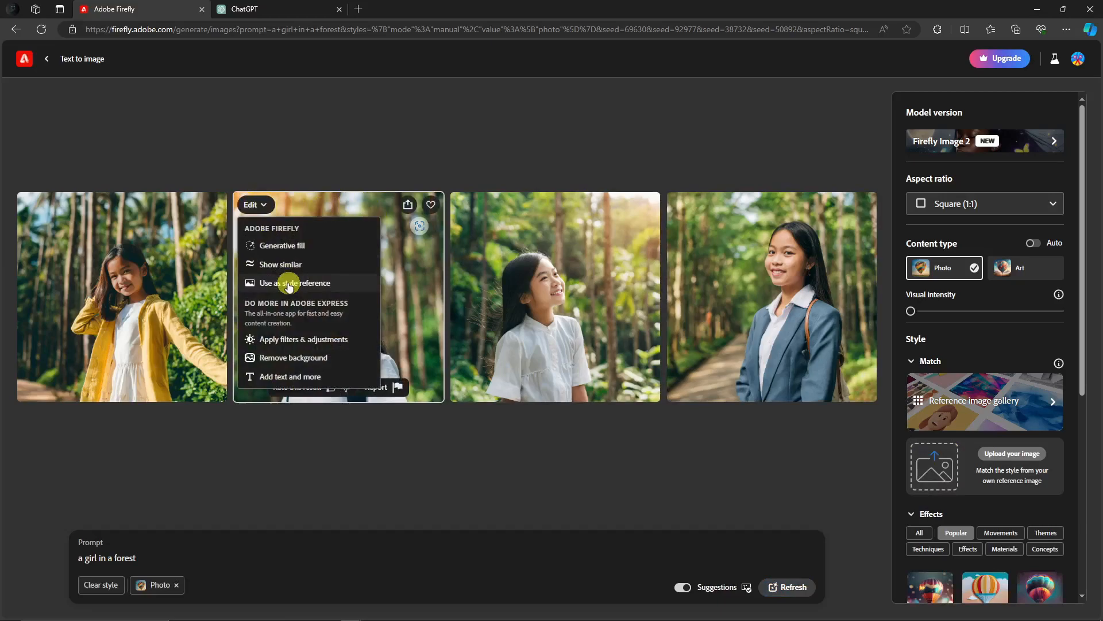
pyautogui.click(294, 282)
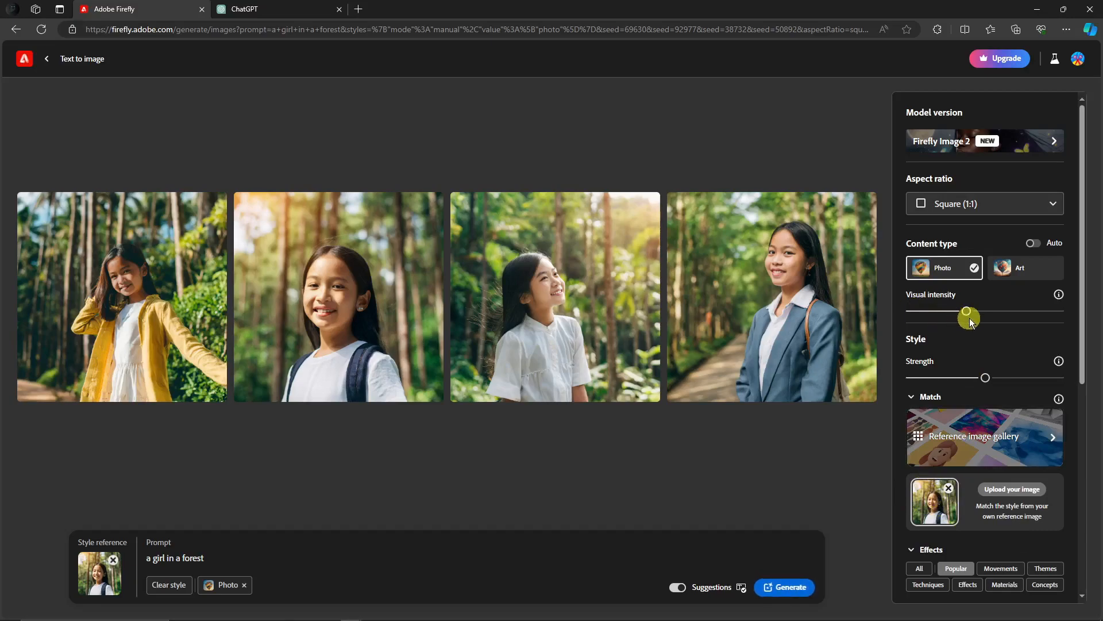
pyautogui.scroll(-3)
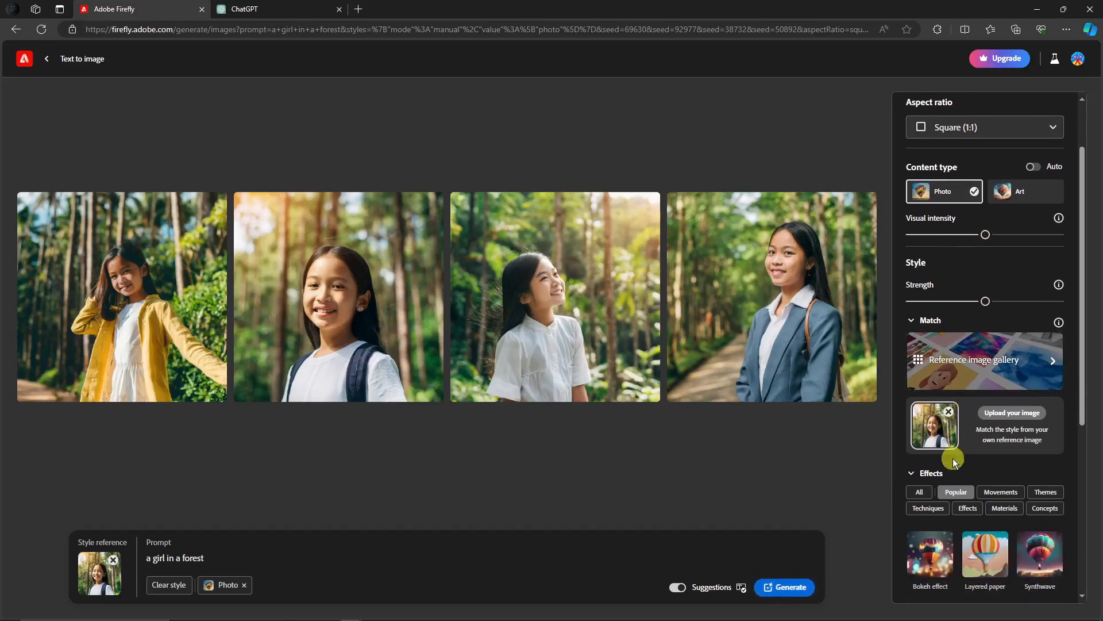
pyautogui.scroll(-3)
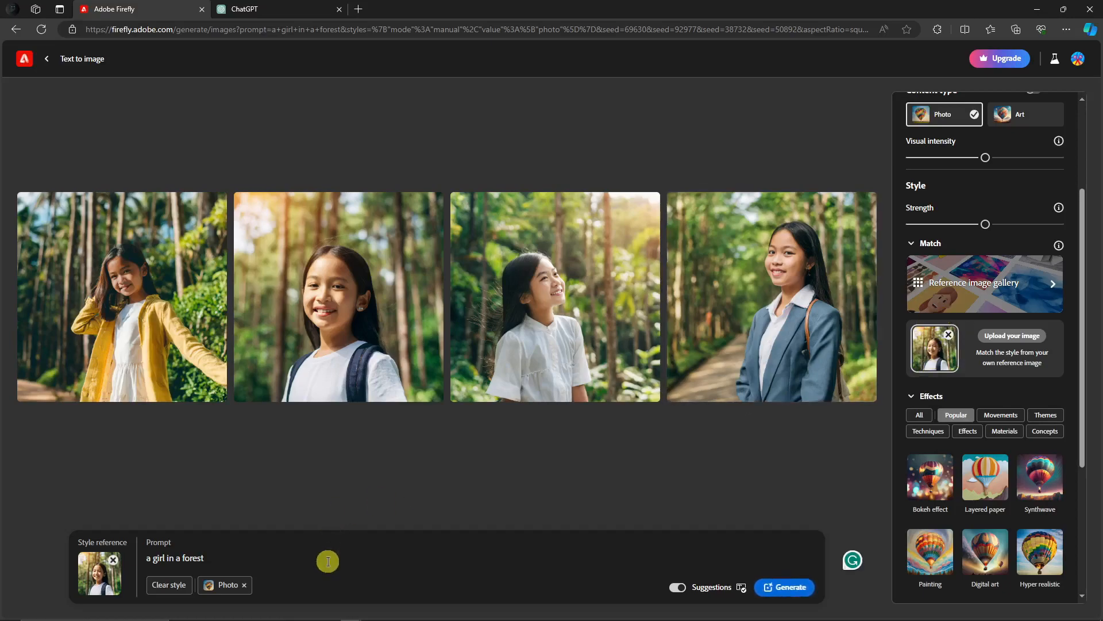
# Step: Generate four forest-girl photos matching the backpack-girl reference and review the school-uniform results
pyautogui.click(784, 587)
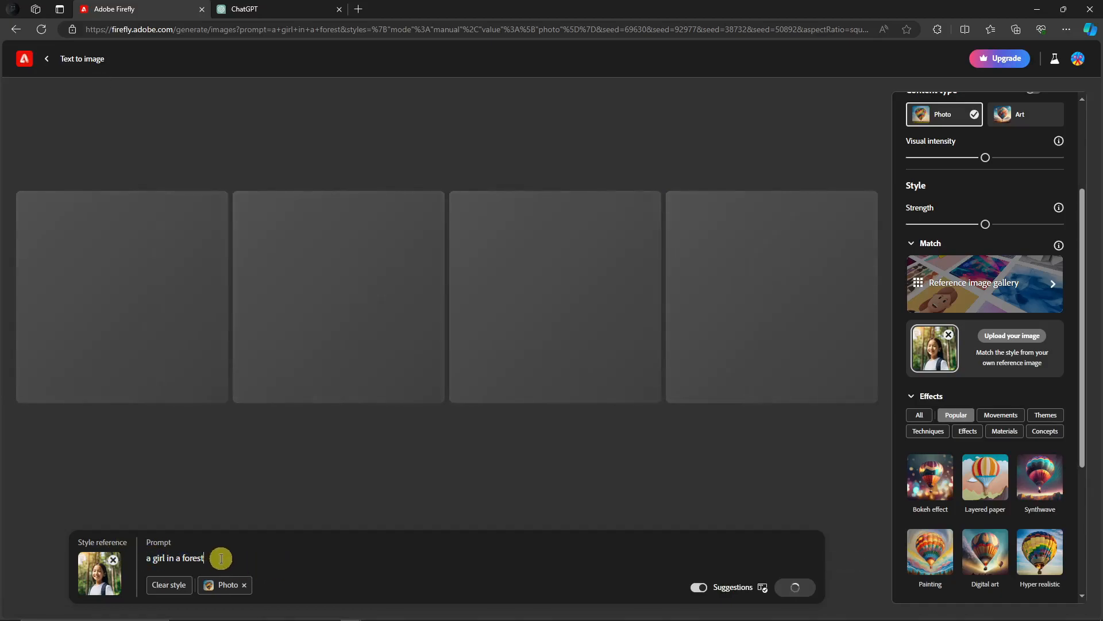
pyautogui.scroll(-3)
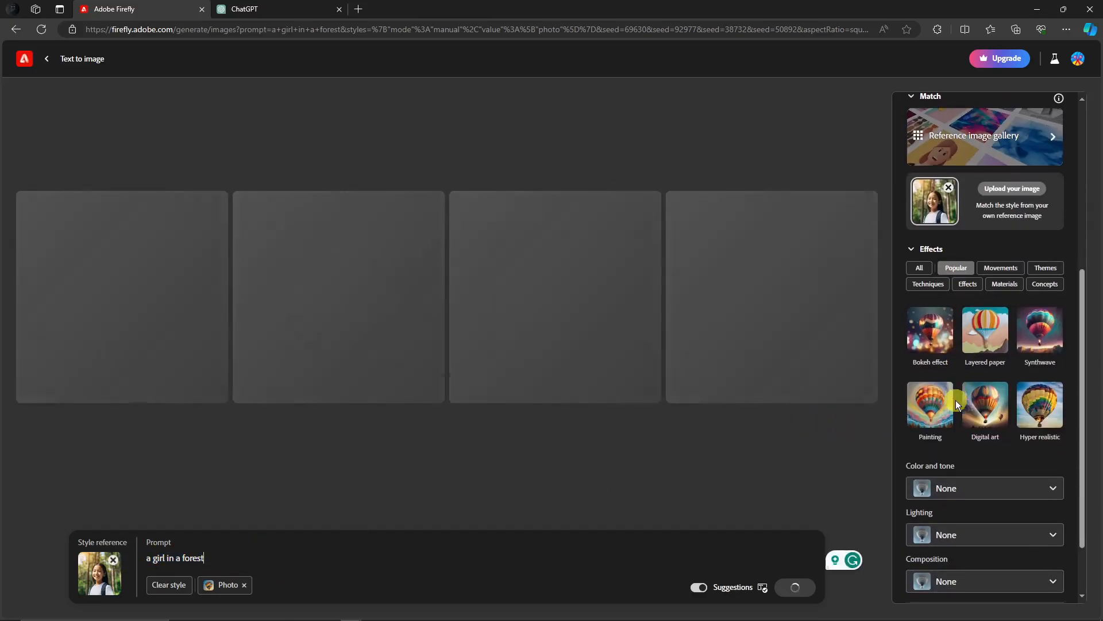
pyautogui.scroll(3)
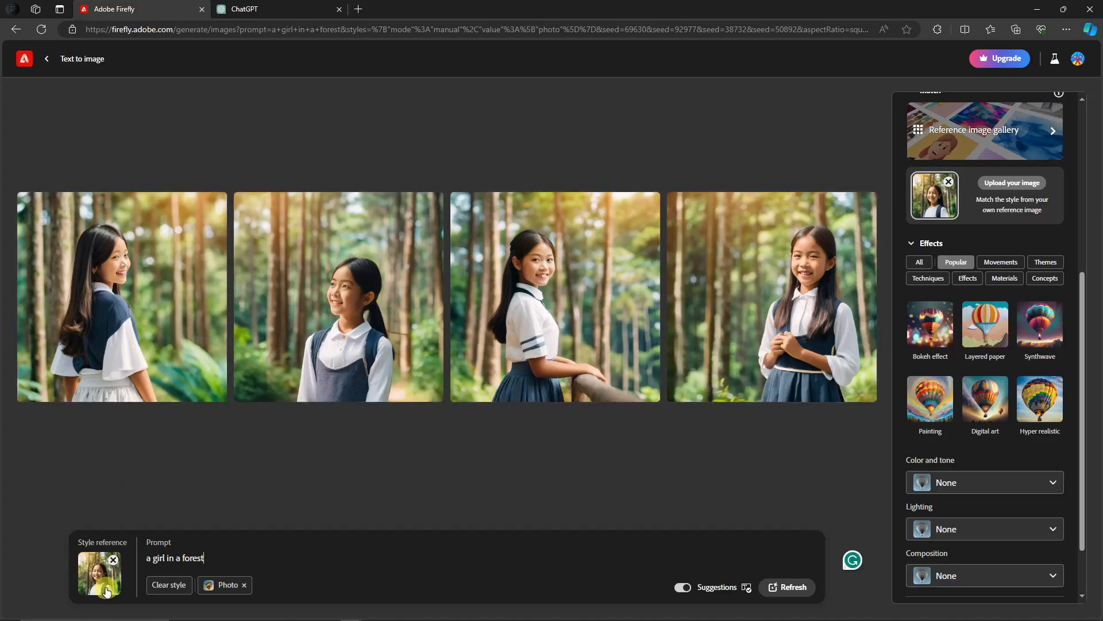
pyautogui.moveTo(190, 321)
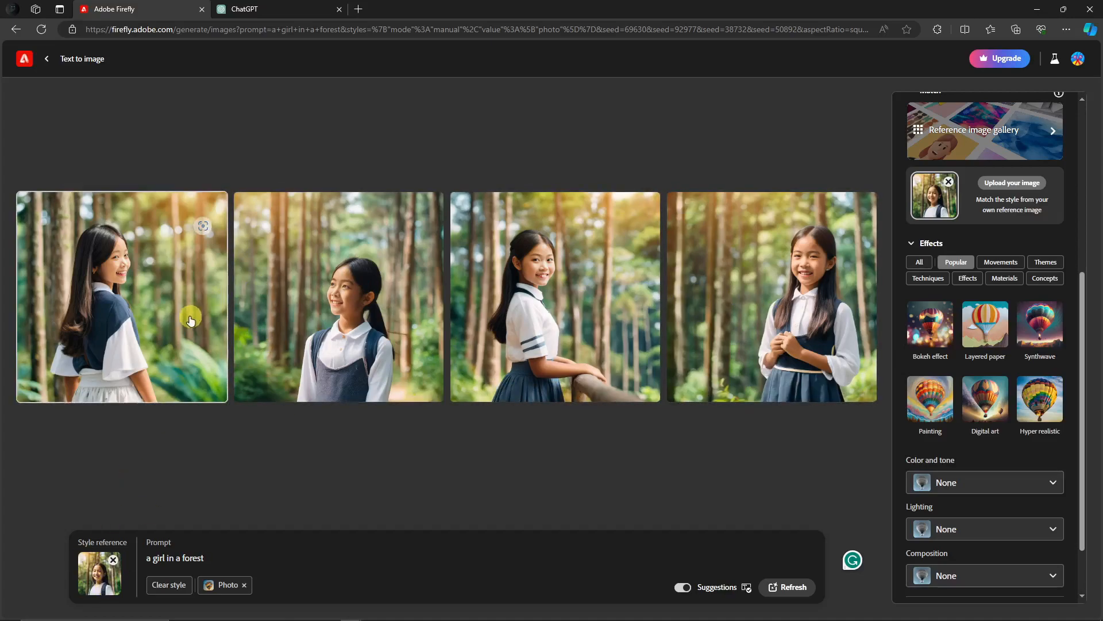
pyautogui.moveTo(506, 313)
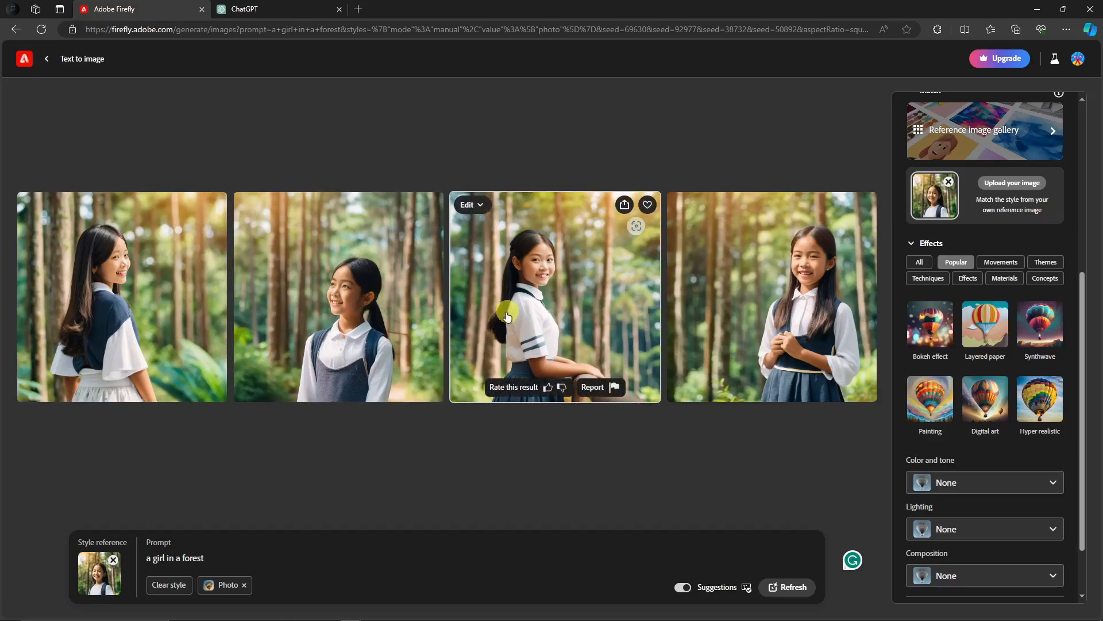
pyautogui.moveTo(744, 323)
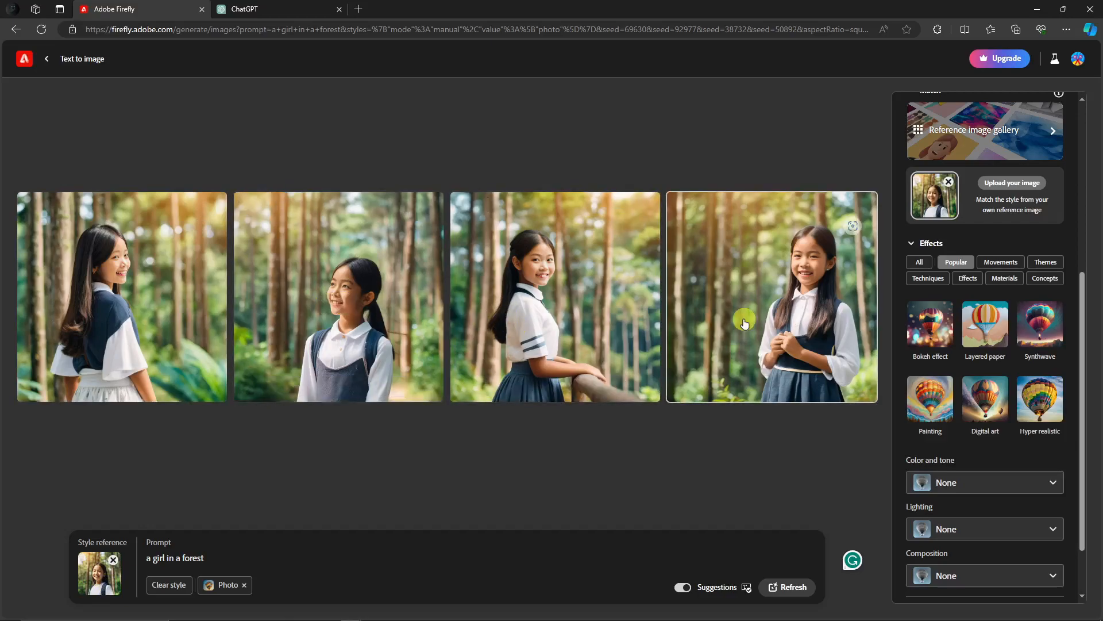
pyautogui.scroll(3)
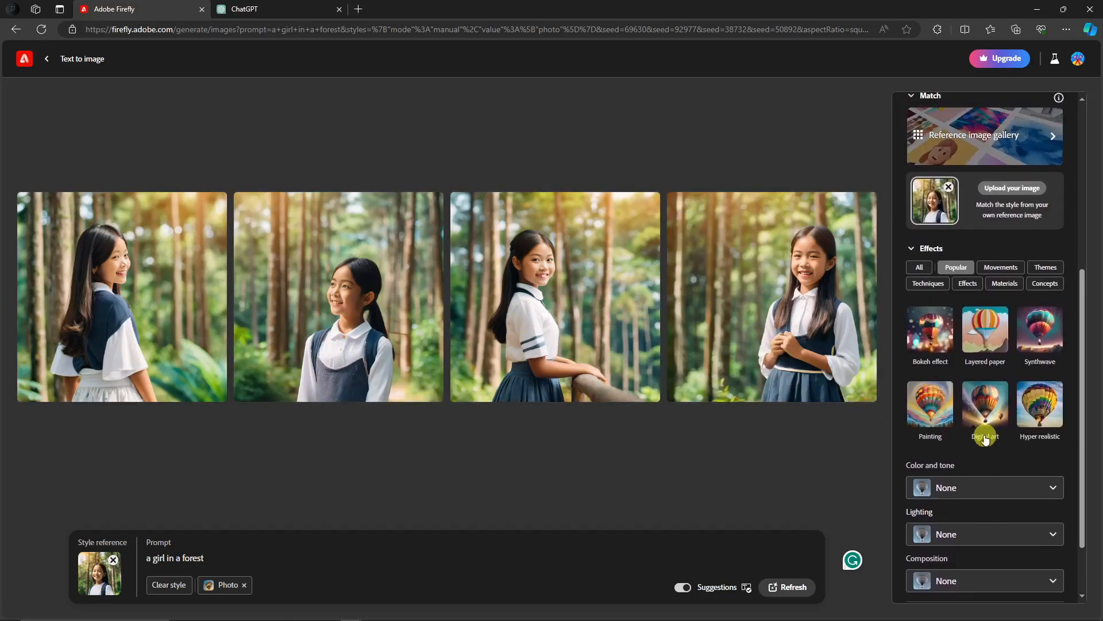
# Step: Set Color and tone to Monochromatic and Lighting to Studio light, then regenerate
pyautogui.click(1054, 487)
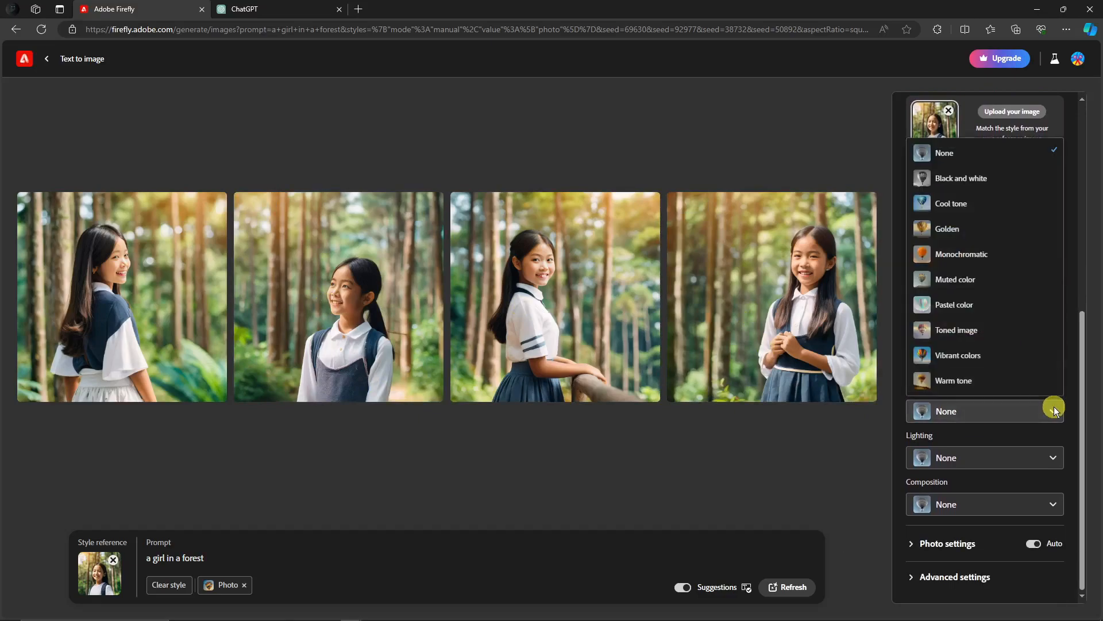
pyautogui.moveTo(961, 254)
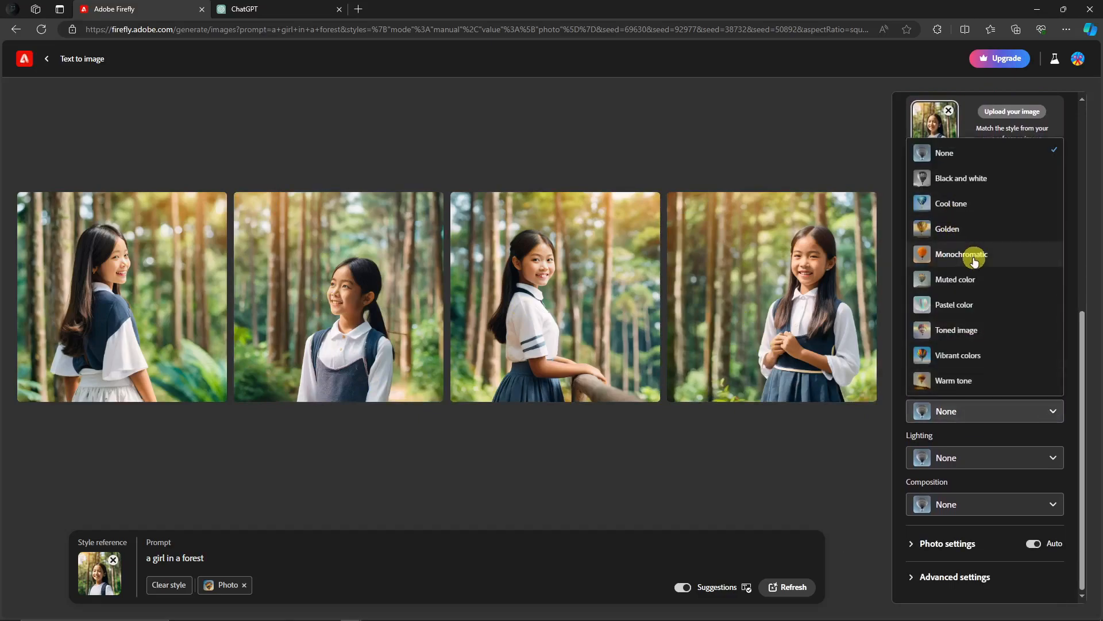
pyautogui.click(961, 254)
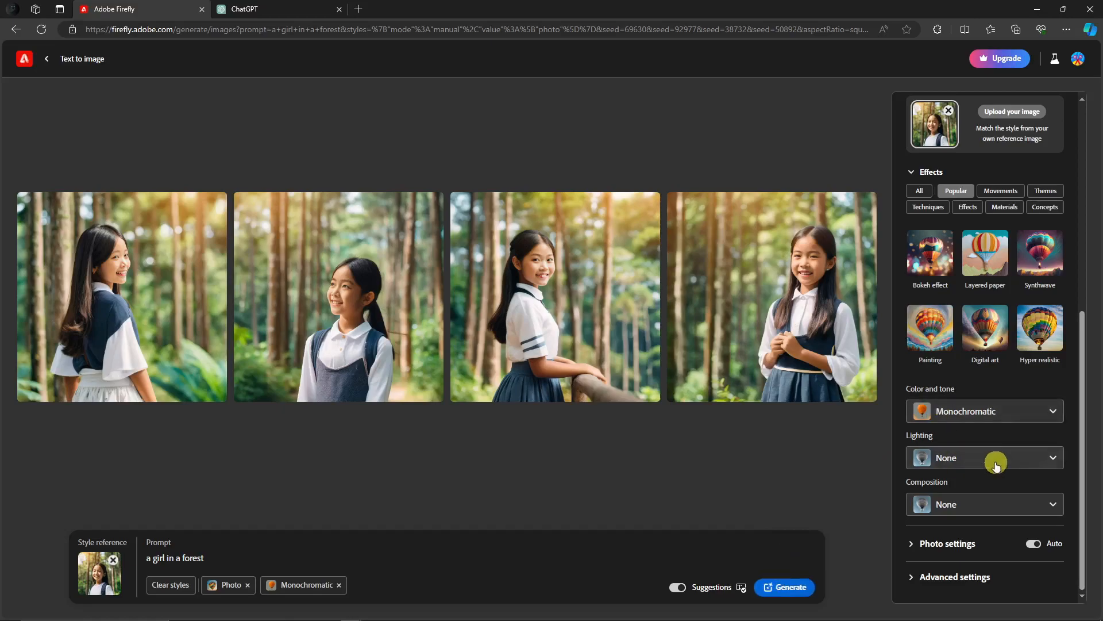
pyautogui.click(985, 457)
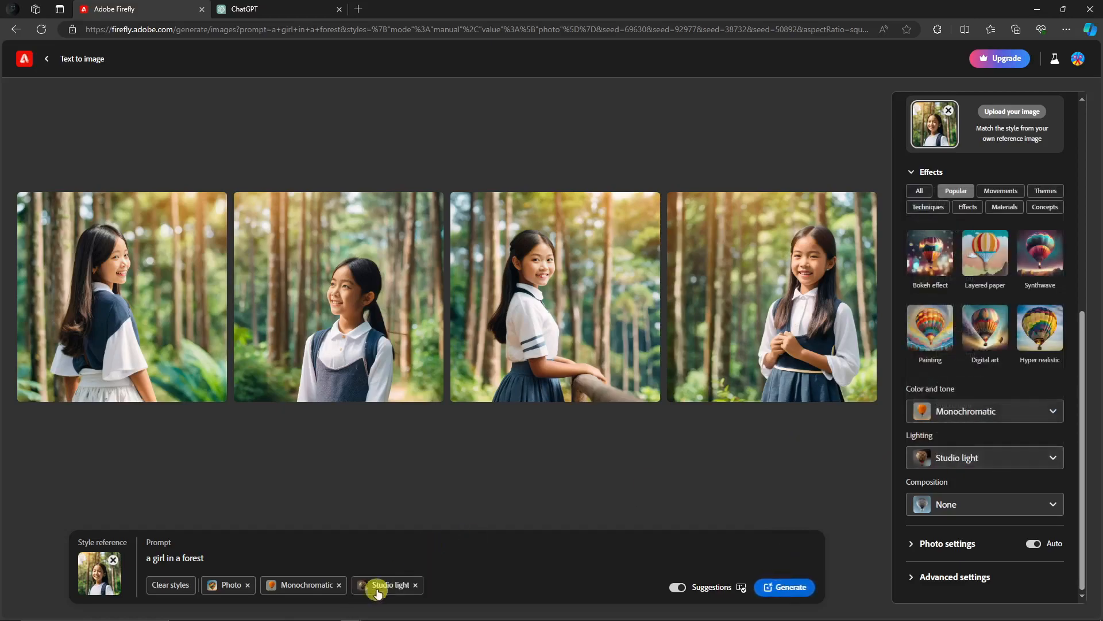
pyautogui.moveTo(279, 588)
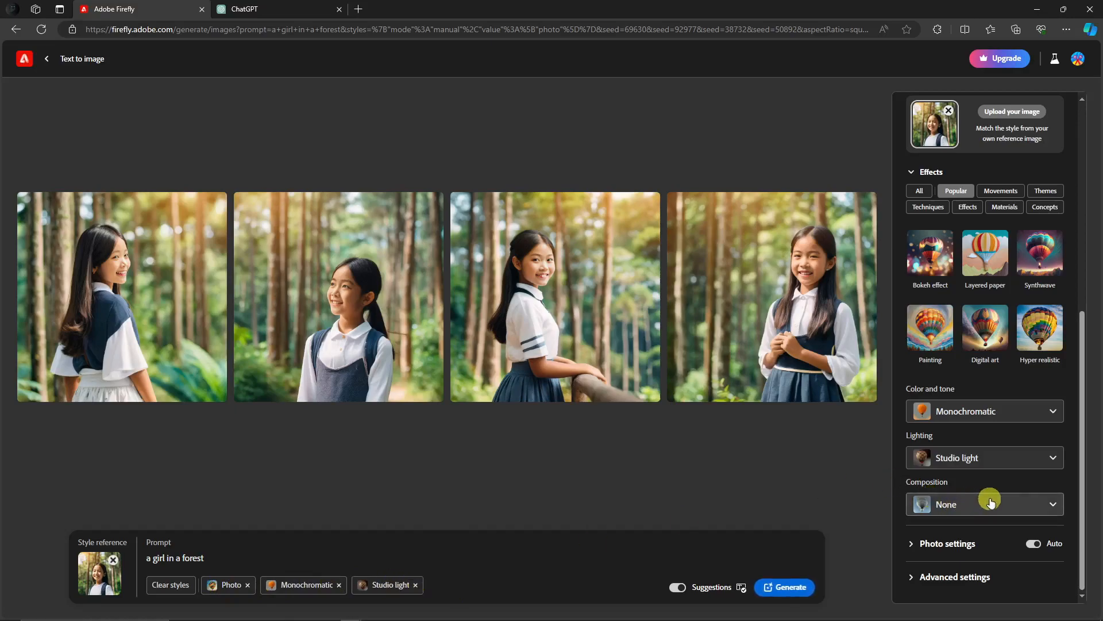
pyautogui.click(784, 587)
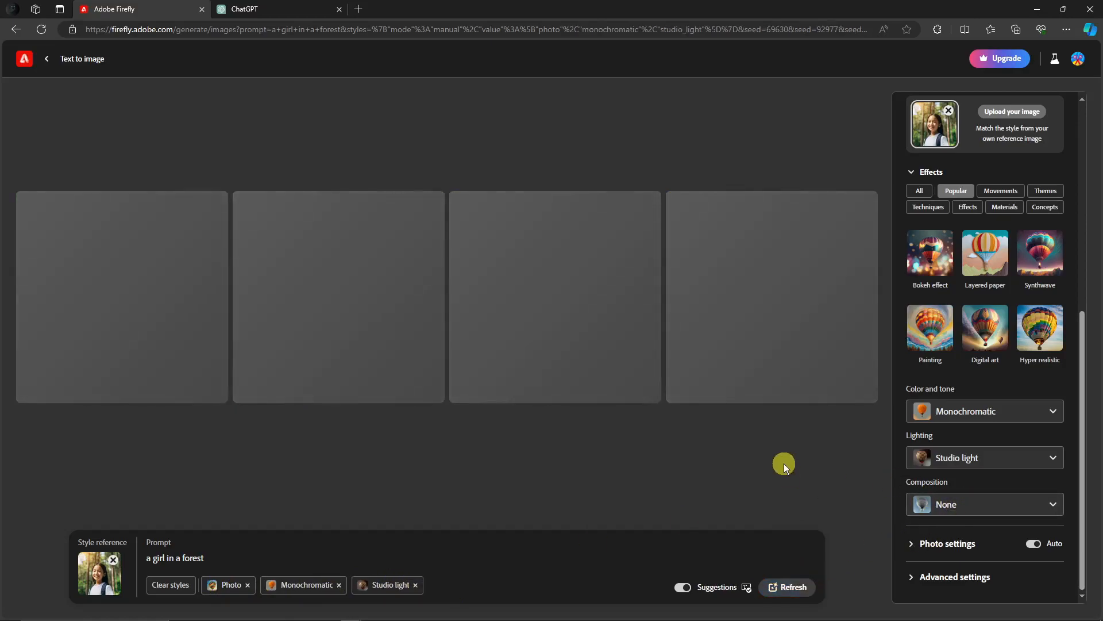
pyautogui.click(792, 588)
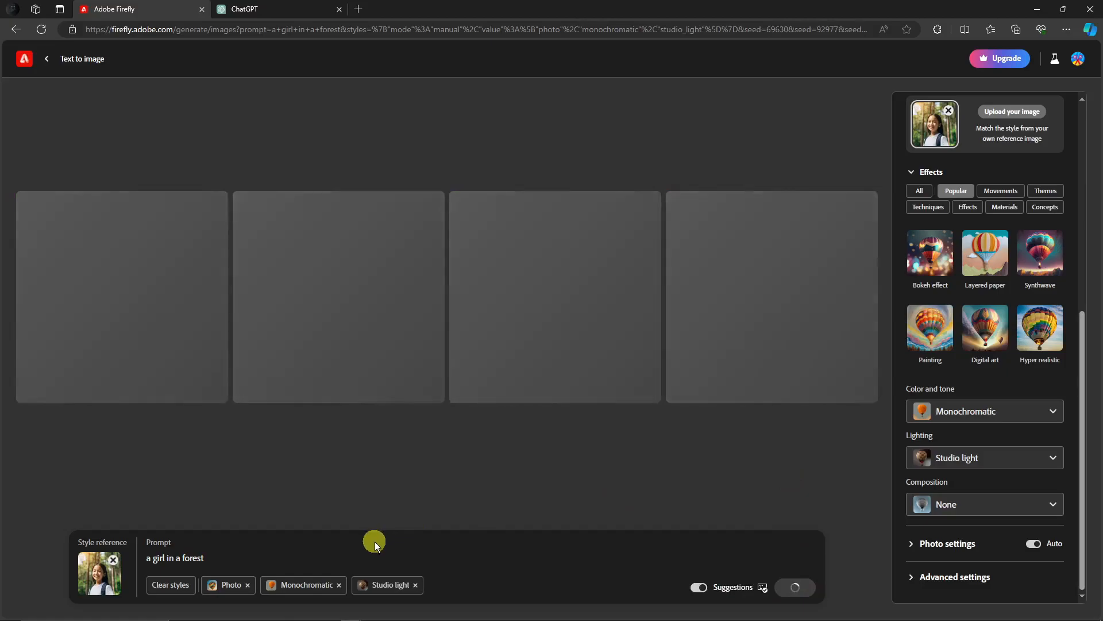
pyautogui.moveTo(955, 430)
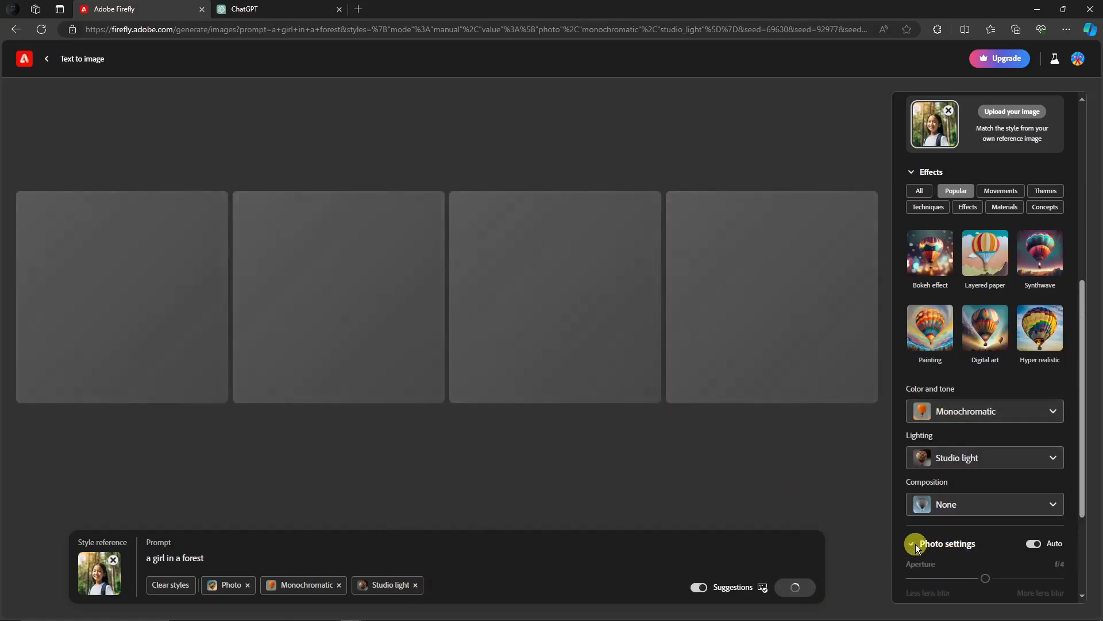
# Step: Expand Photo settings to reveal aperture, shutter speed and field of view beside the new monochrome results
pyautogui.scroll(-3)
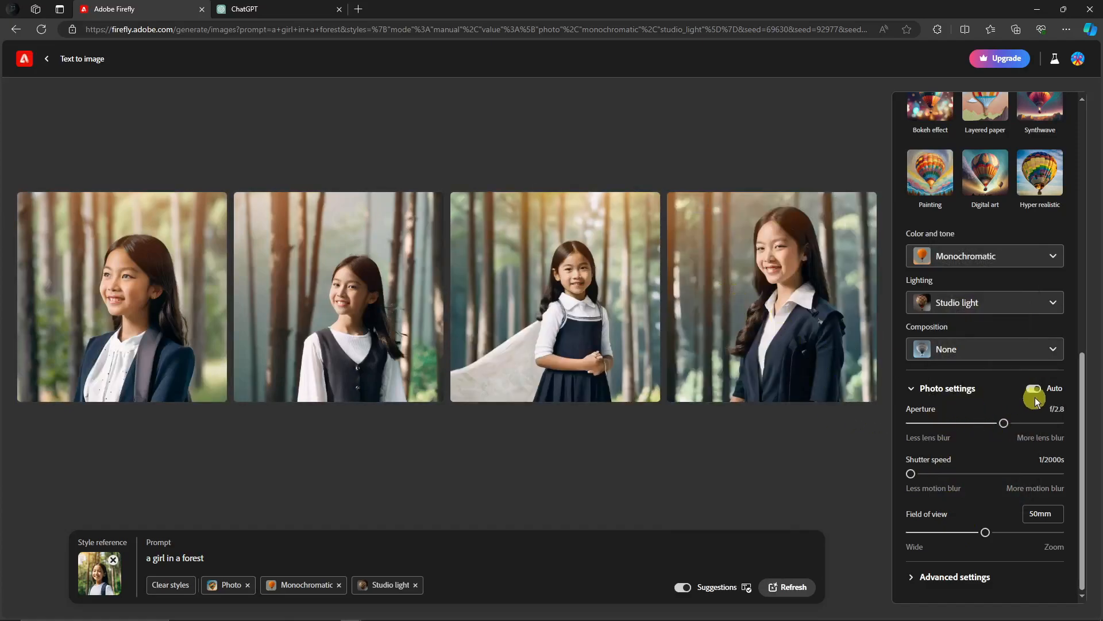
pyautogui.moveTo(1035, 390)
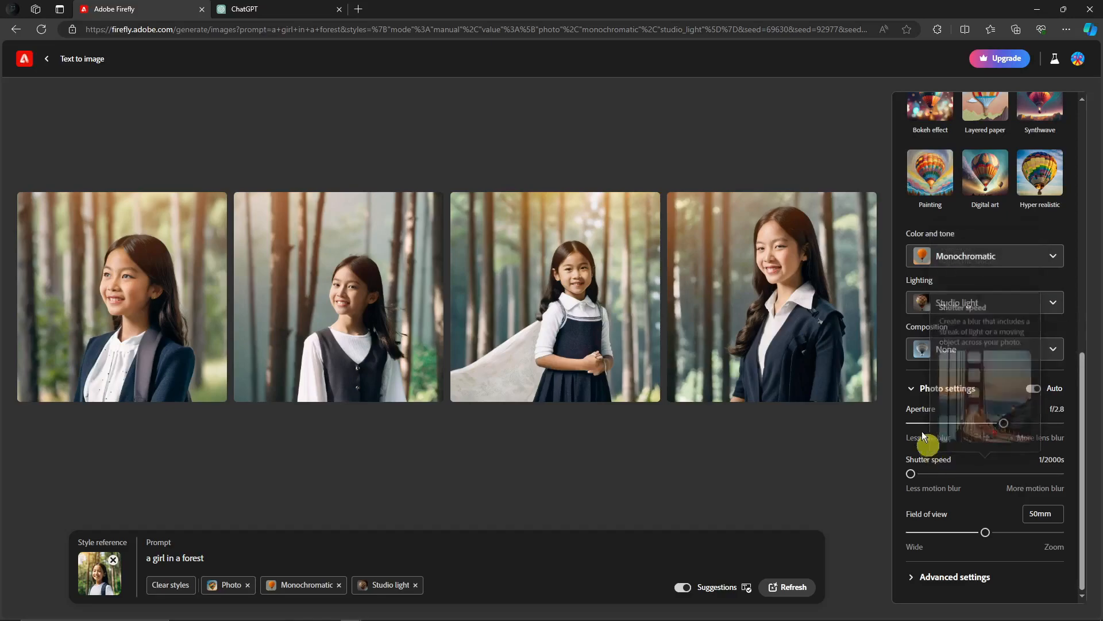
pyautogui.moveTo(890, 427)
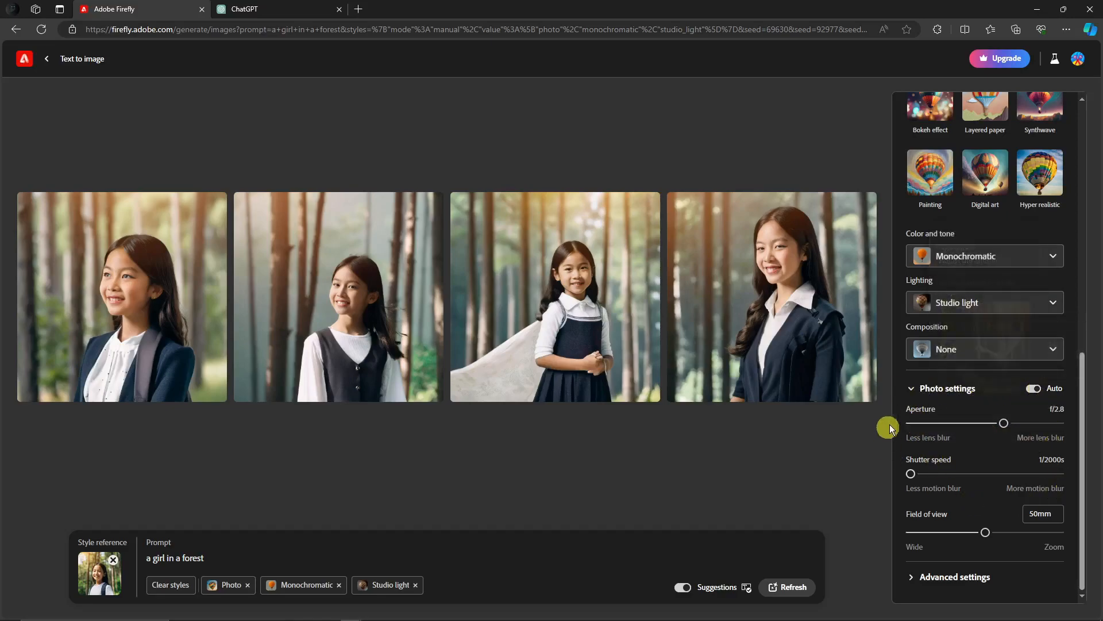
pyautogui.moveTo(983, 474)
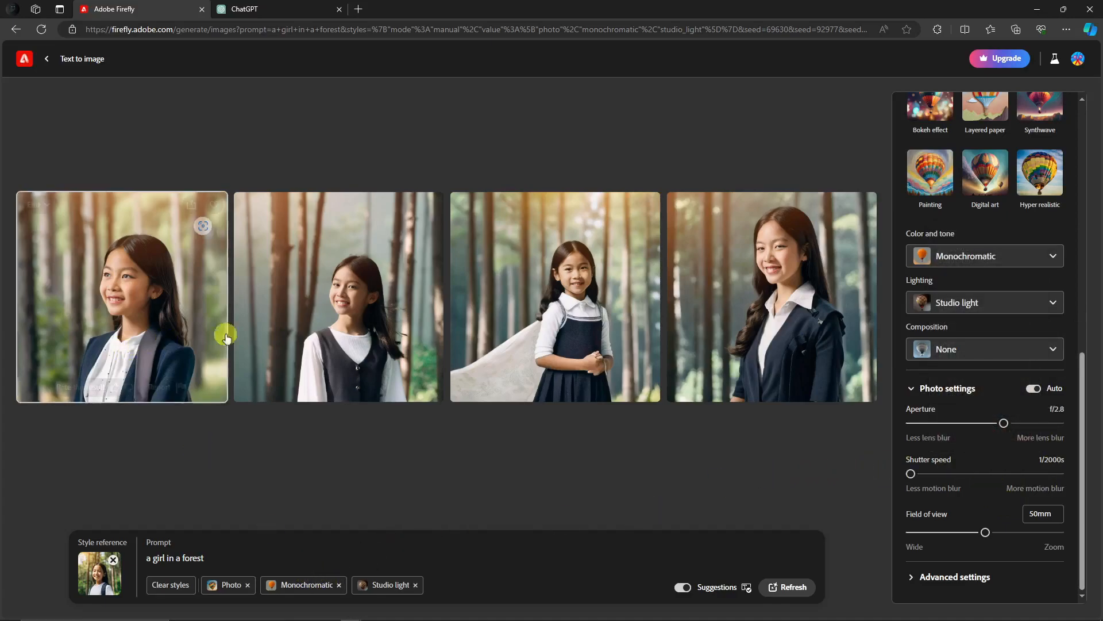
pyautogui.moveTo(735, 296)
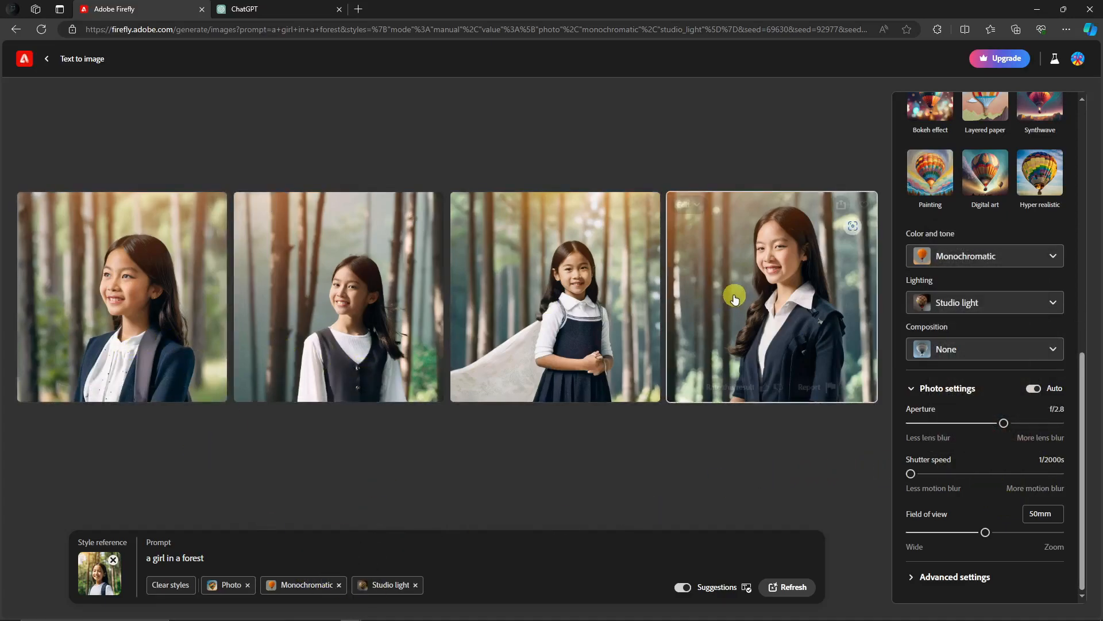
pyautogui.moveTo(97, 276)
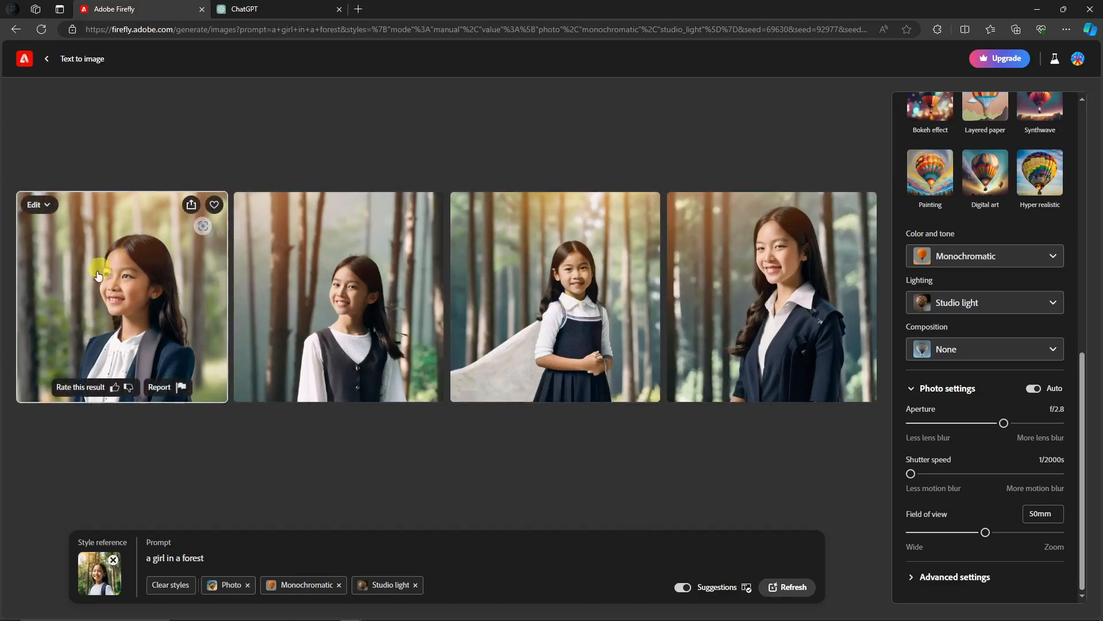
pyautogui.moveTo(100, 269)
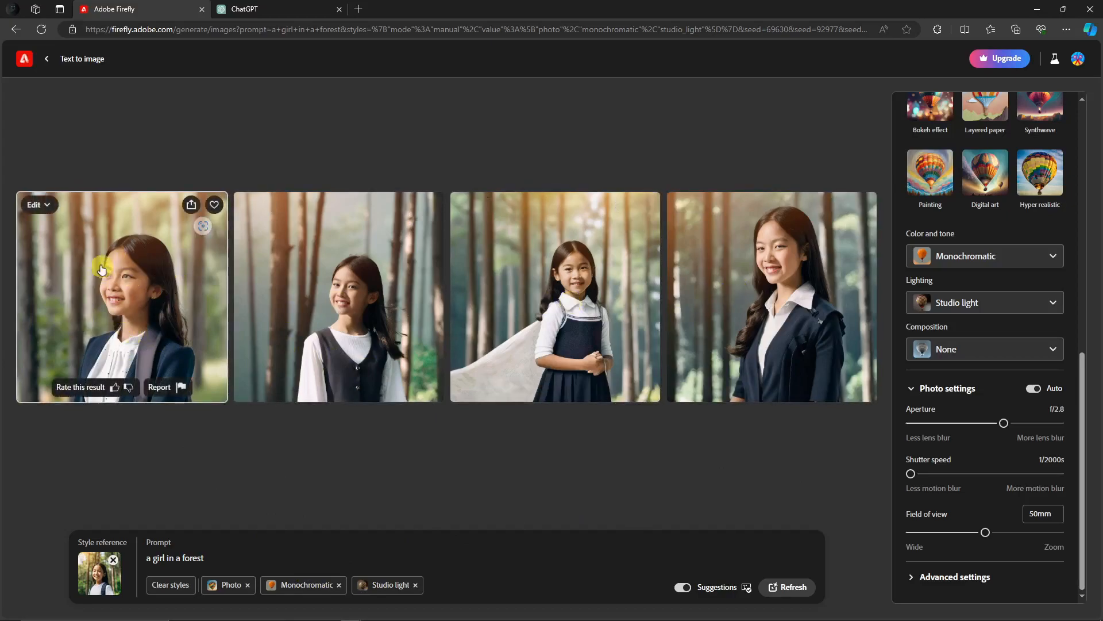
pyautogui.moveTo(192, 205)
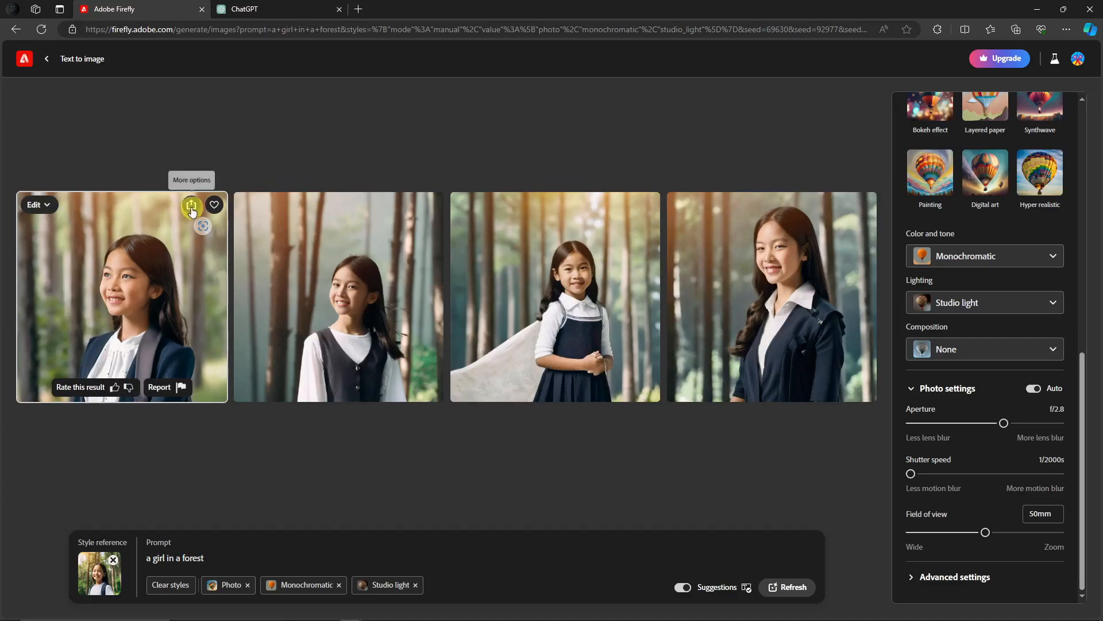
# Step: Download the first forest-girl portrait, continuing past the 'Promoting transparency in AI' notice
pyautogui.click(191, 205)
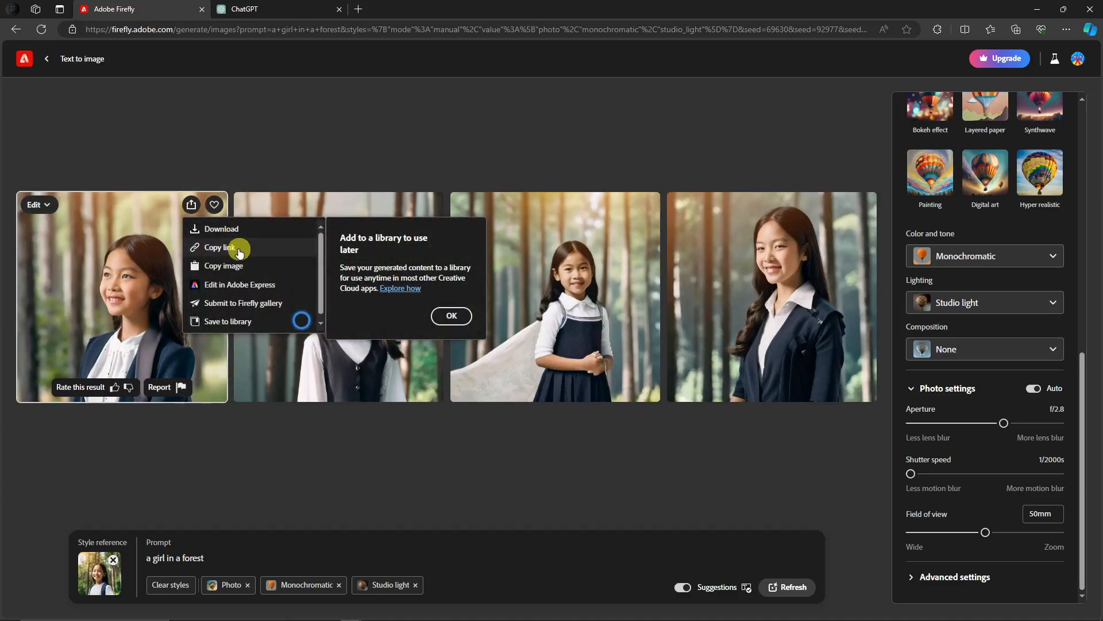
pyautogui.moveTo(239, 284)
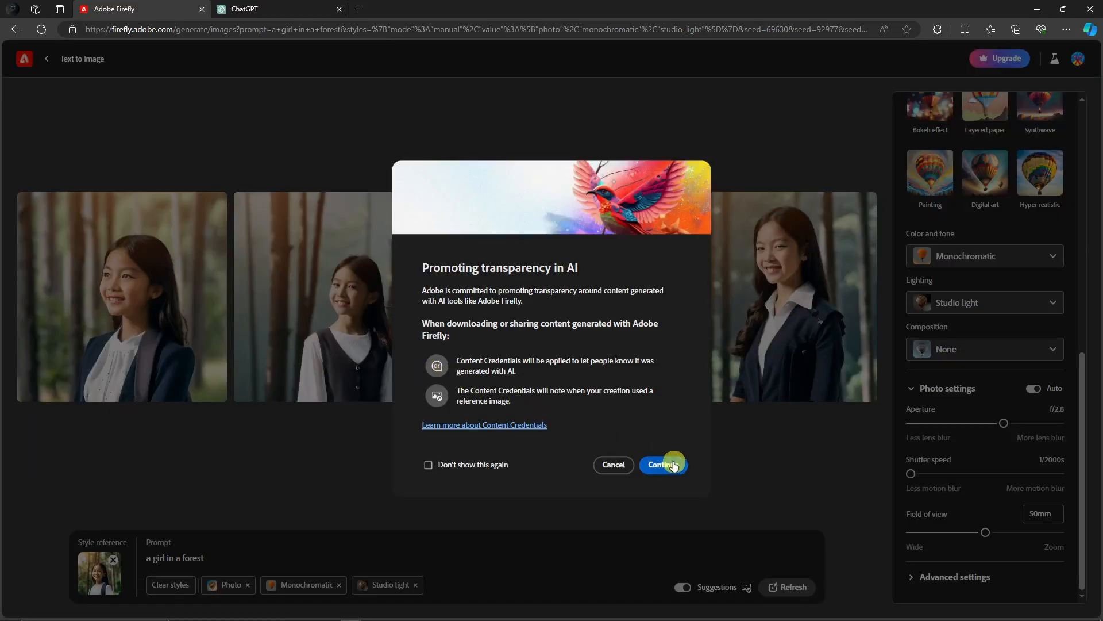
pyautogui.click(660, 463)
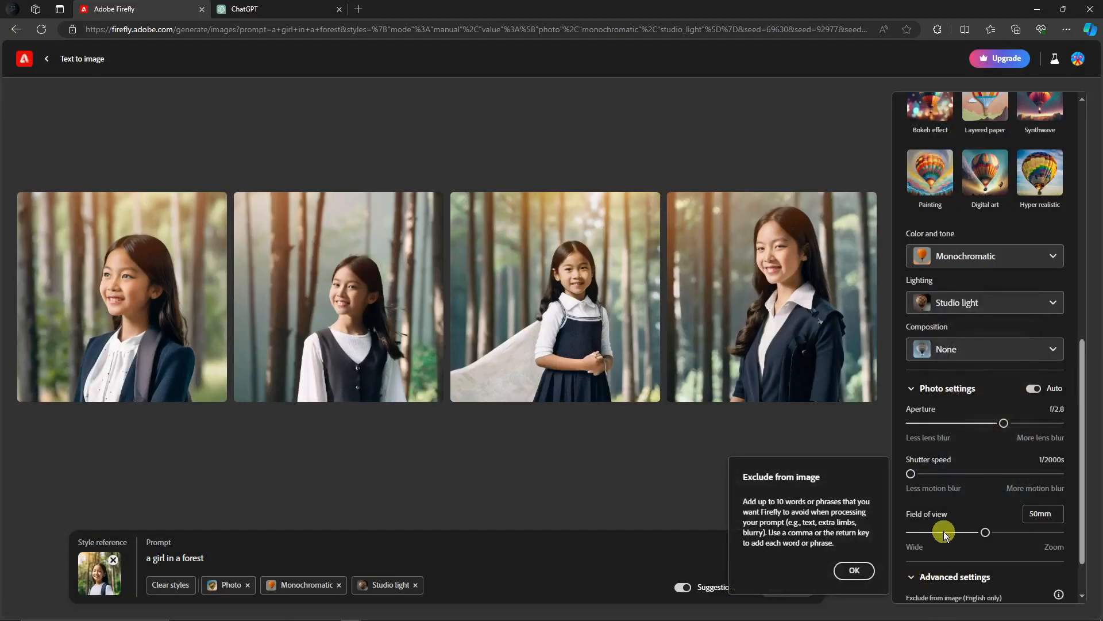
# Step: Add Blurry and Noisy as excluded words in Advanced settings and regenerate the images
pyautogui.scroll(-3)
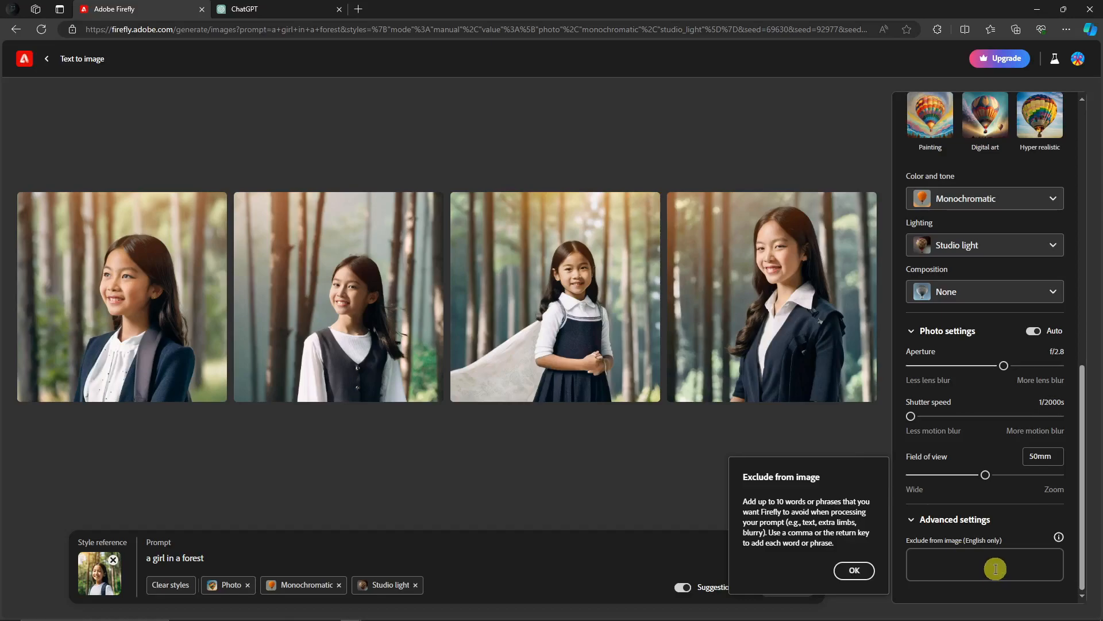
pyautogui.click(985, 564)
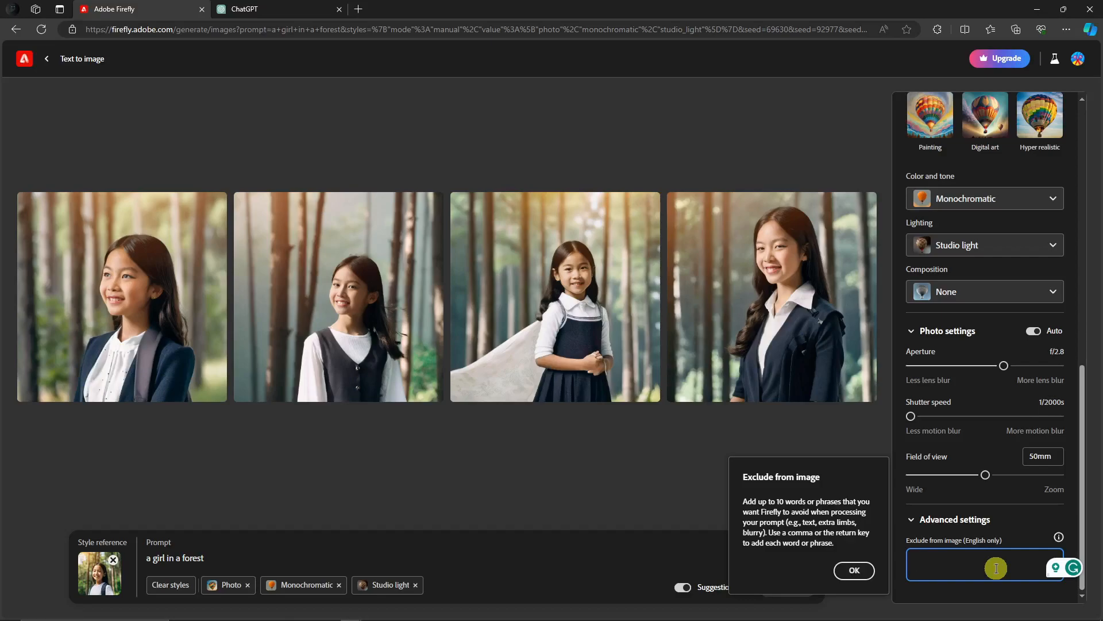
pyautogui.write('Bl')
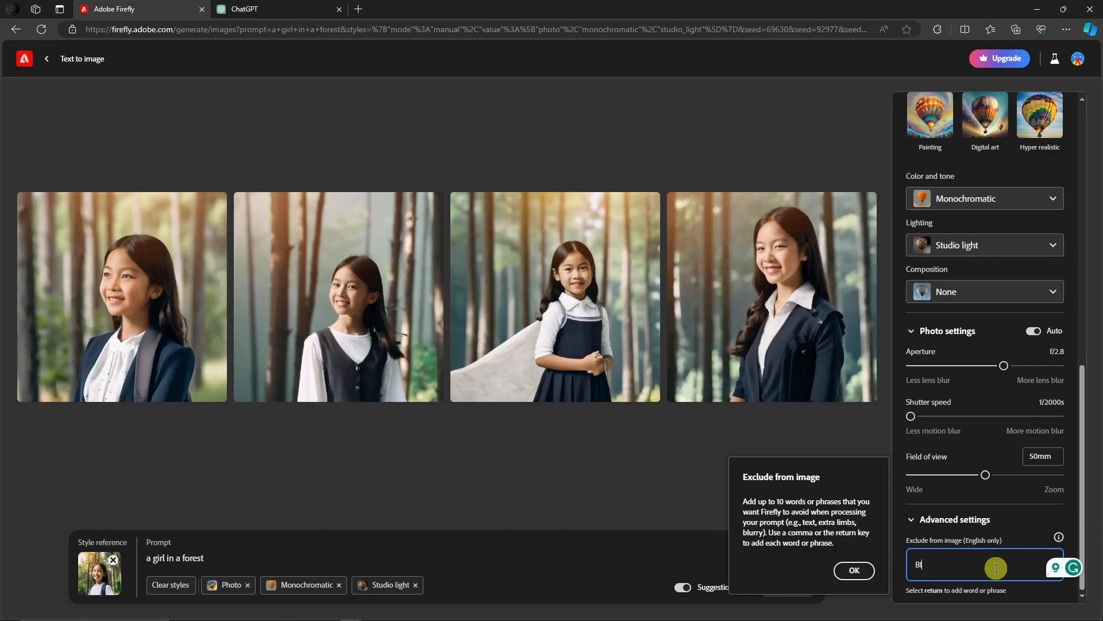
pyautogui.press('return')
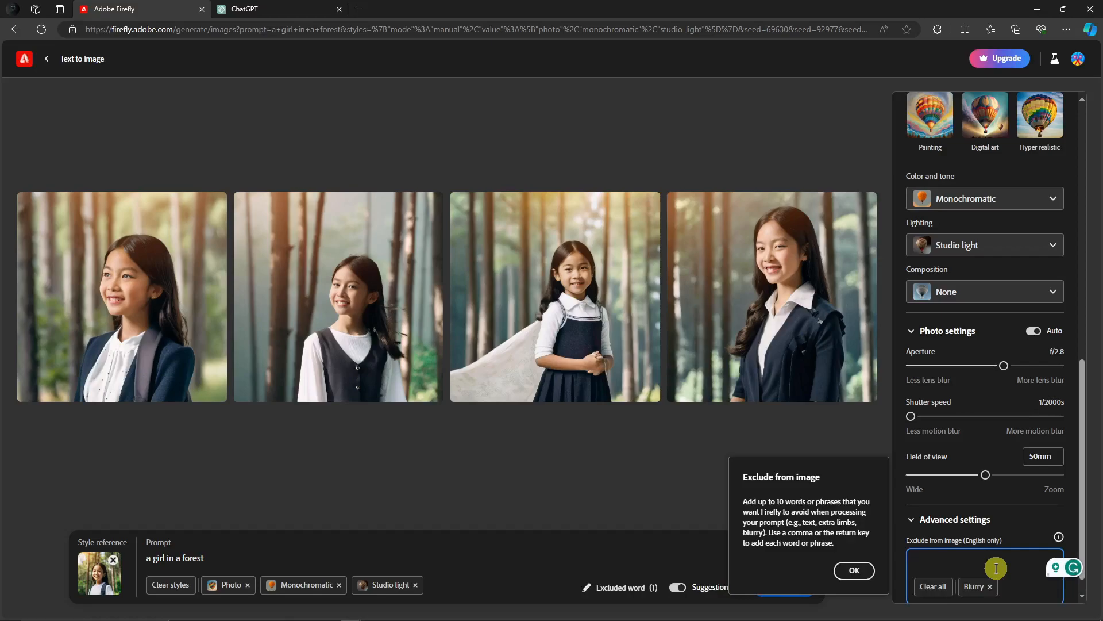
pyautogui.write('No')
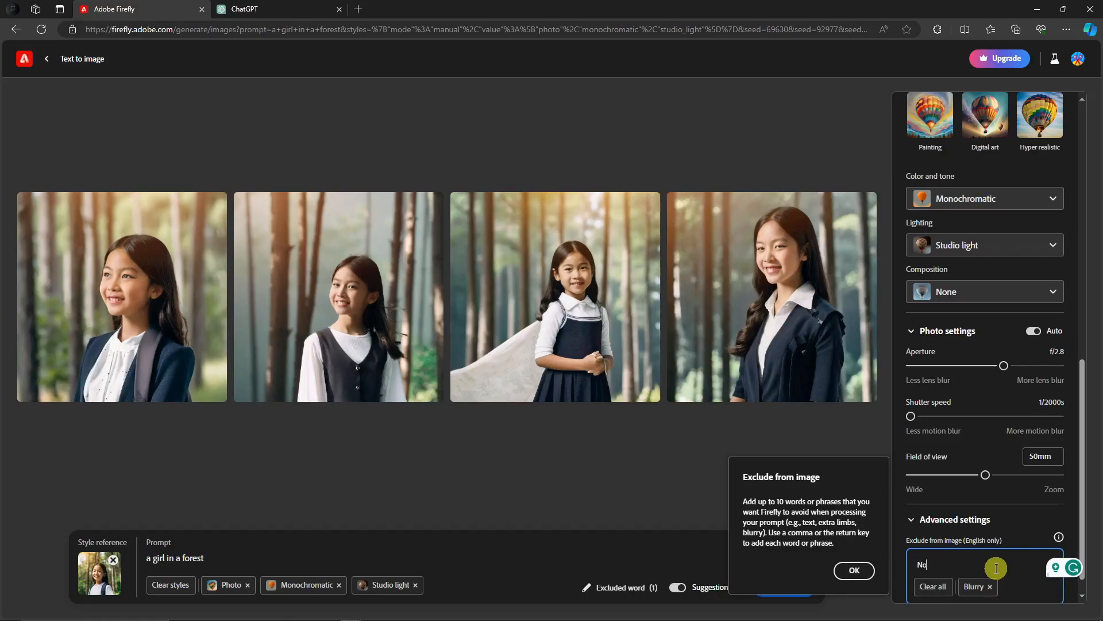
pyautogui.press('Return')
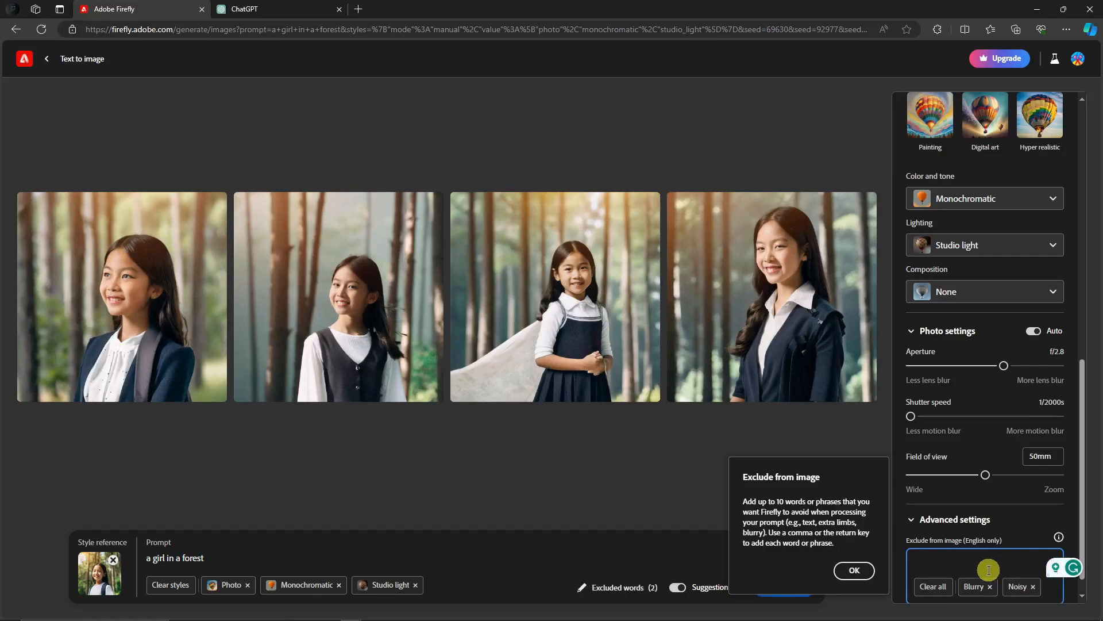
pyautogui.click(854, 570)
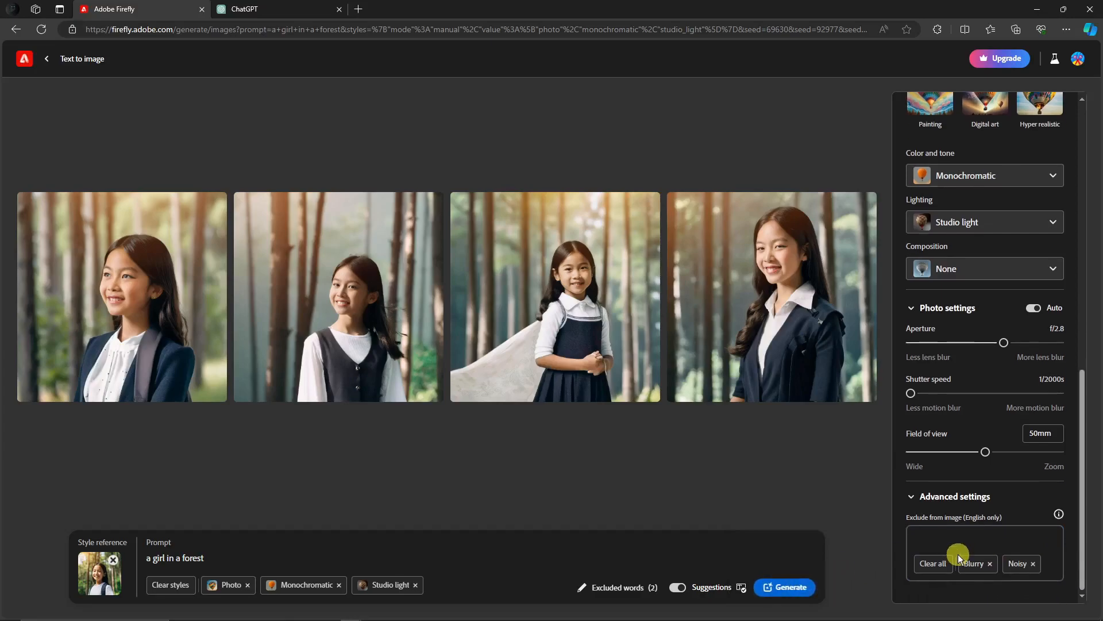
pyautogui.click(784, 587)
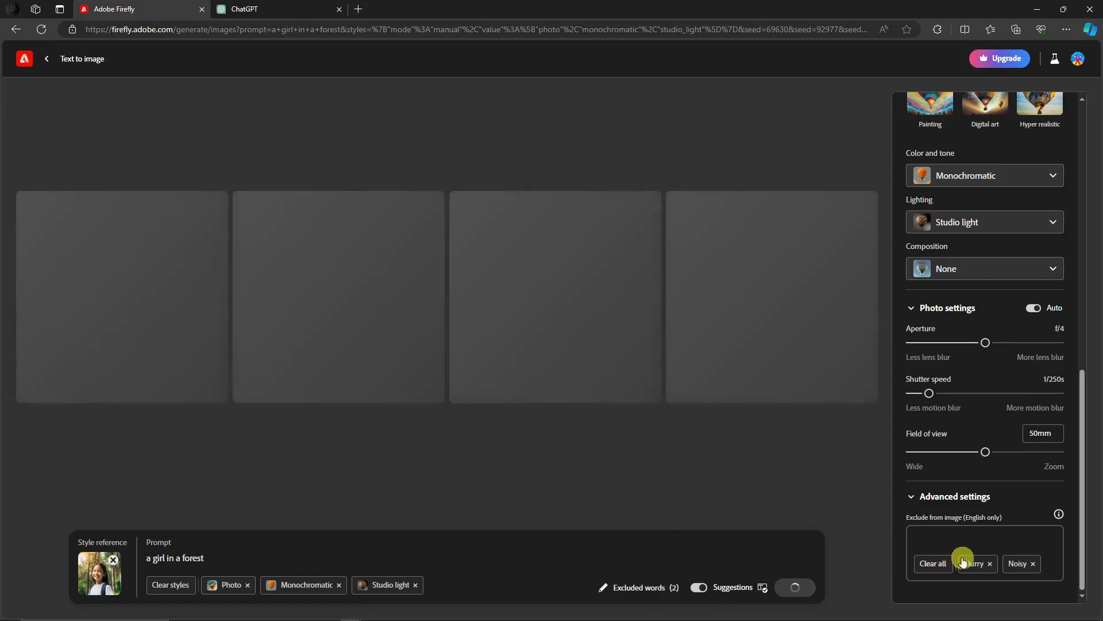
pyautogui.moveTo(664, 472)
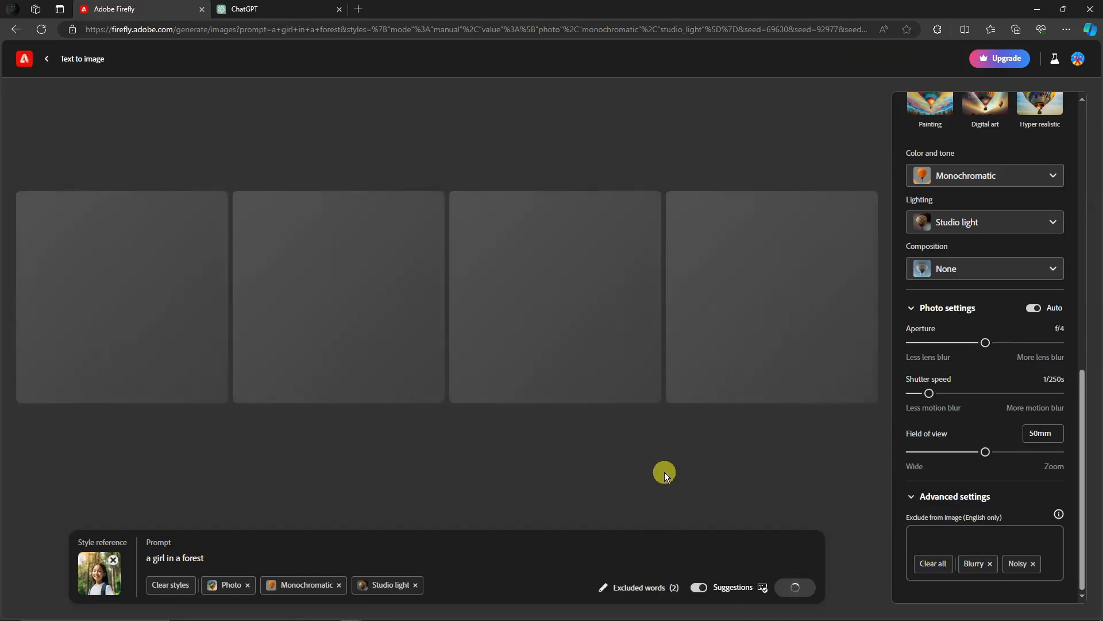
pyautogui.moveTo(789, 463)
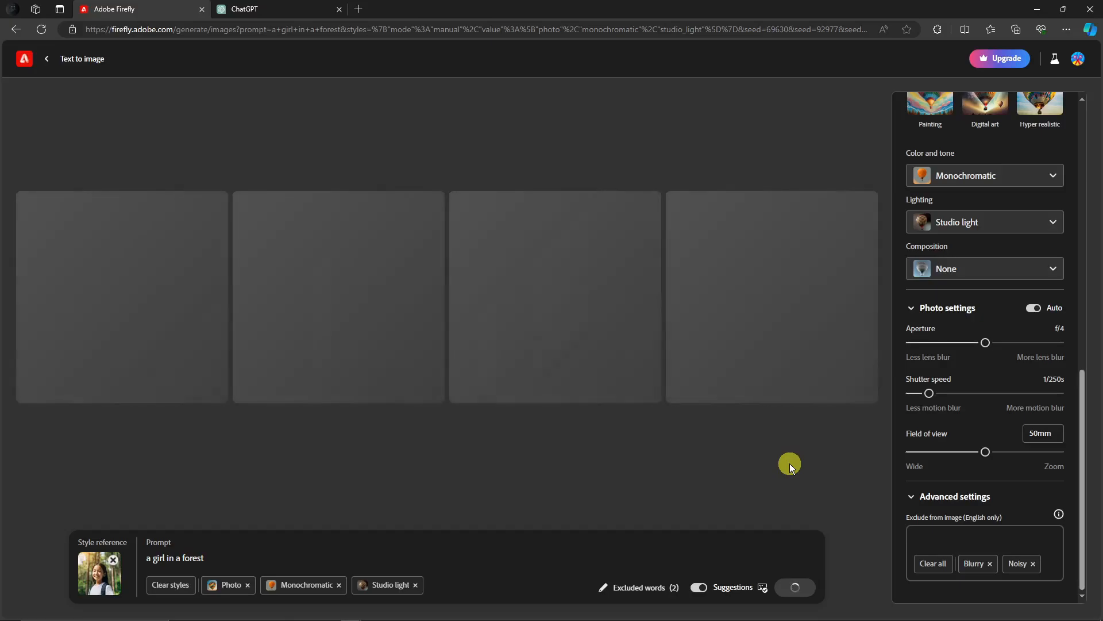
pyautogui.moveTo(981, 529)
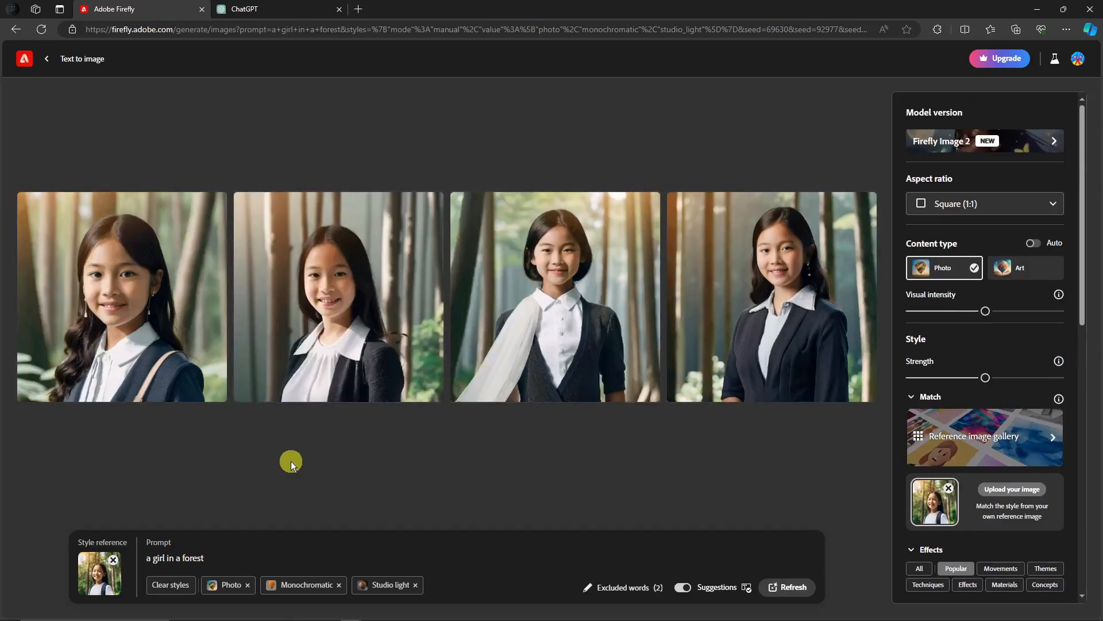
pyautogui.moveTo(315, 463)
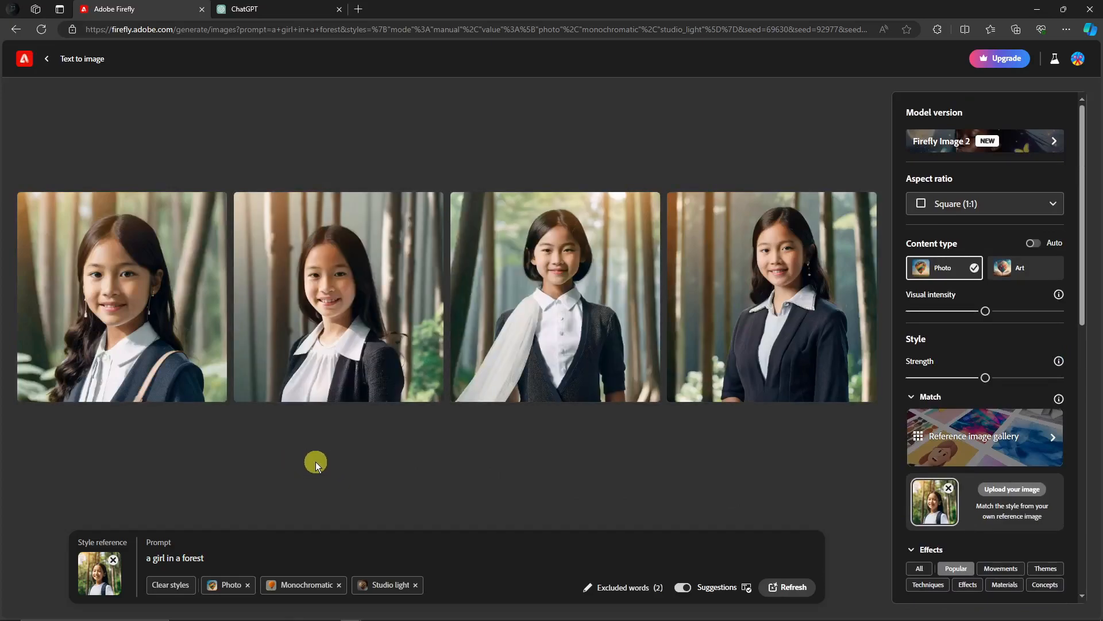
pyautogui.moveTo(92, 257)
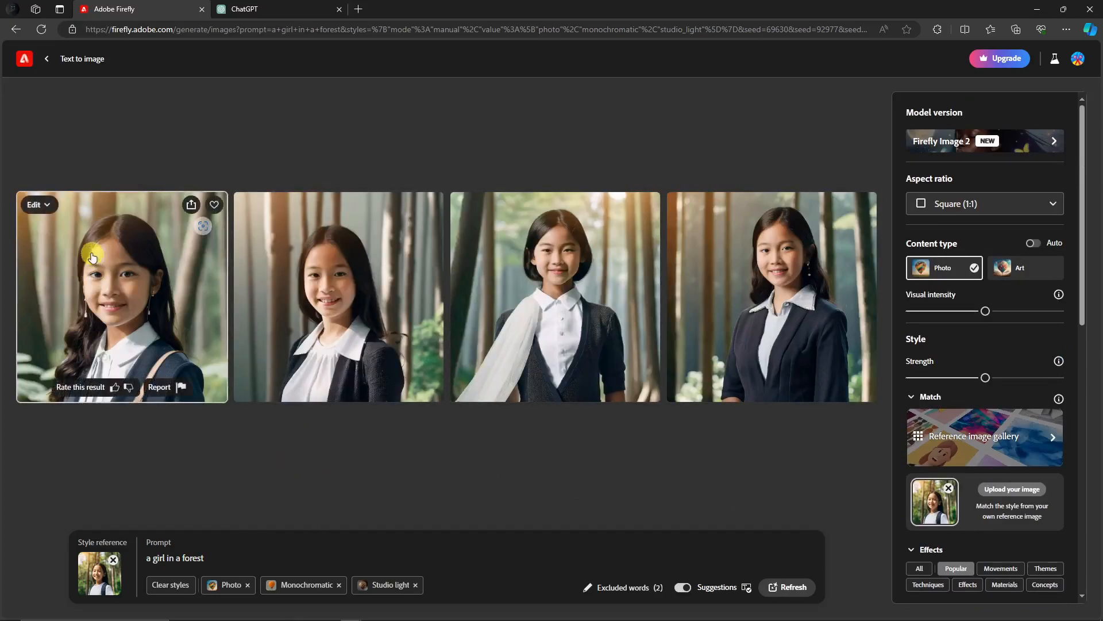
pyautogui.click(34, 205)
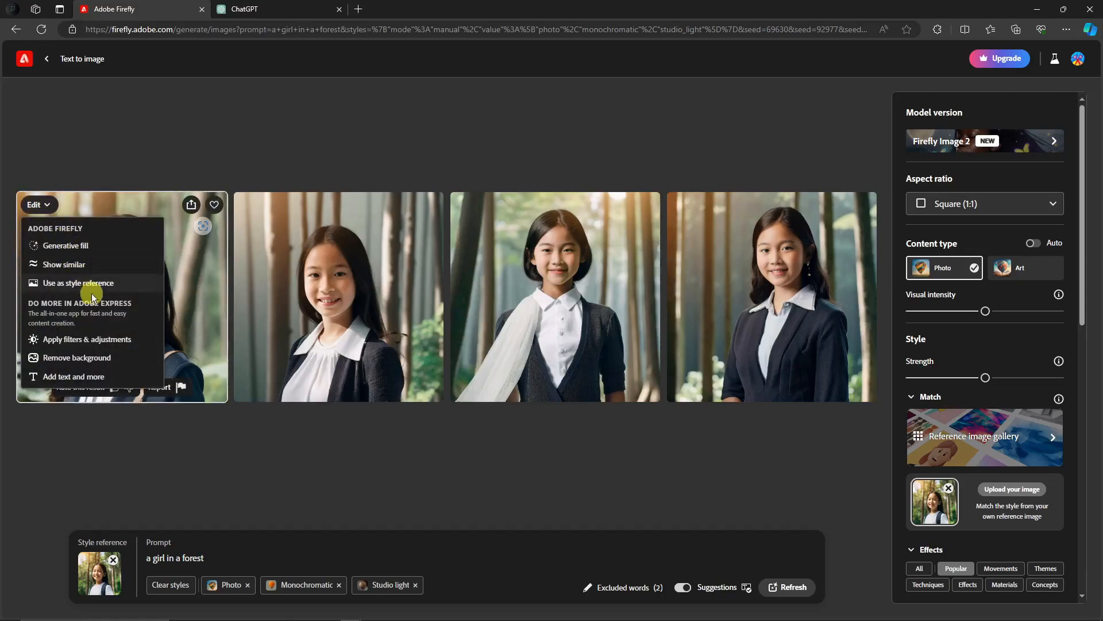
pyautogui.click(191, 205)
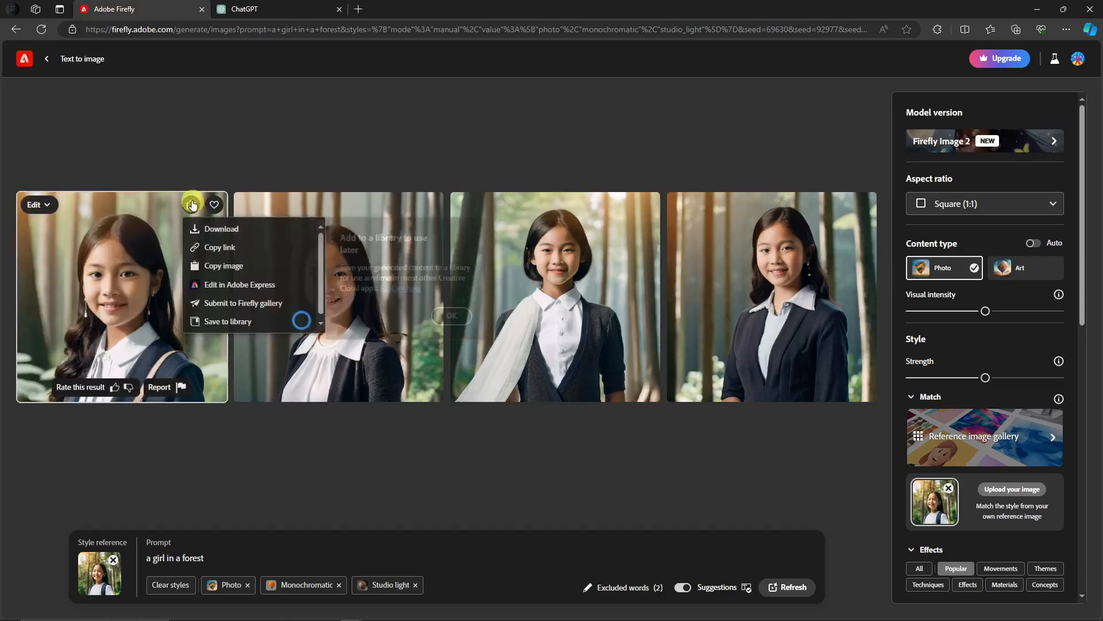
pyautogui.click(220, 227)
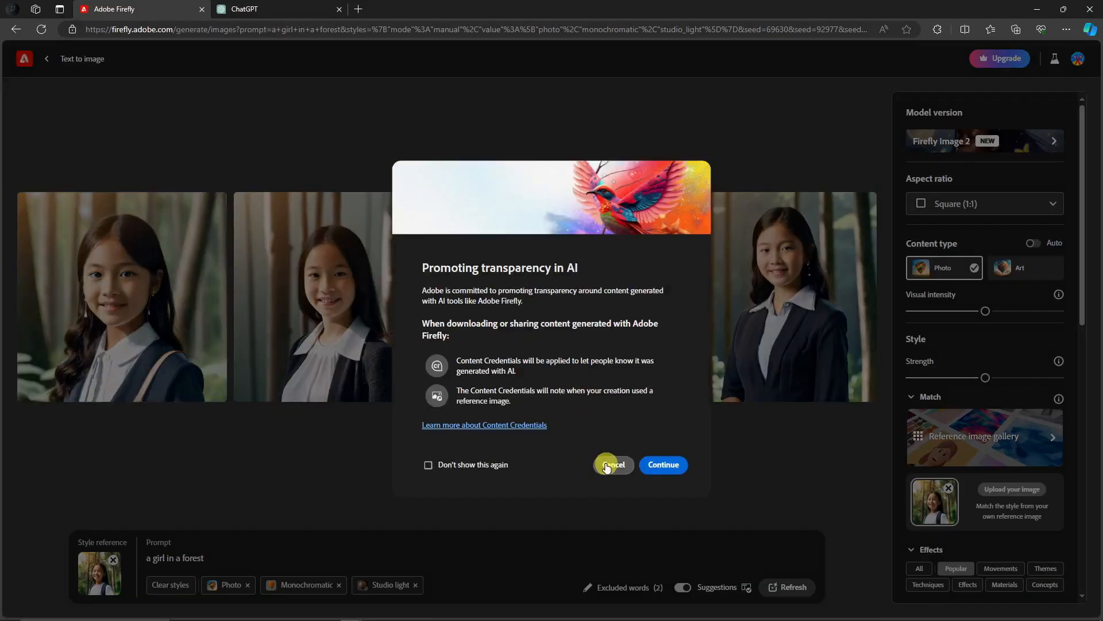
pyautogui.click(612, 465)
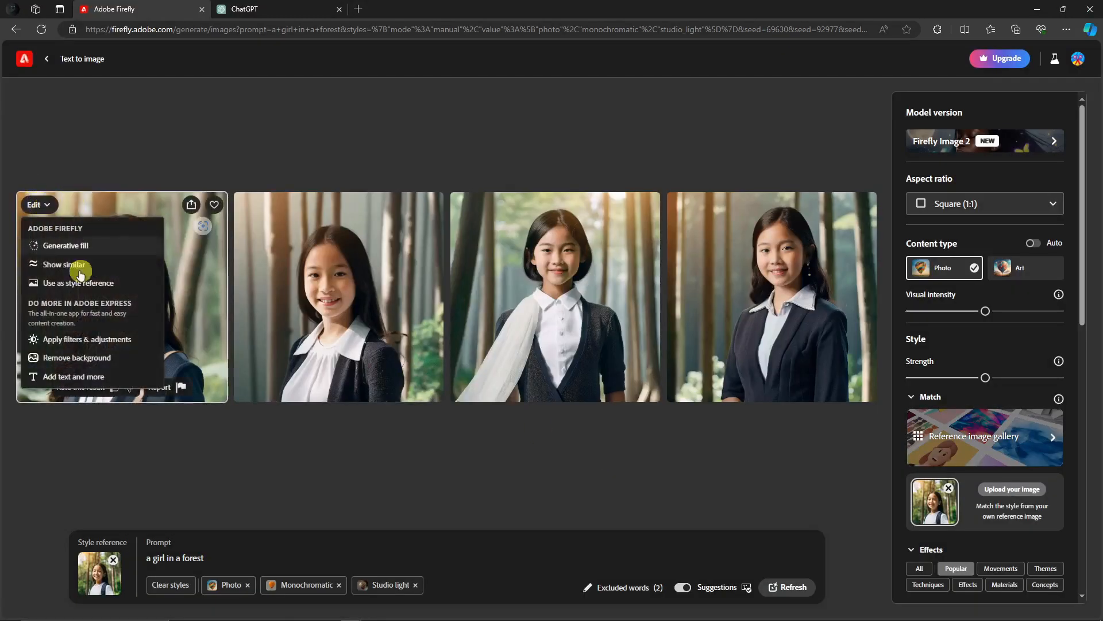
pyautogui.moveTo(79, 357)
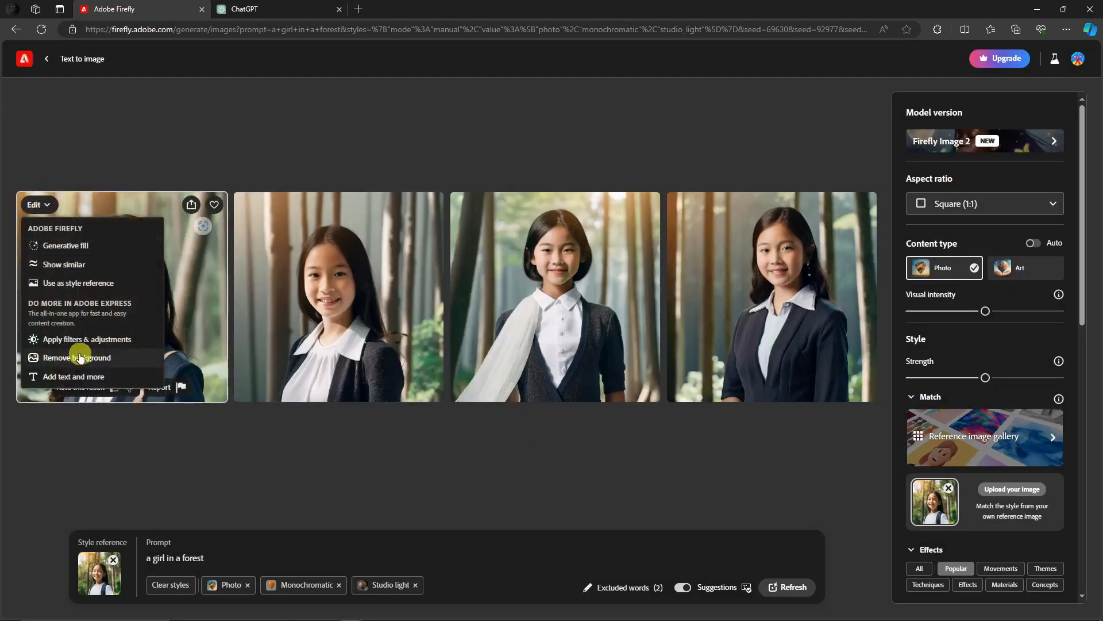
pyautogui.moveTo(110, 354)
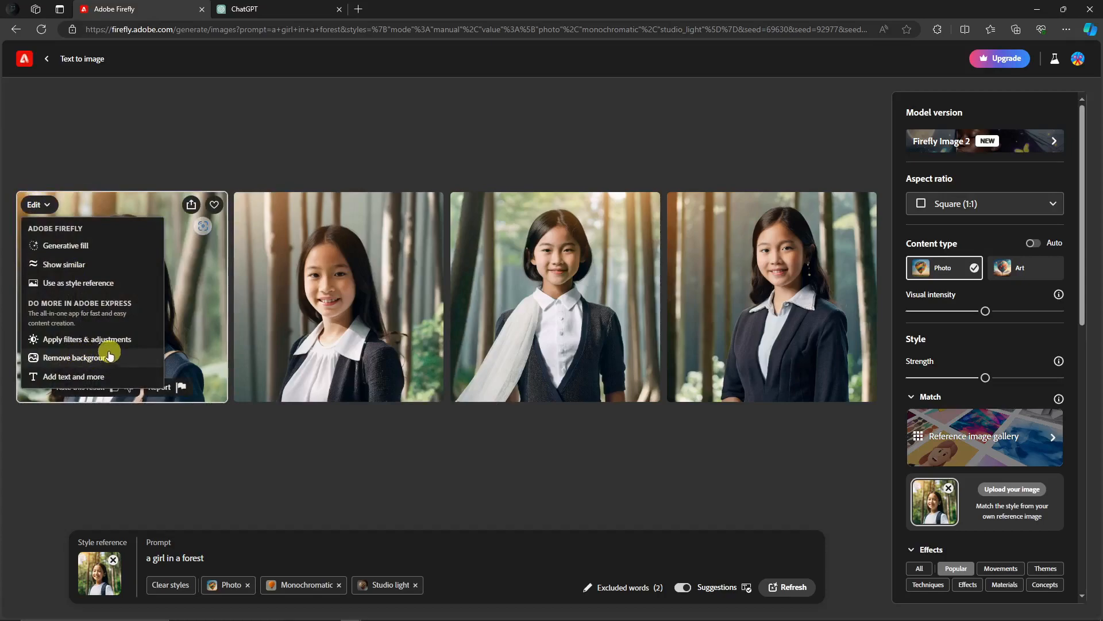
pyautogui.moveTo(120, 345)
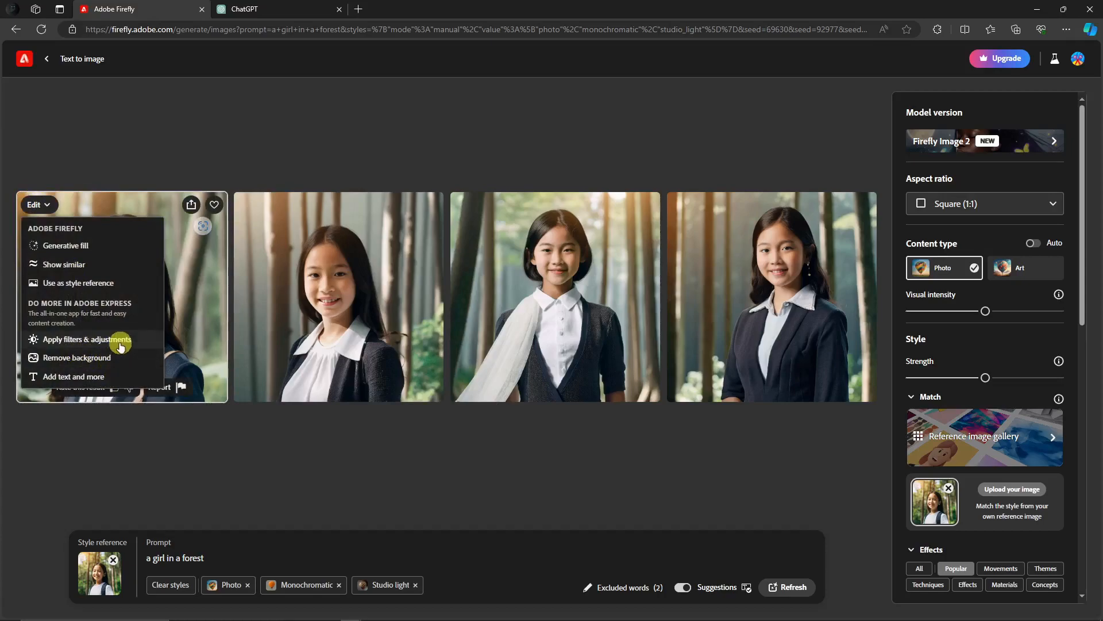
pyautogui.click(398, 470)
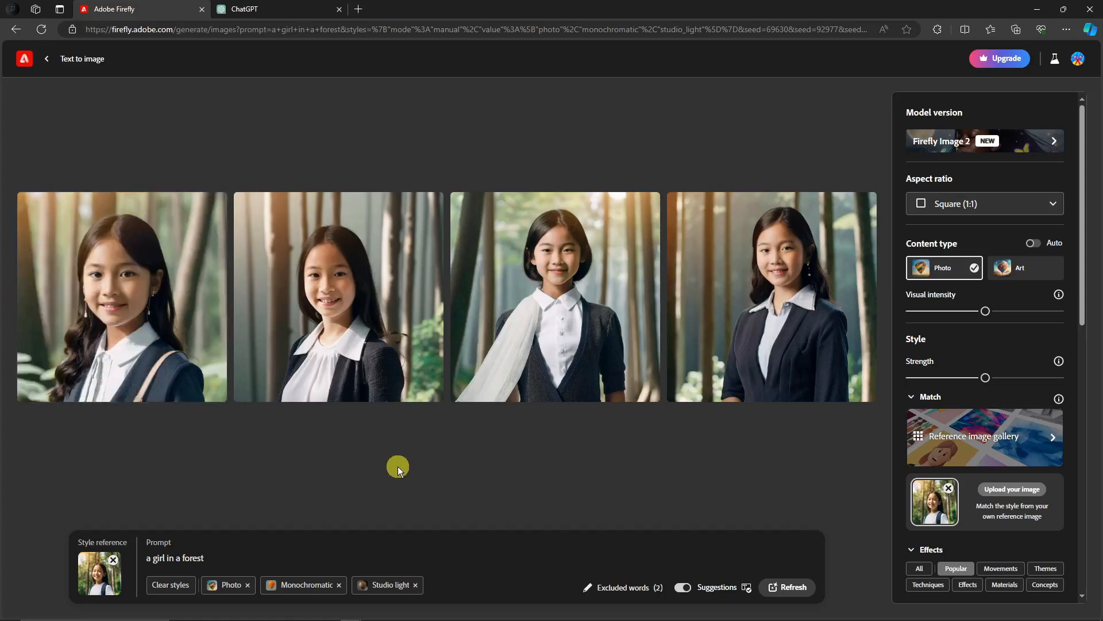
pyautogui.moveTo(412, 457)
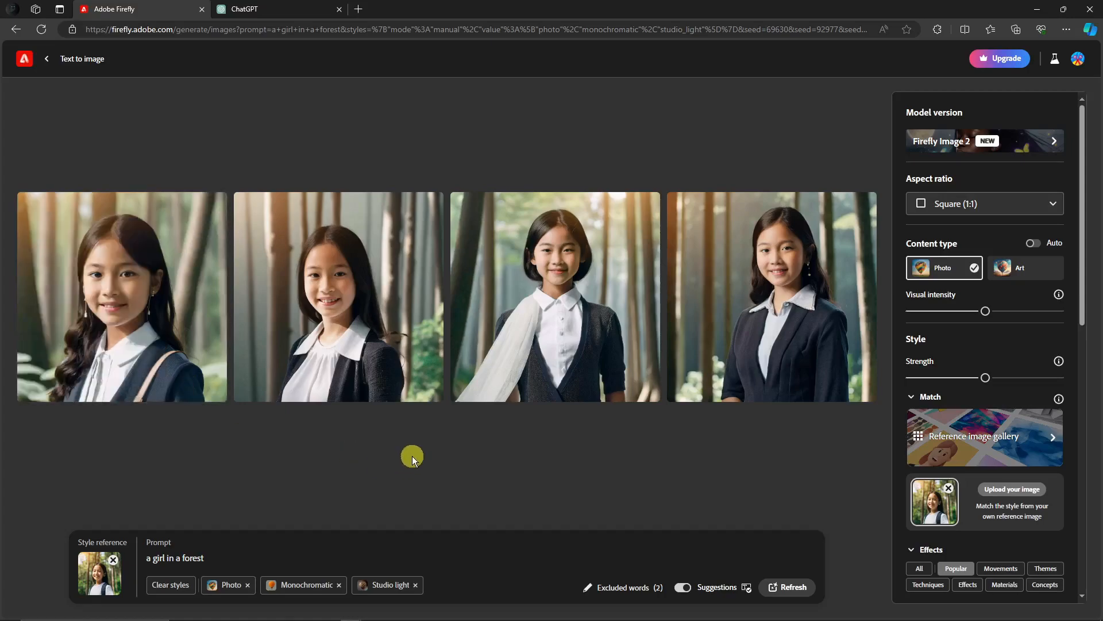
pyautogui.moveTo(428, 464)
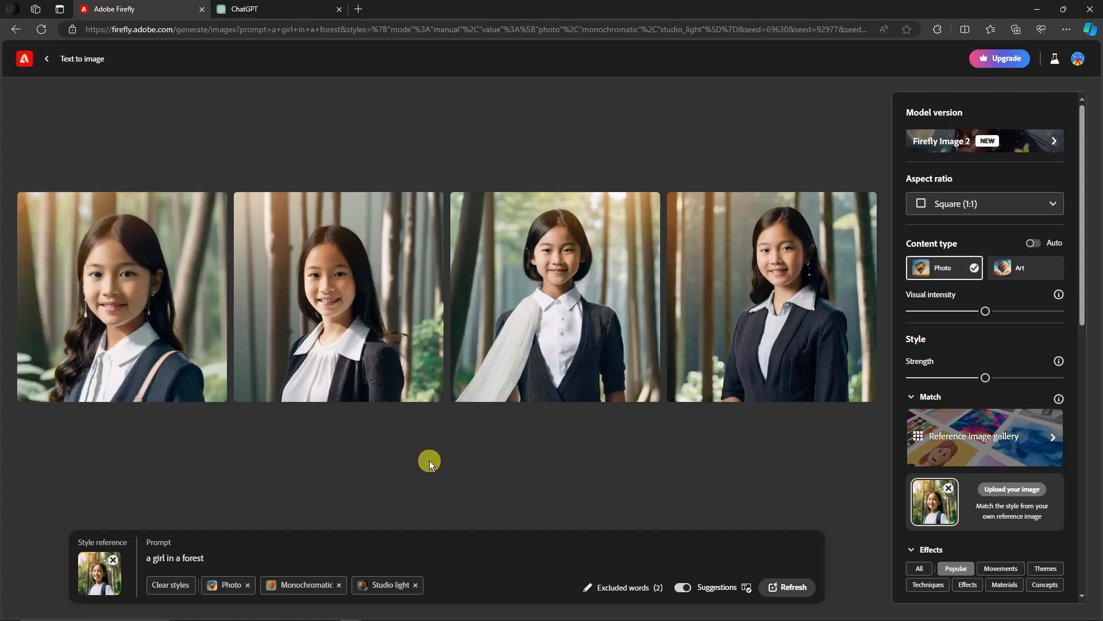
pyautogui.moveTo(932, 394)
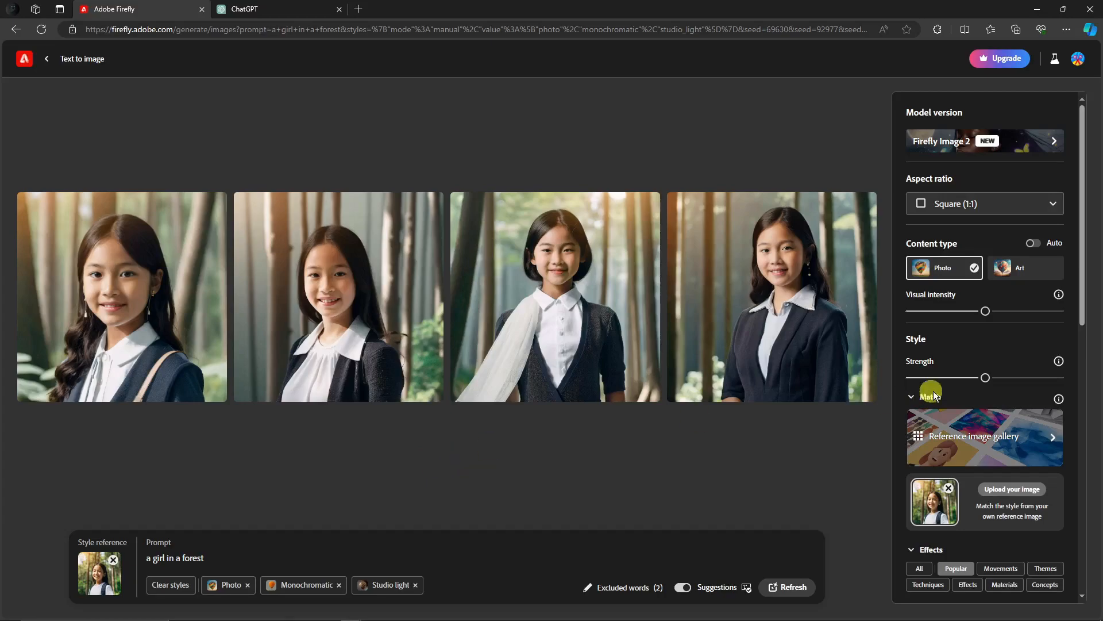
pyautogui.moveTo(974, 398)
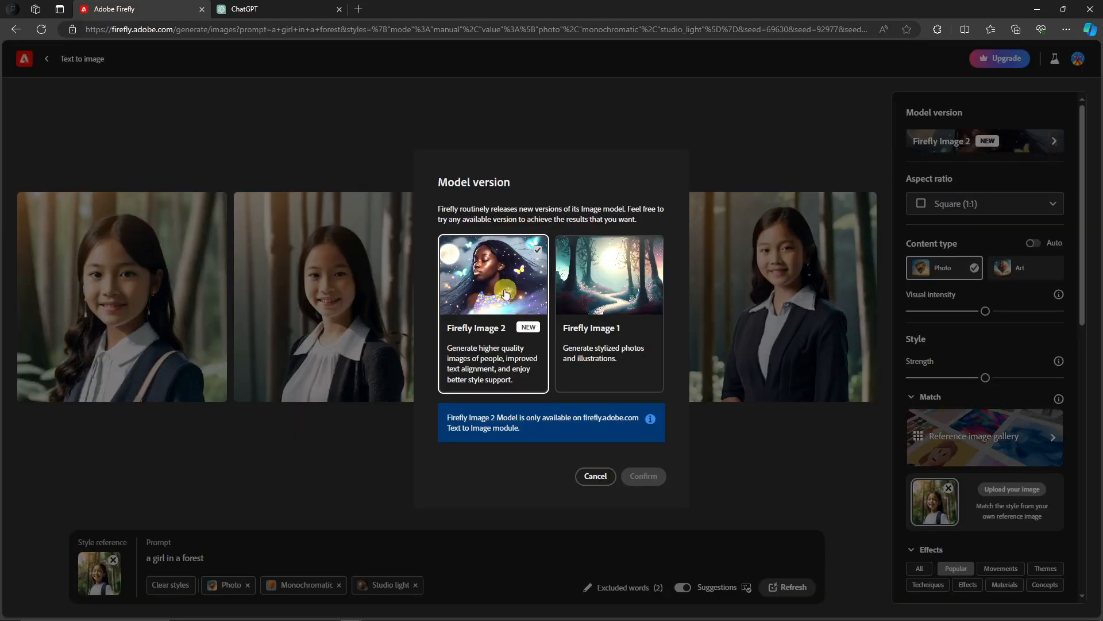
pyautogui.click(595, 476)
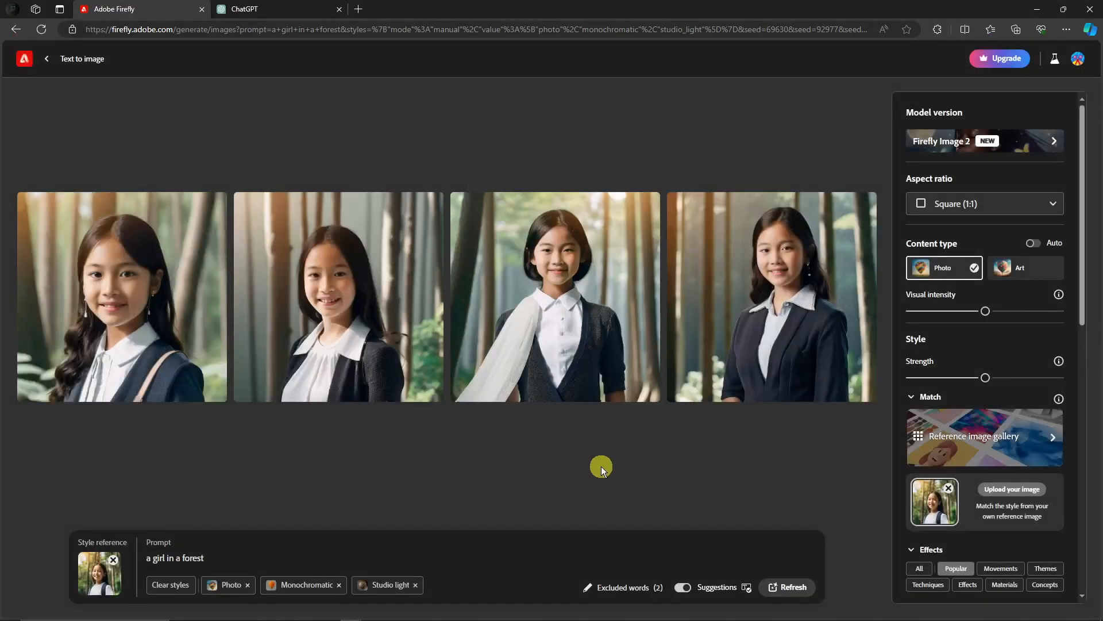
pyautogui.moveTo(470, 274)
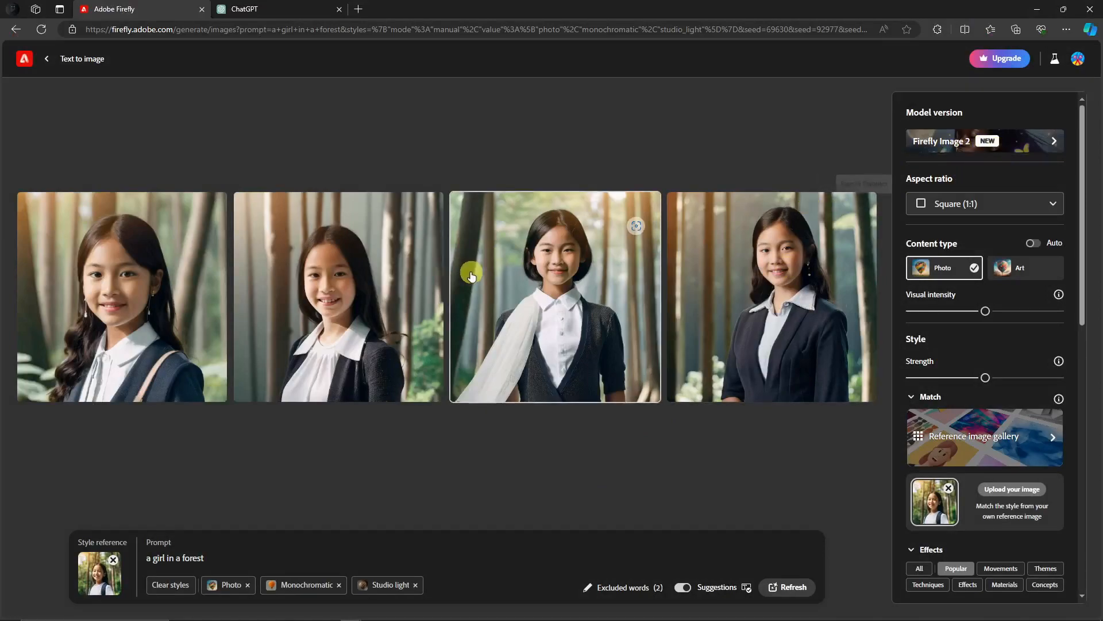
pyautogui.moveTo(624, 150)
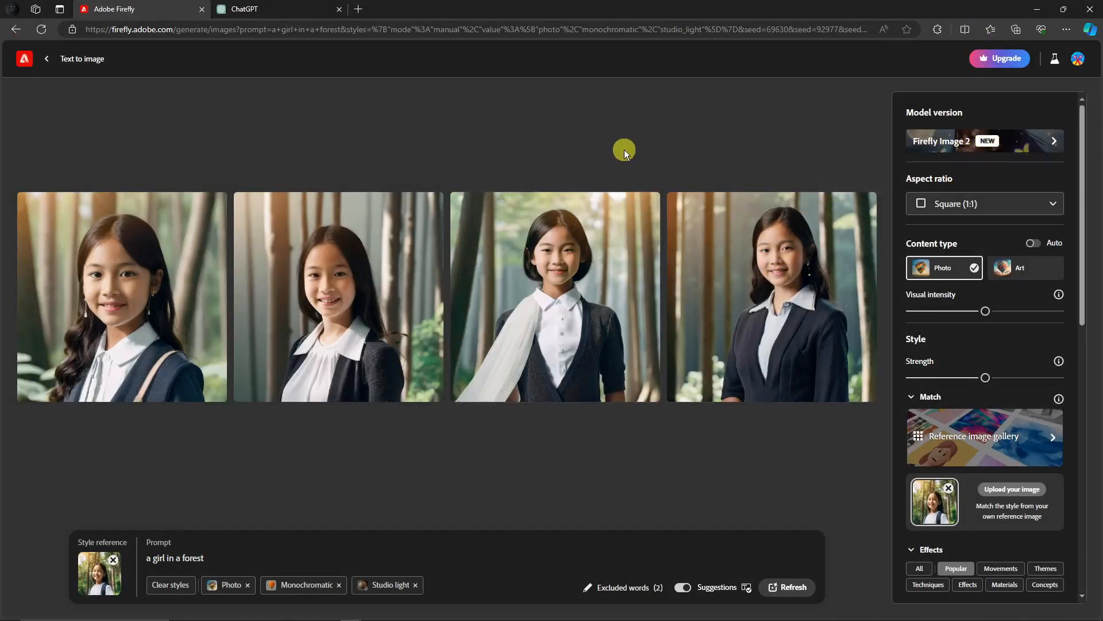
pyautogui.moveTo(636, 146)
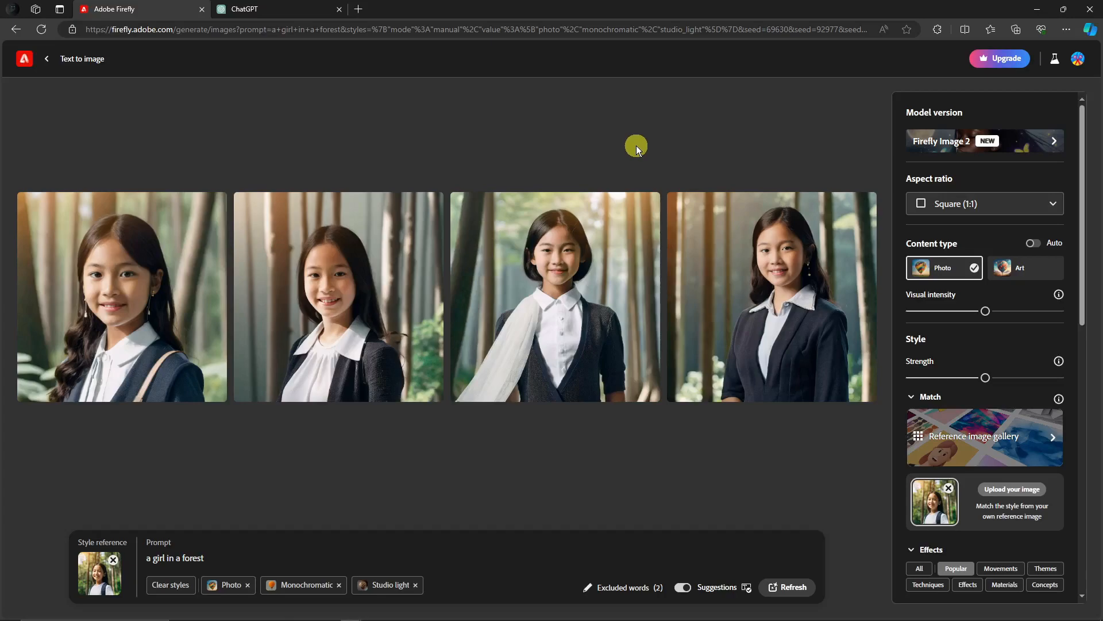
pyautogui.moveTo(682, 156)
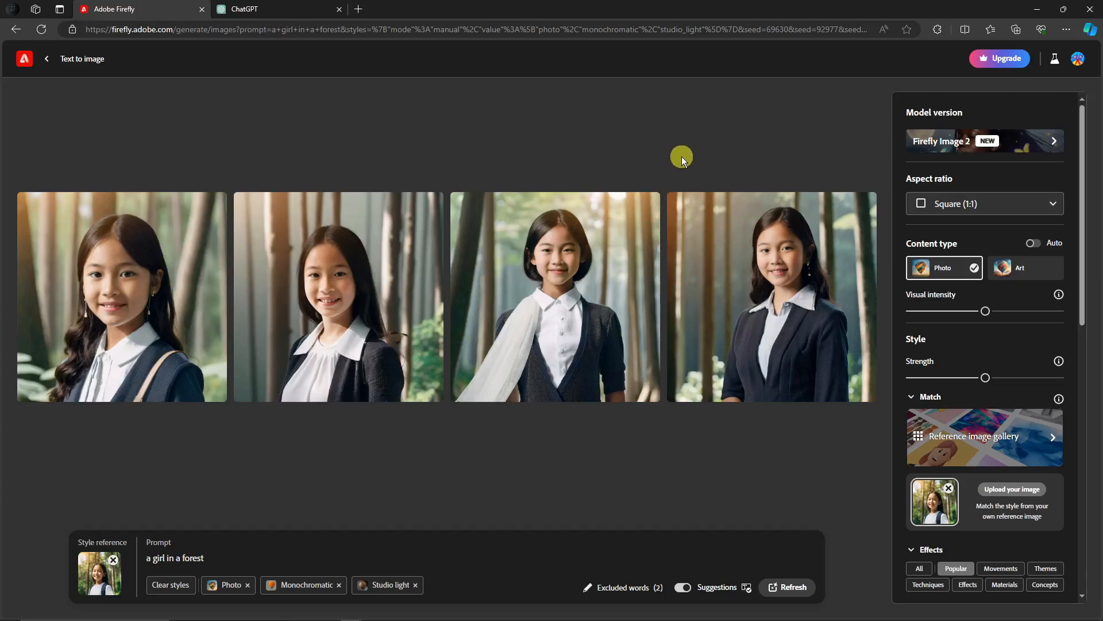
# Step: Bring up the premium plan offer and scroll through the Firefly and Express plan details
pyautogui.click(999, 57)
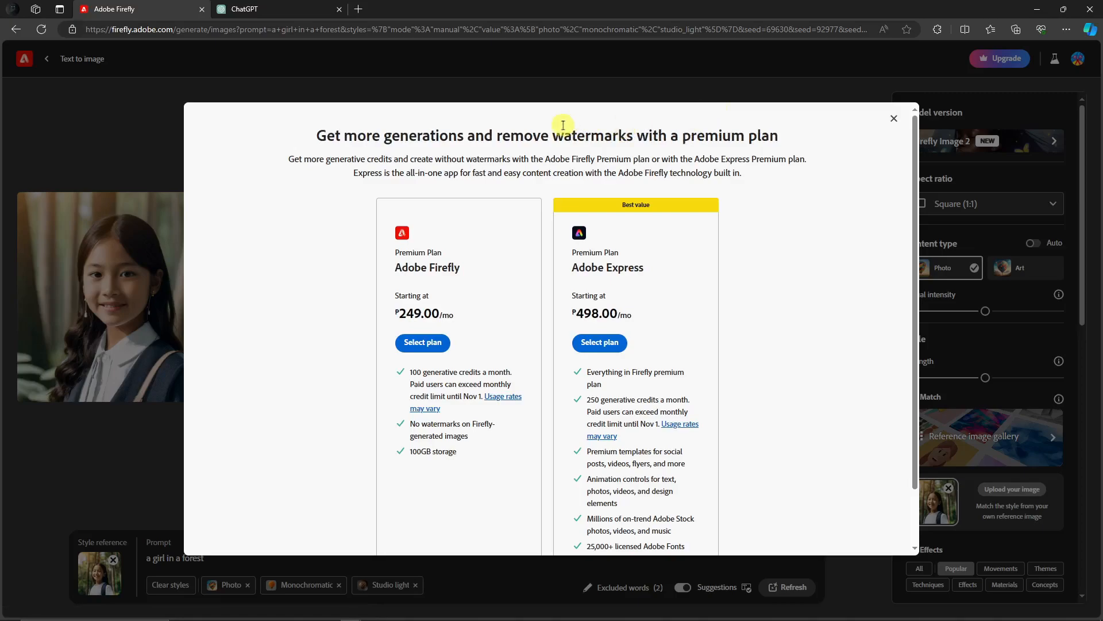
pyautogui.moveTo(584, 262)
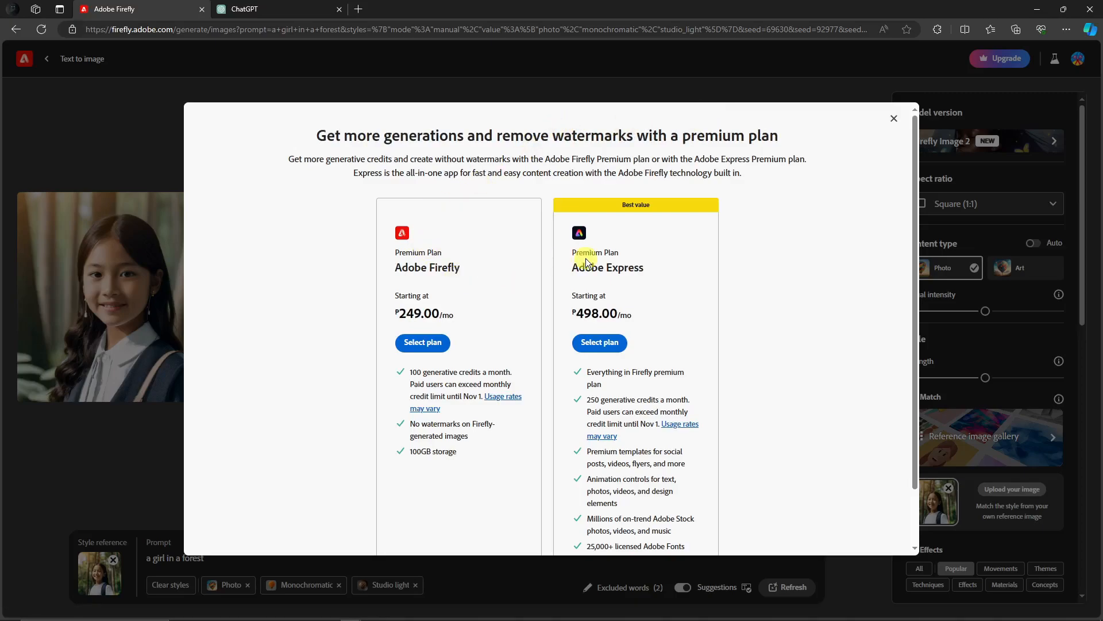
pyautogui.moveTo(578, 234)
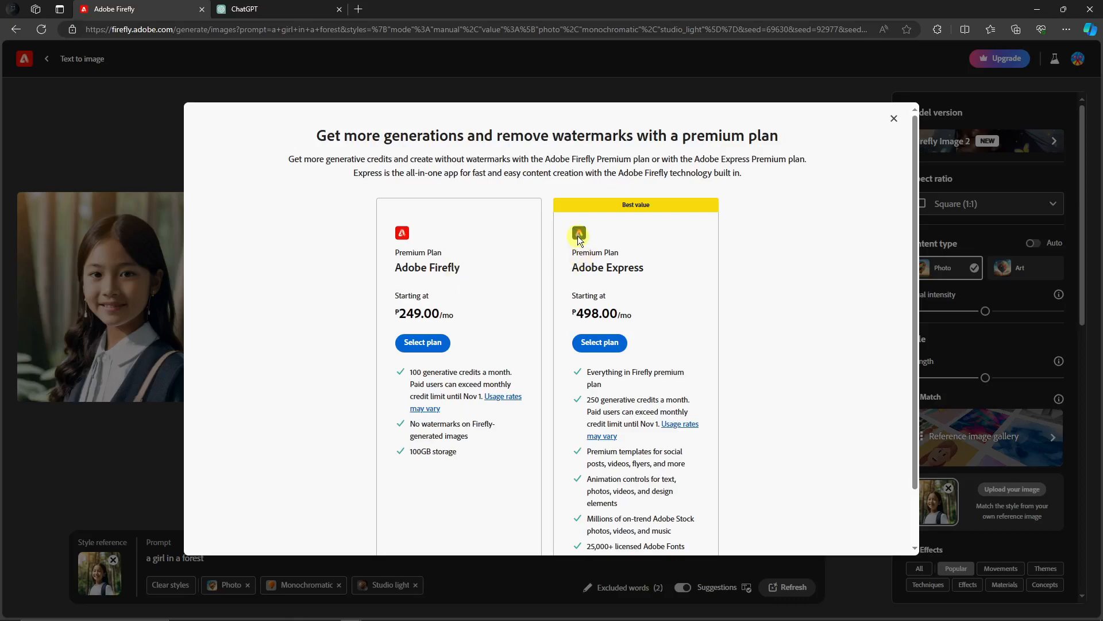
pyautogui.moveTo(586, 238)
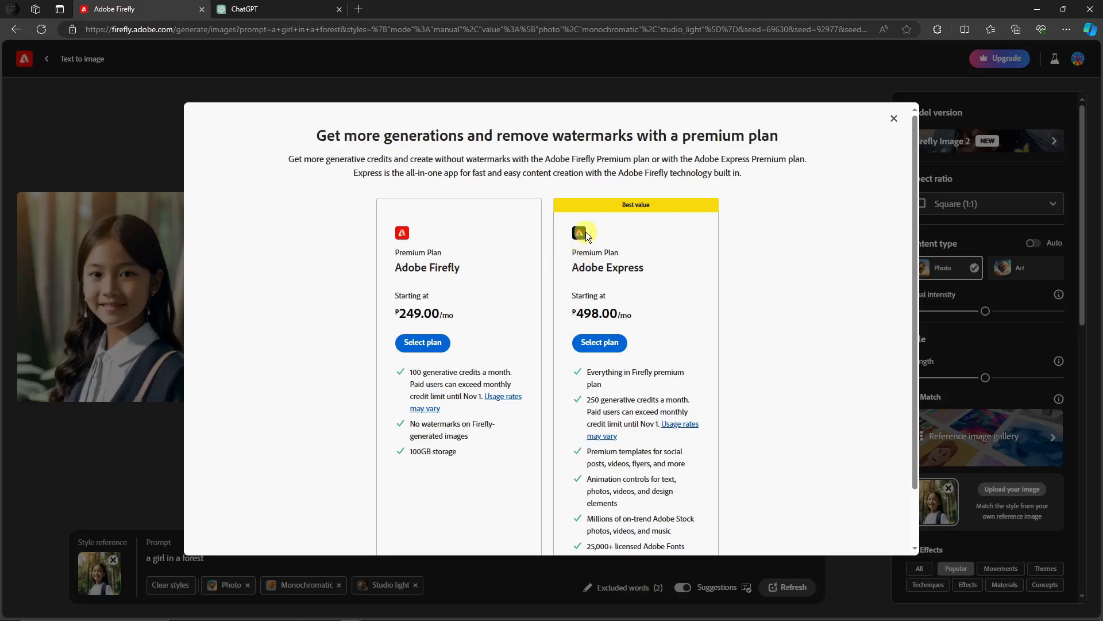
pyautogui.scroll(-3)
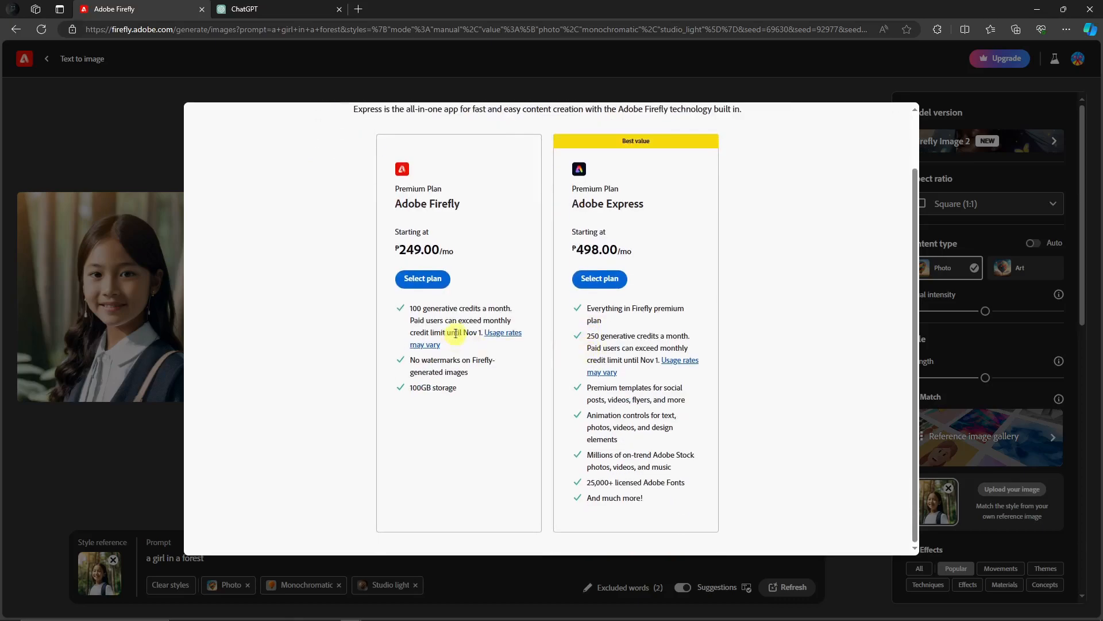
pyautogui.moveTo(485, 308)
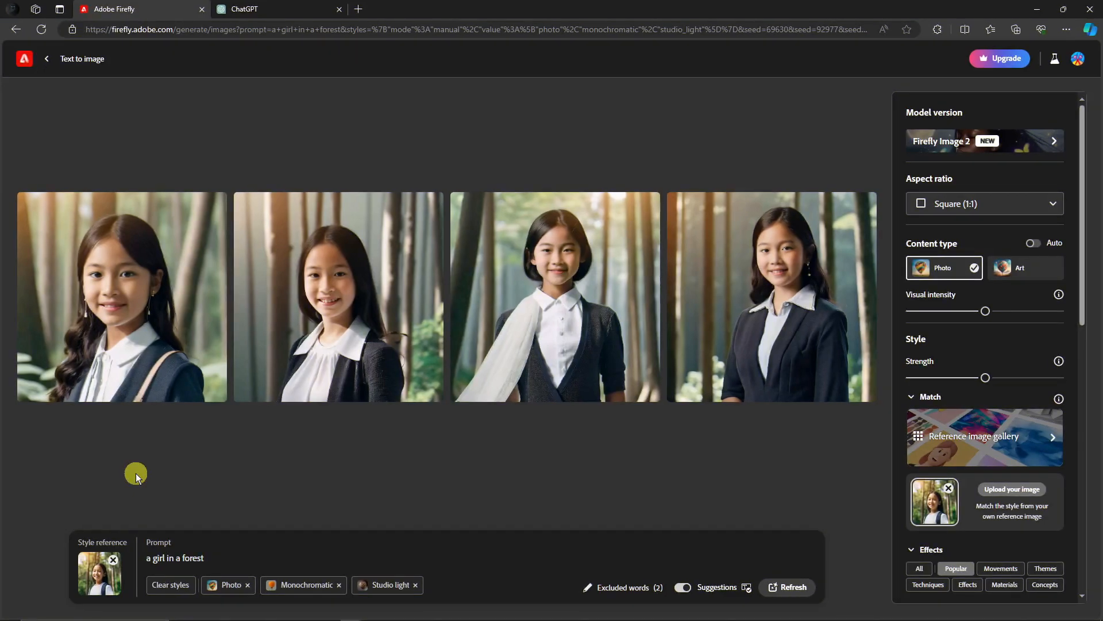
pyautogui.moveTo(159, 502)
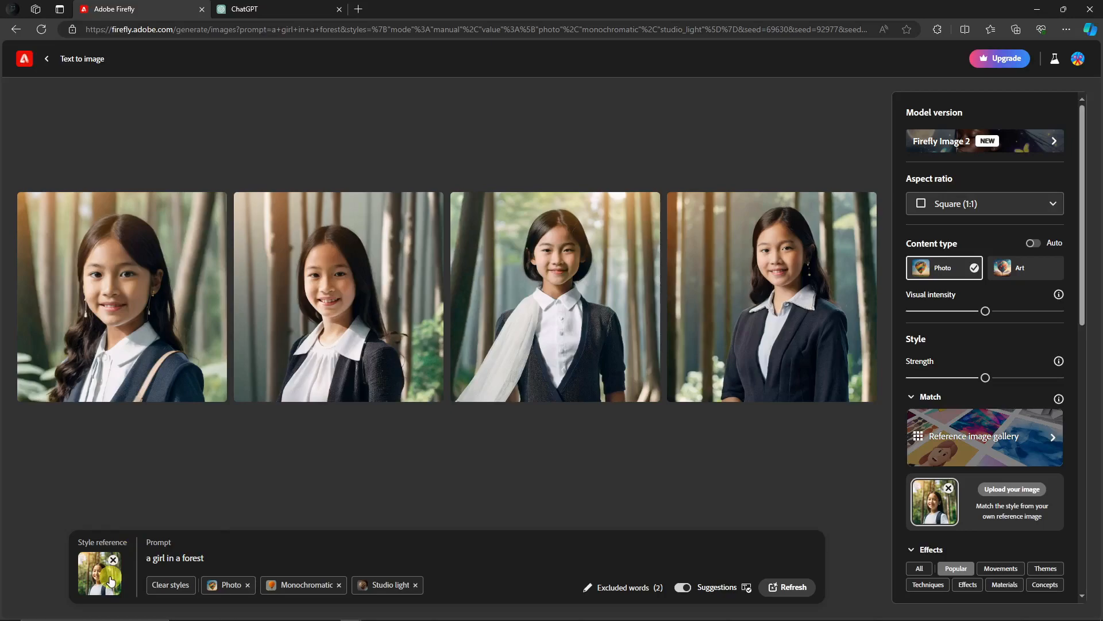
pyautogui.moveTo(139, 103)
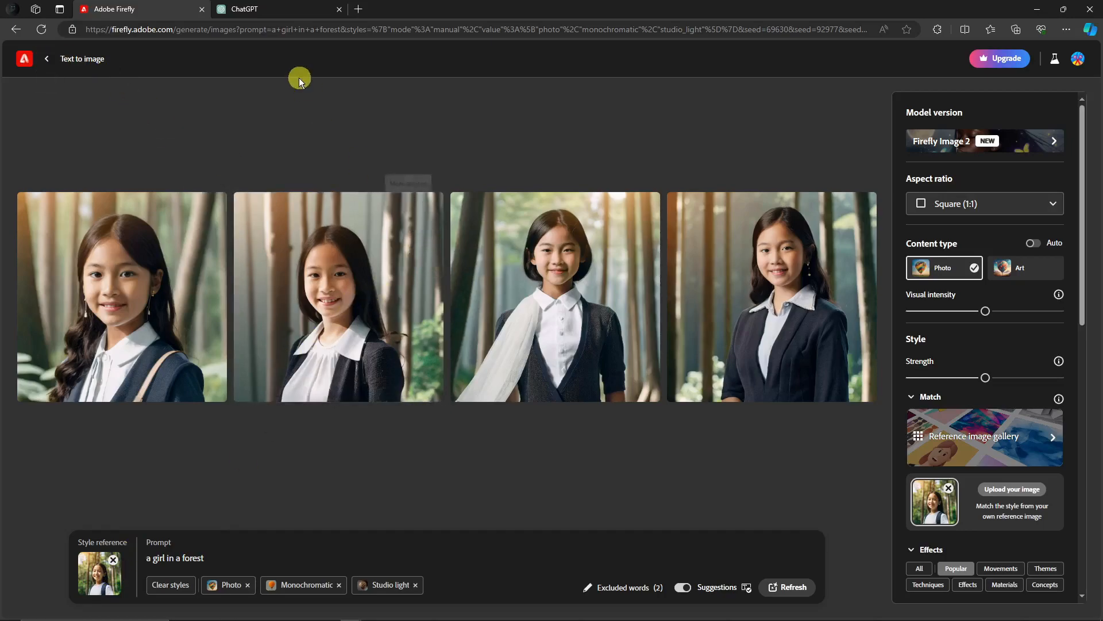
pyautogui.moveTo(287, 5)
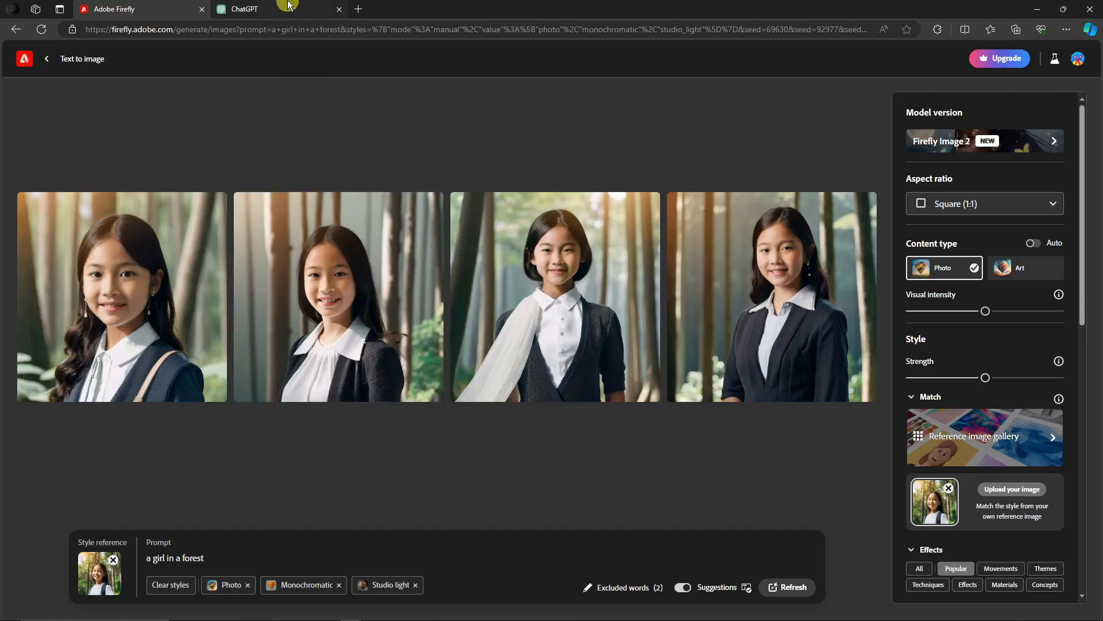
# Step: Switch to ChatGPT, check the Downloads folder for the image, and start typing 'describe this image'
pyautogui.click(244, 8)
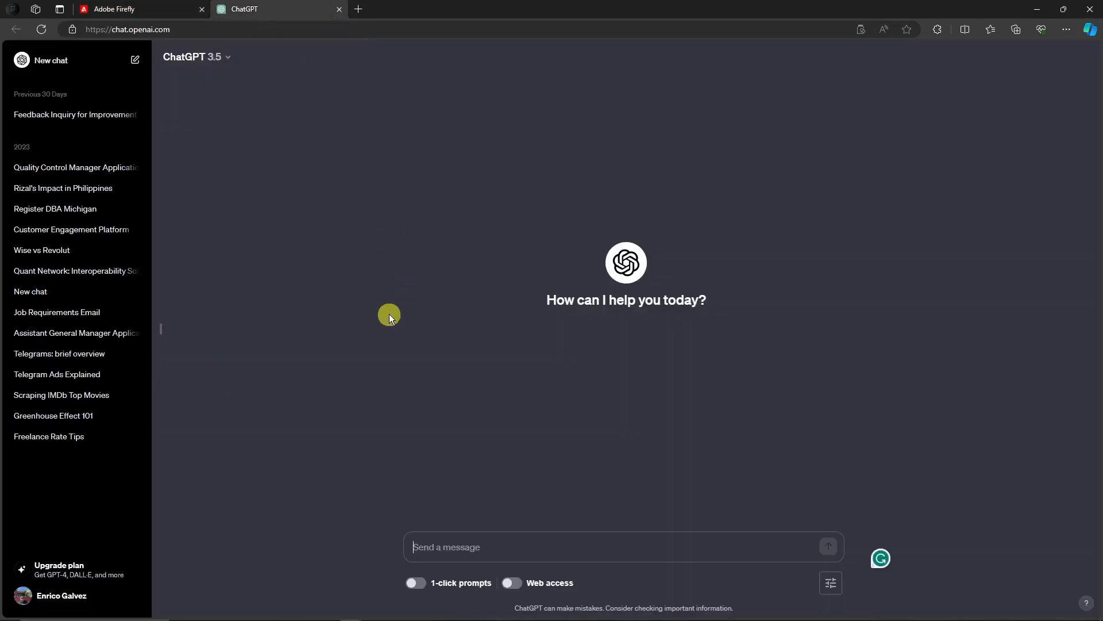
pyautogui.moveTo(64, 581)
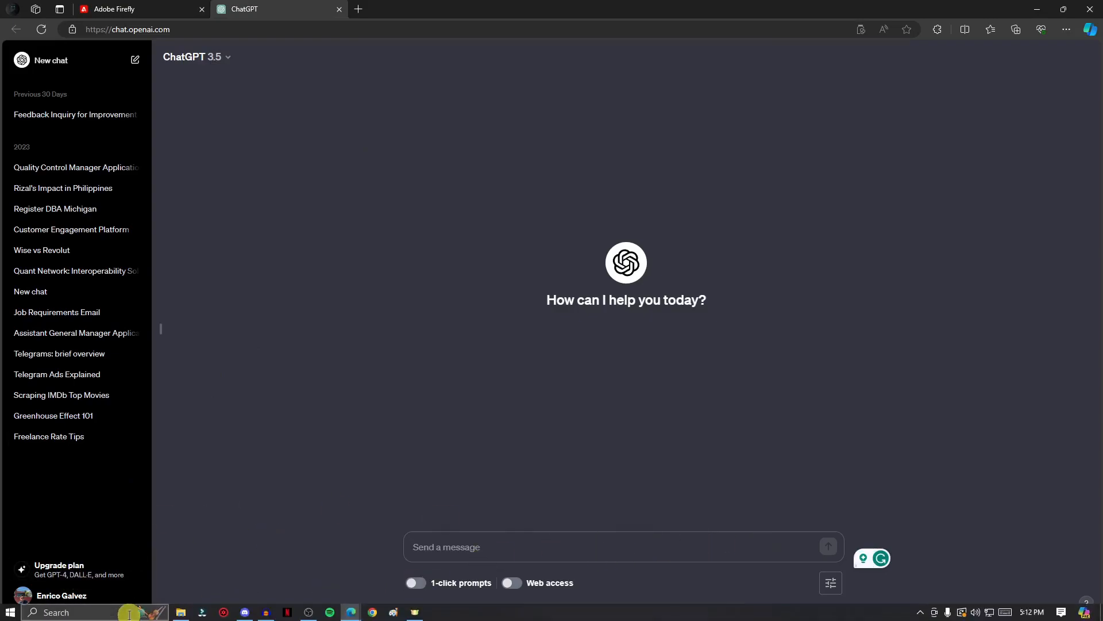
pyautogui.click(181, 612)
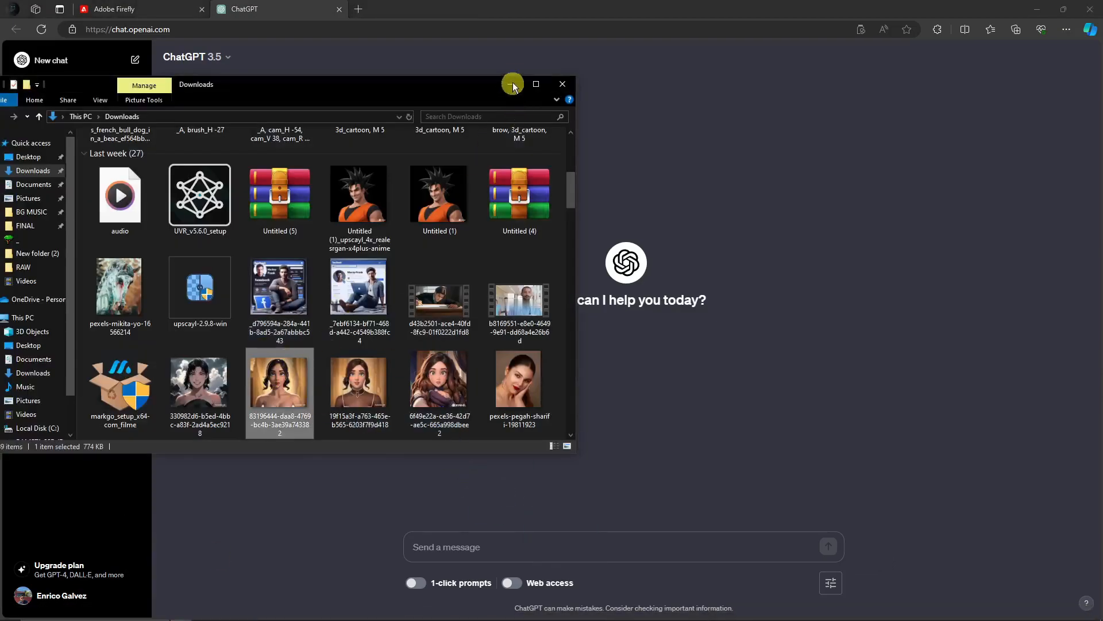
pyautogui.click(562, 84)
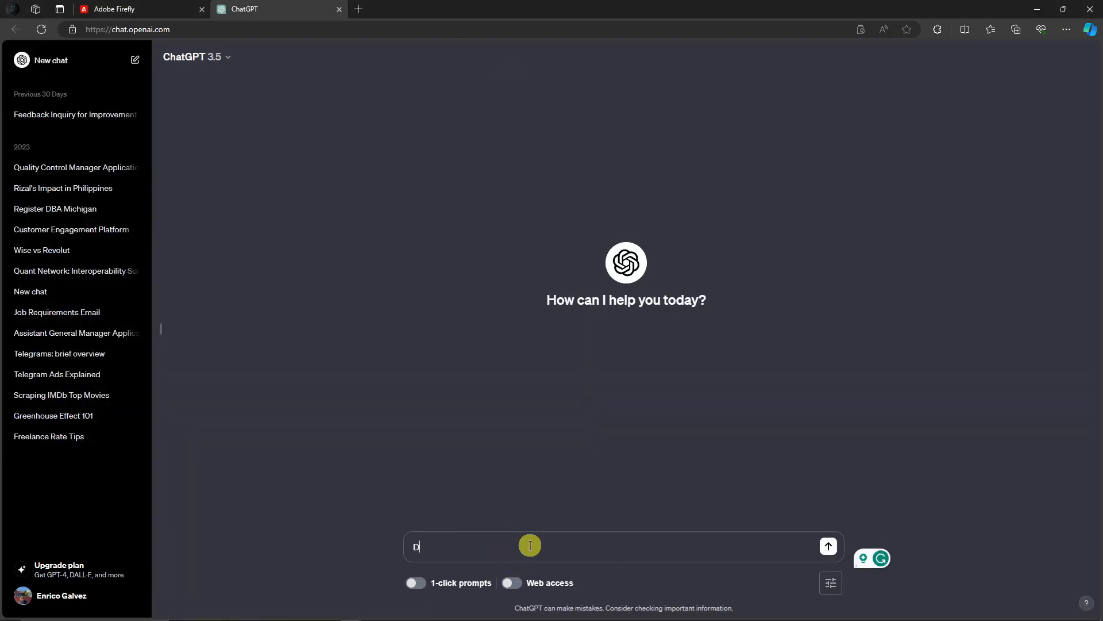
pyautogui.write('escribe this ima')
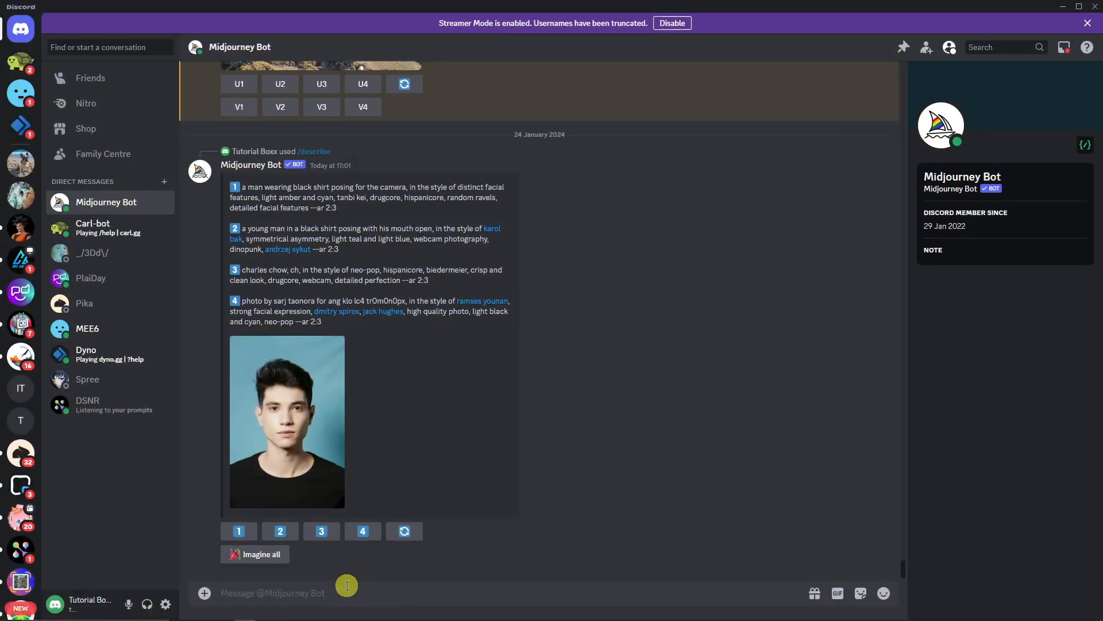
pyautogui.moveTo(270, 592)
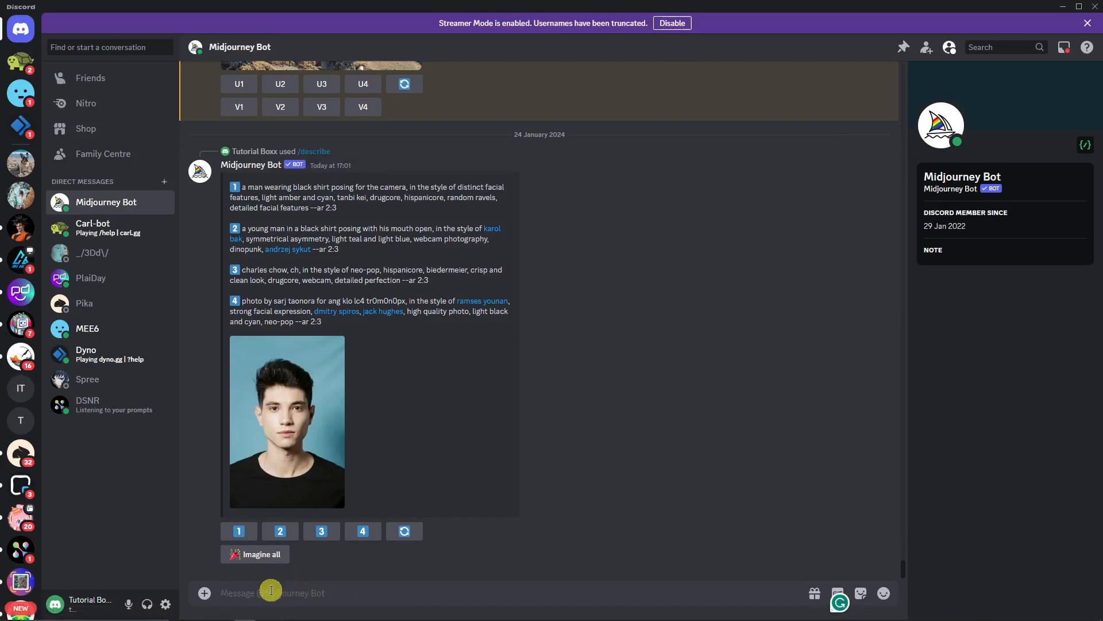
# Step: Start a /describe request to Midjourney Bot and attach the cartoon woman portrait
pyautogui.write('/describe image')
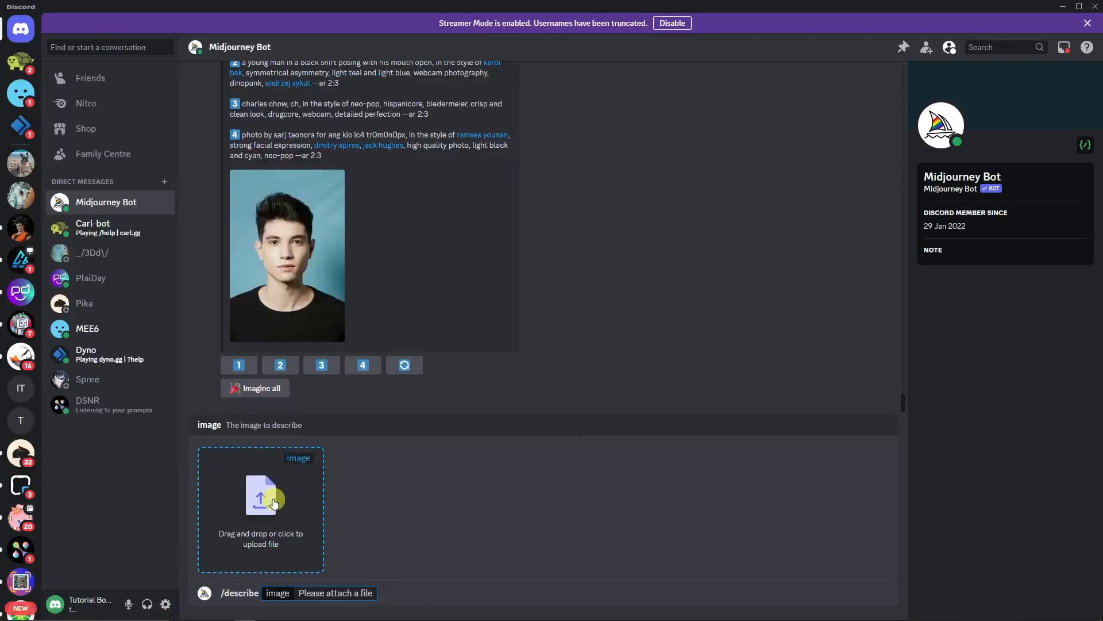
pyautogui.click(260, 494)
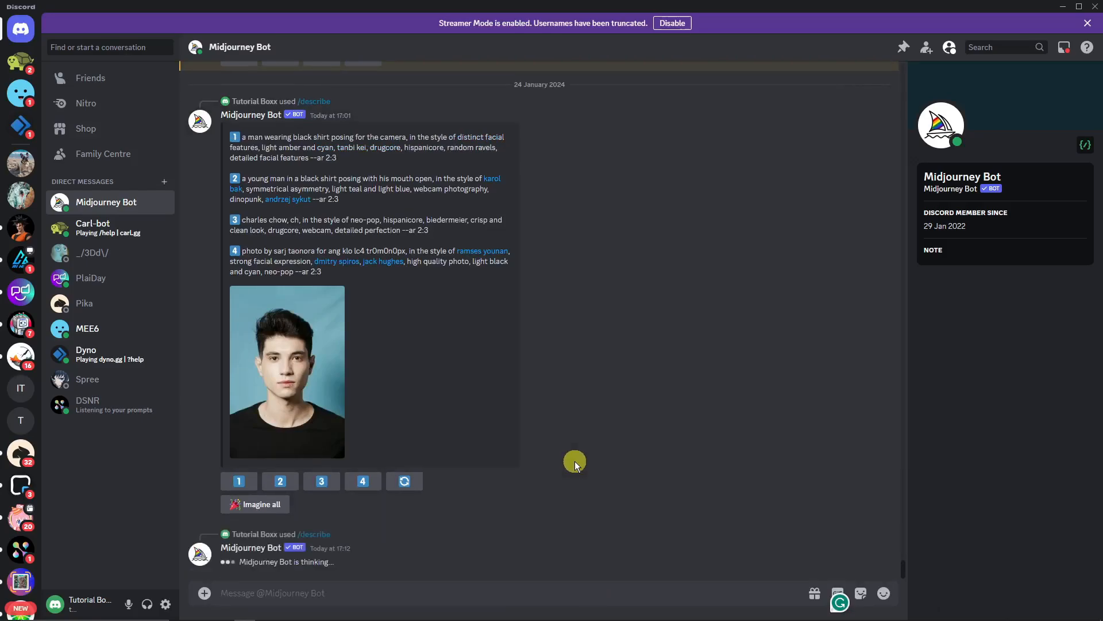
pyautogui.moveTo(575, 462)
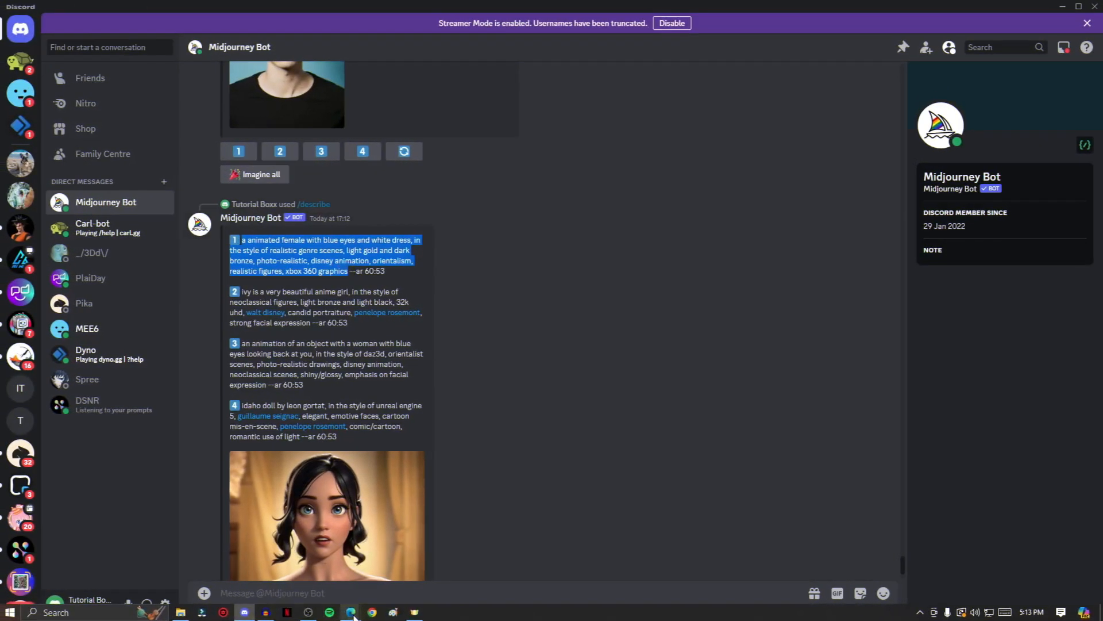
# Step: Back in Firefly, clear the styles and excluded words, then generate from the animated blue-eyed female prompt
pyautogui.click(371, 611)
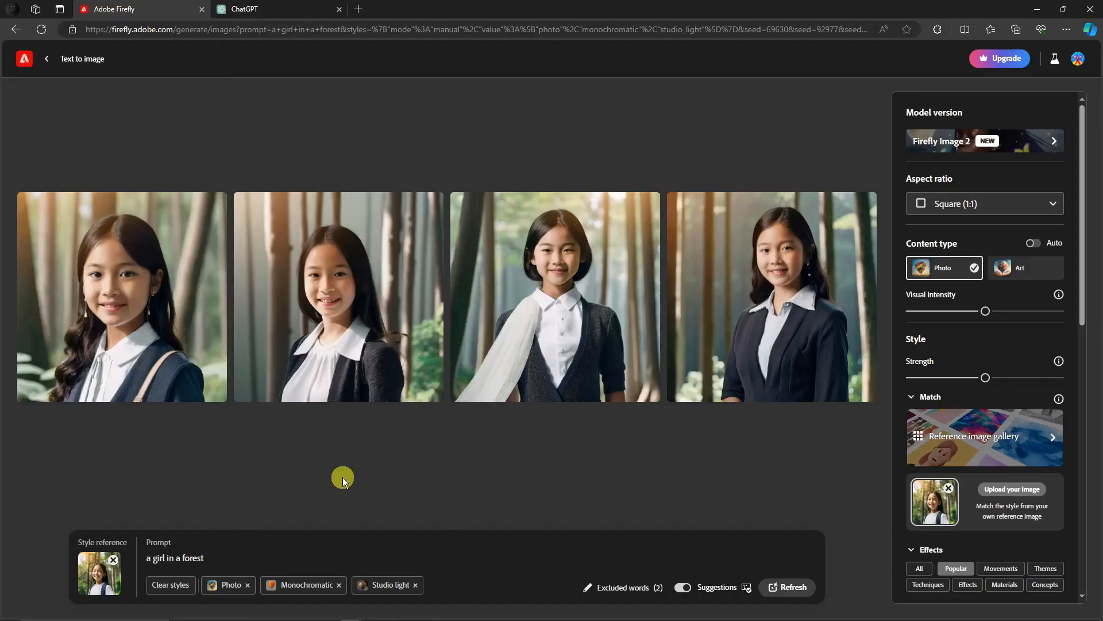
pyautogui.moveTo(500, 500)
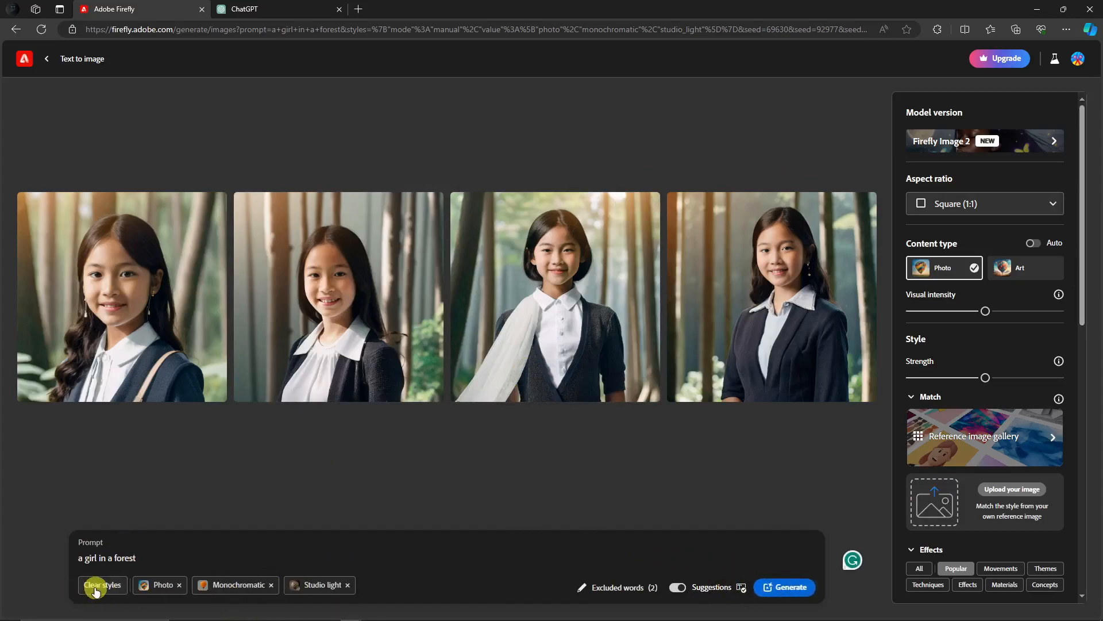
pyautogui.click(102, 585)
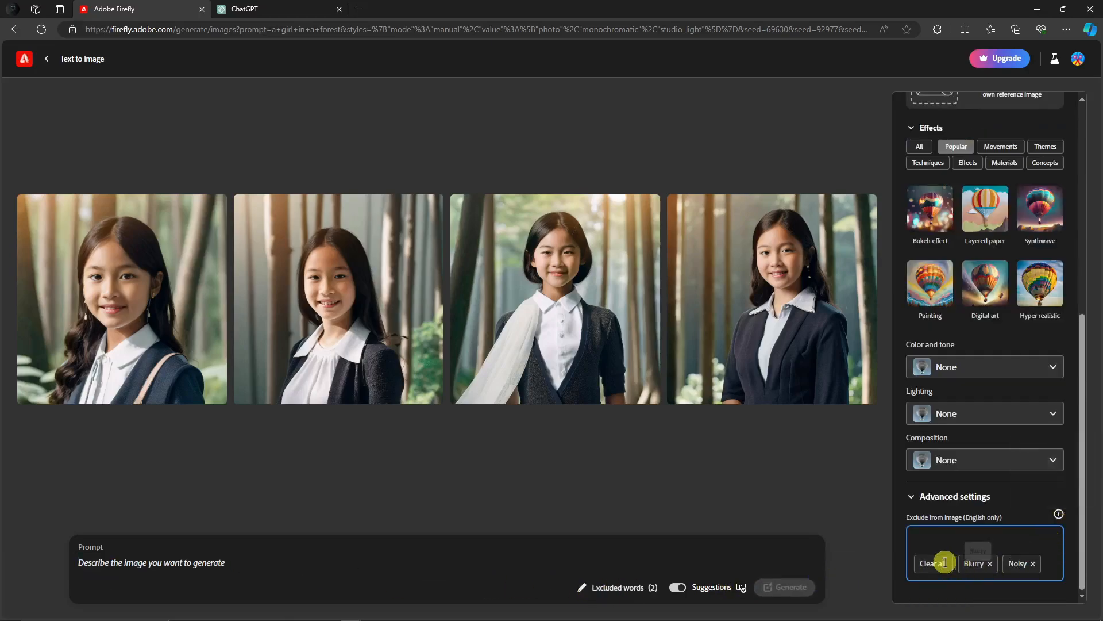
pyautogui.click(931, 563)
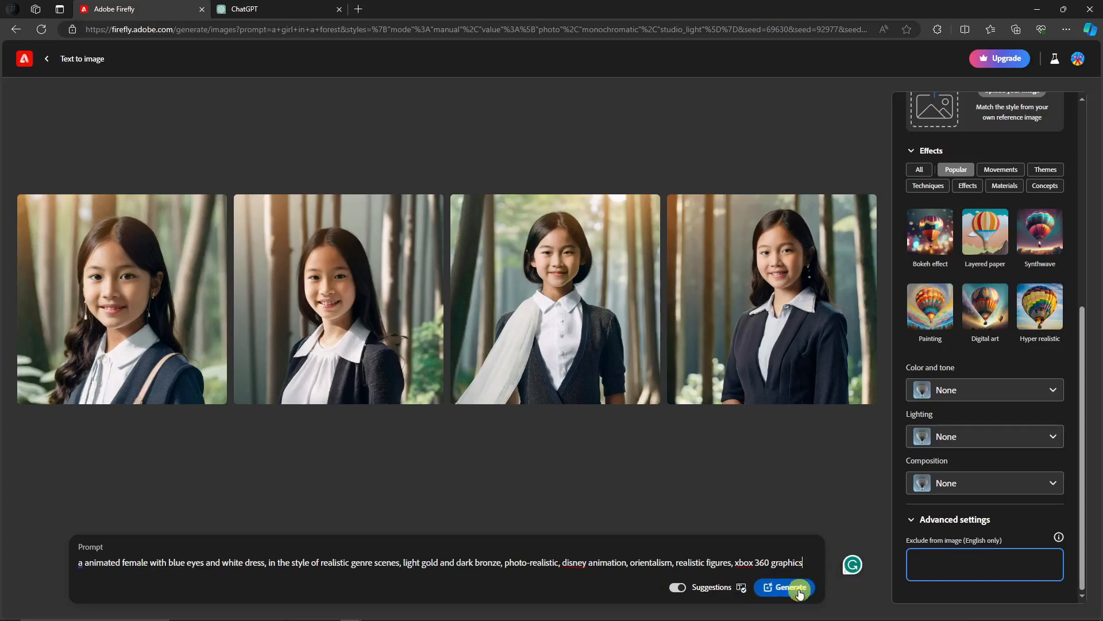
pyautogui.click(788, 588)
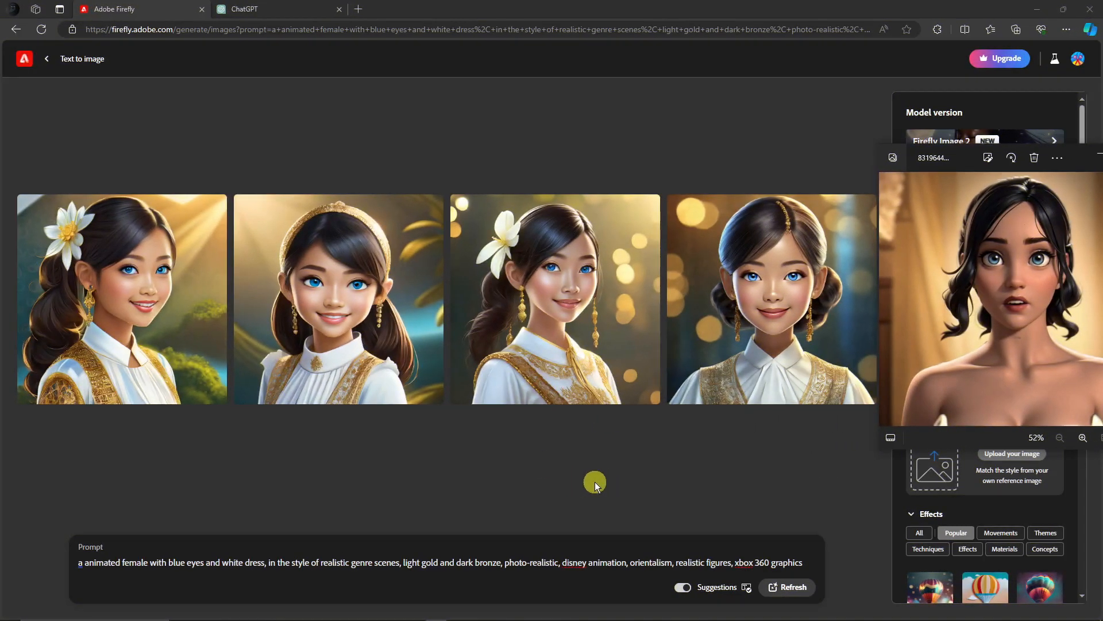
pyautogui.moveTo(273, 284)
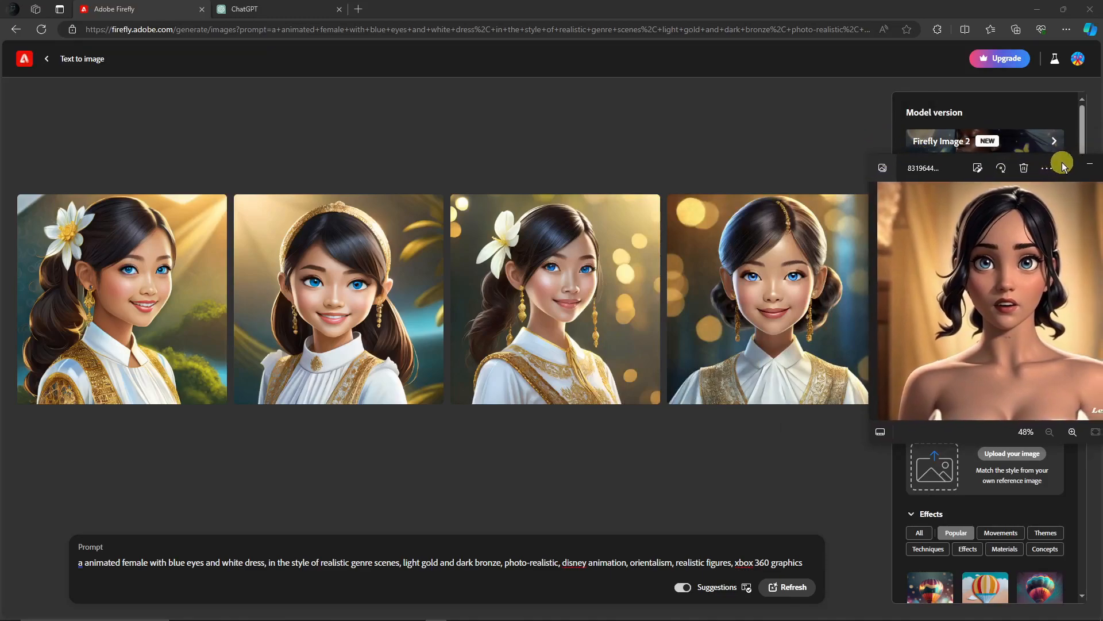
pyautogui.moveTo(139, 312)
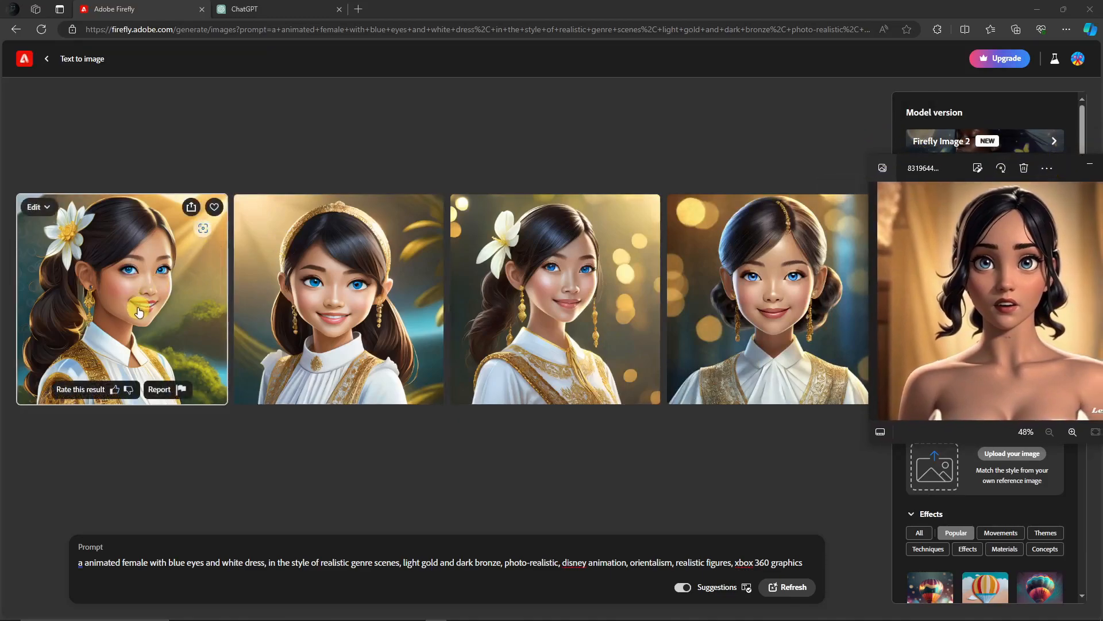
pyautogui.moveTo(324, 309)
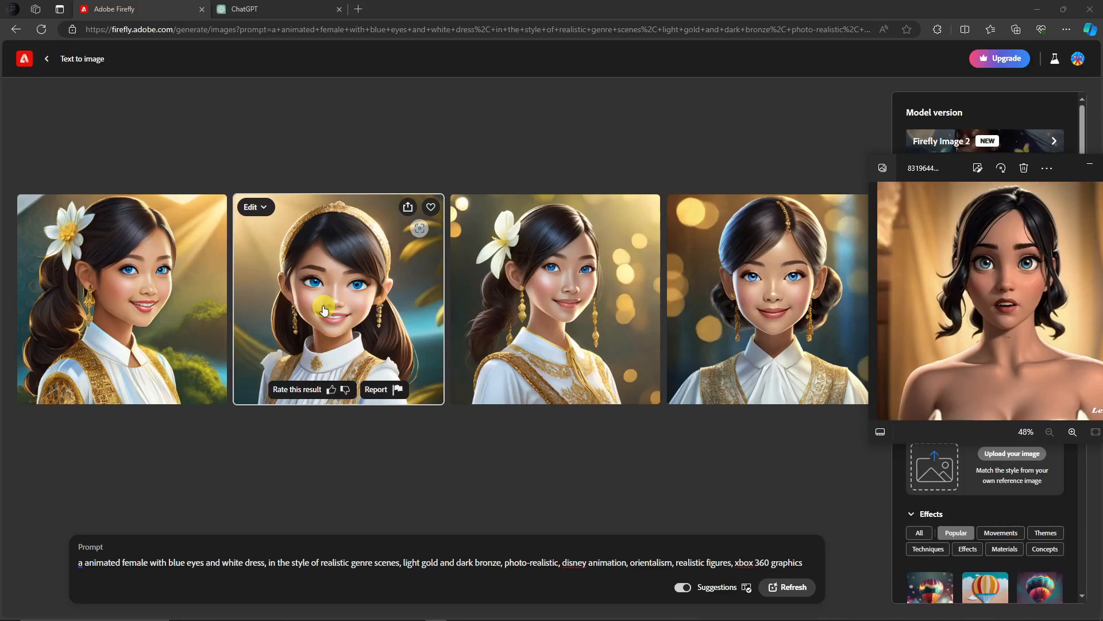
pyautogui.moveTo(665, 227)
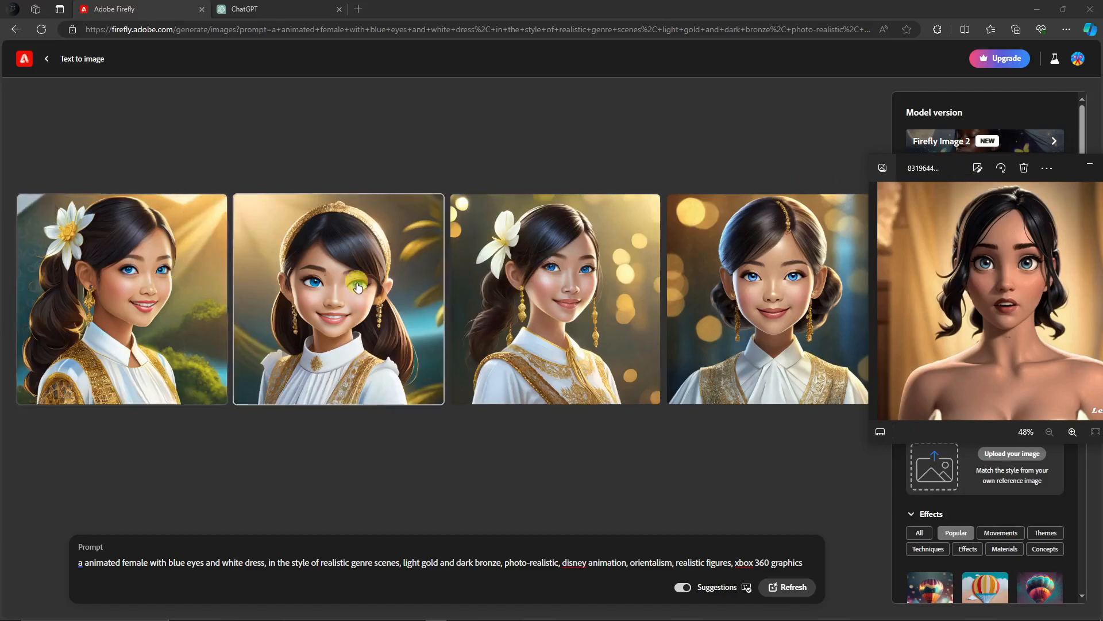
pyautogui.moveTo(574, 304)
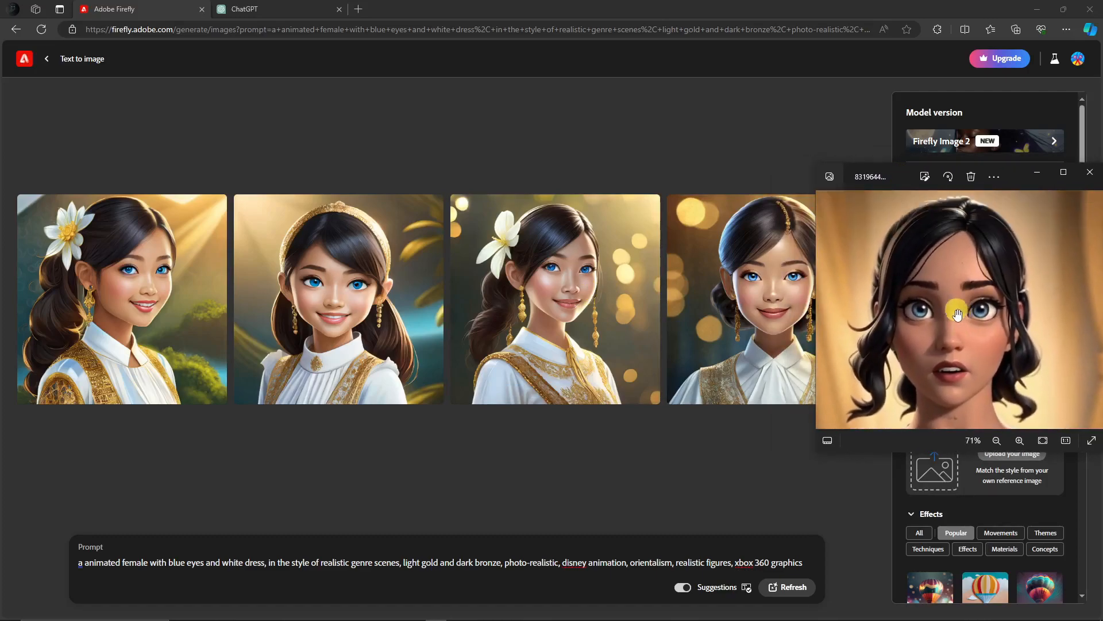
pyautogui.moveTo(637, 472)
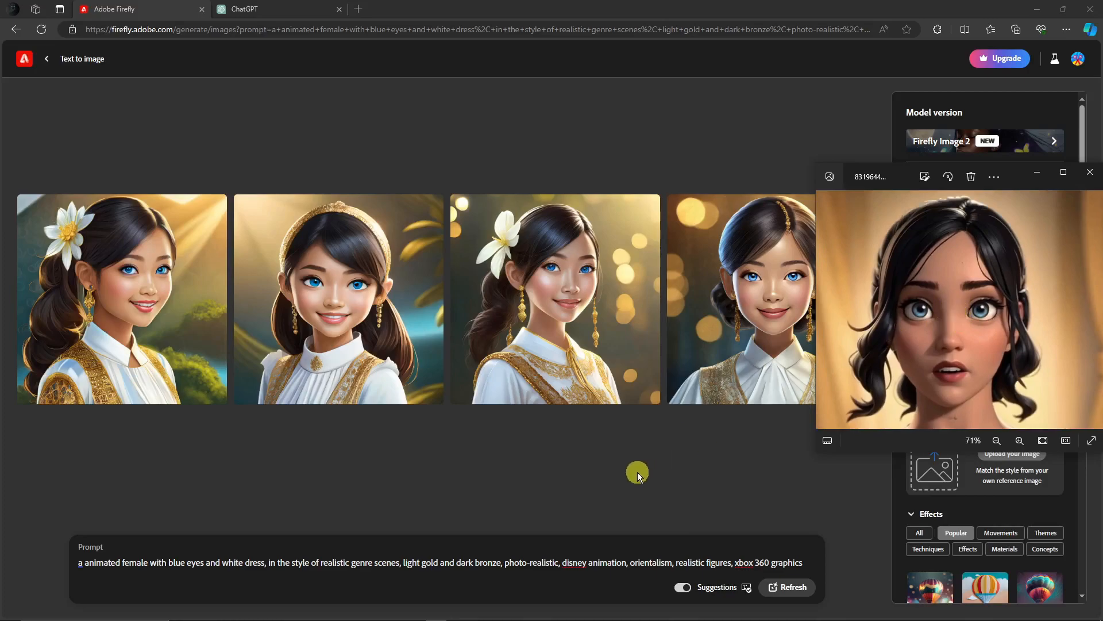
# Step: Open the original cartoon woman portrait in the image viewer beside Firefly's four results
pyautogui.click(997, 441)
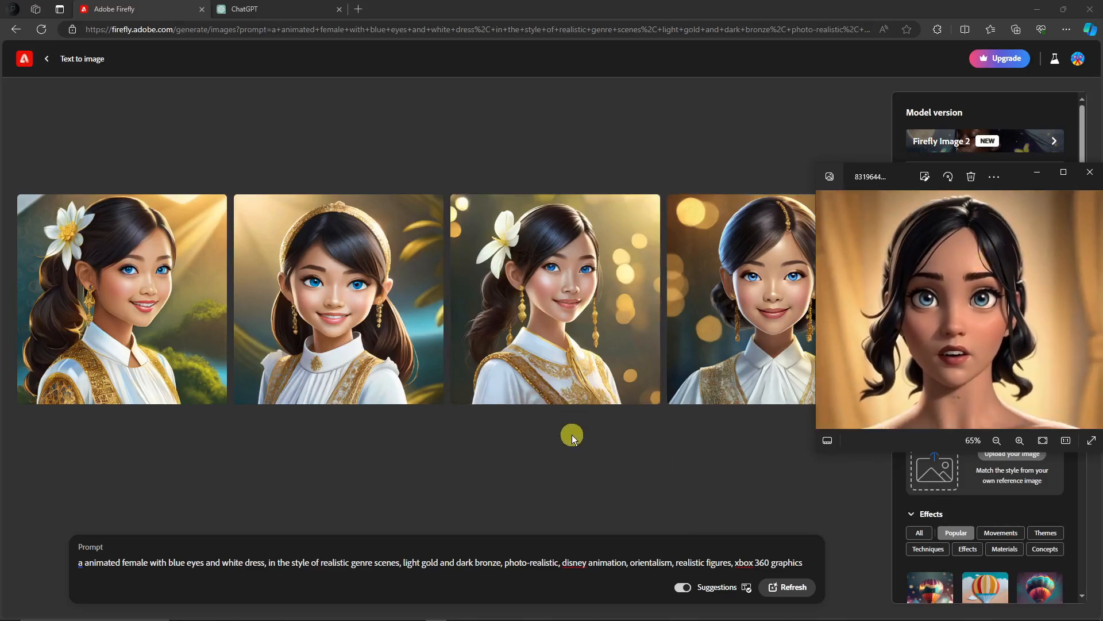